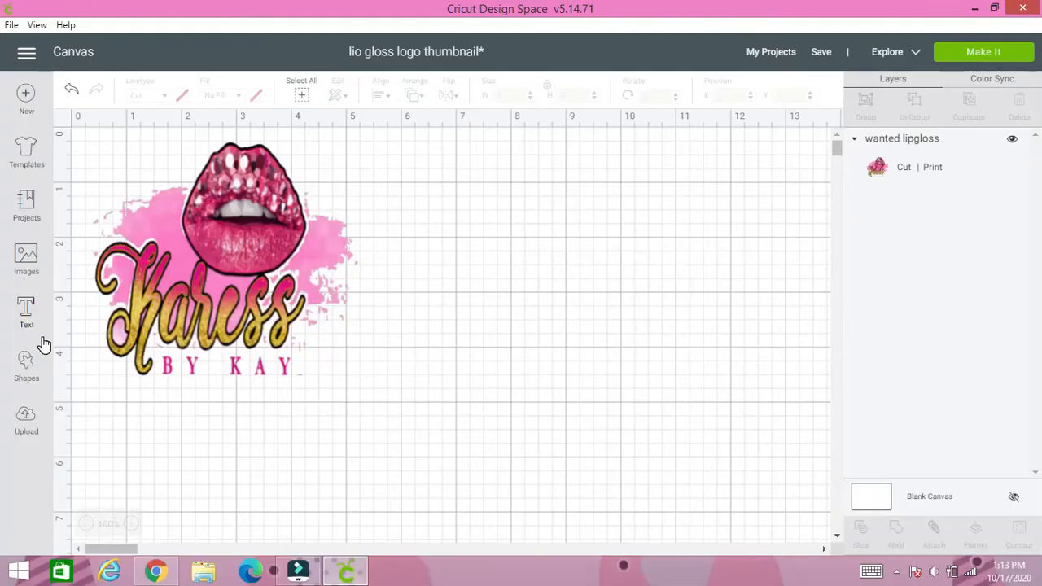
pyautogui.moveTo(171, 238)
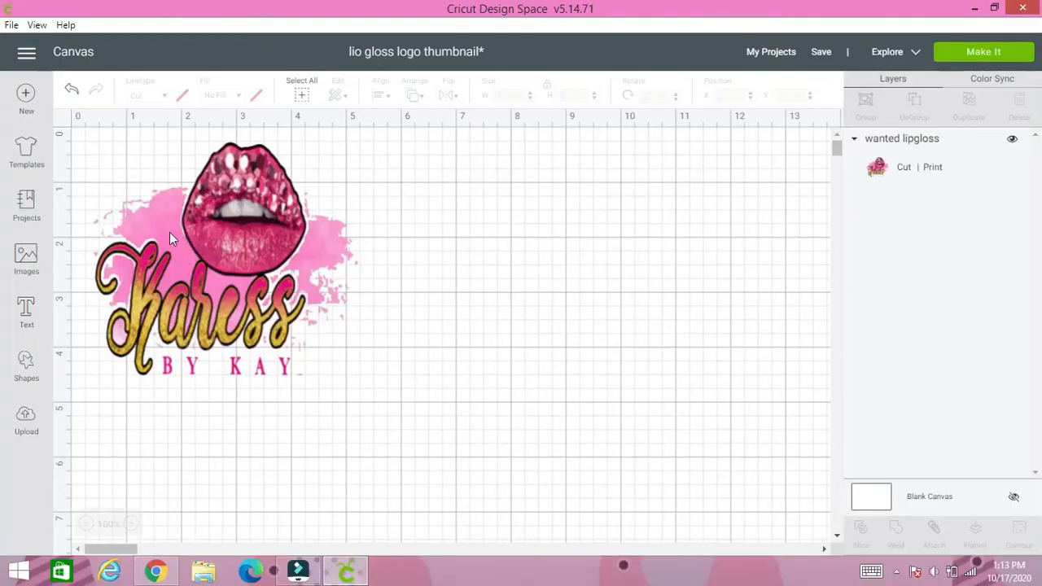
pyautogui.moveTo(248, 228)
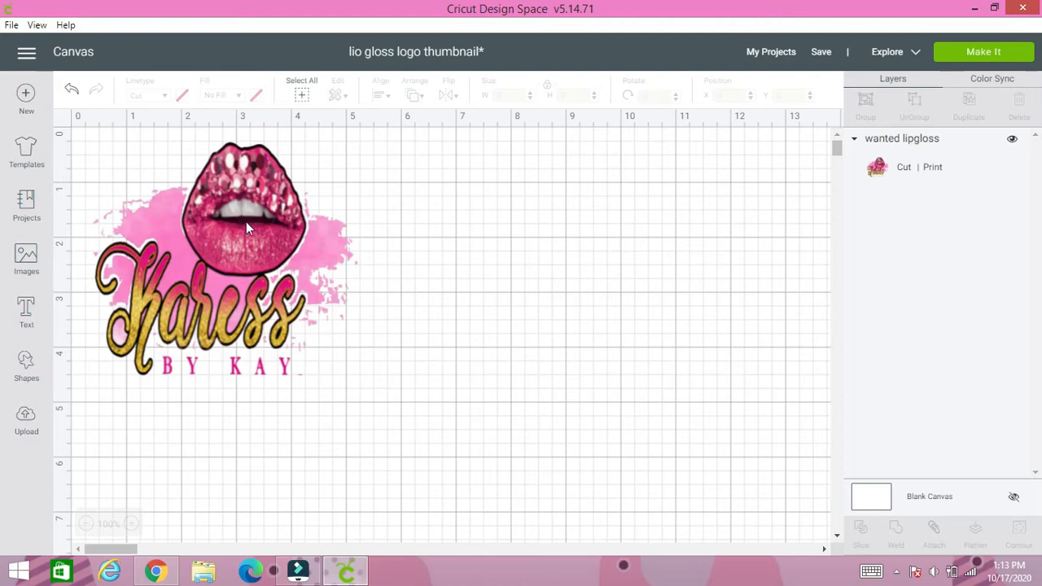
pyautogui.moveTo(323, 268)
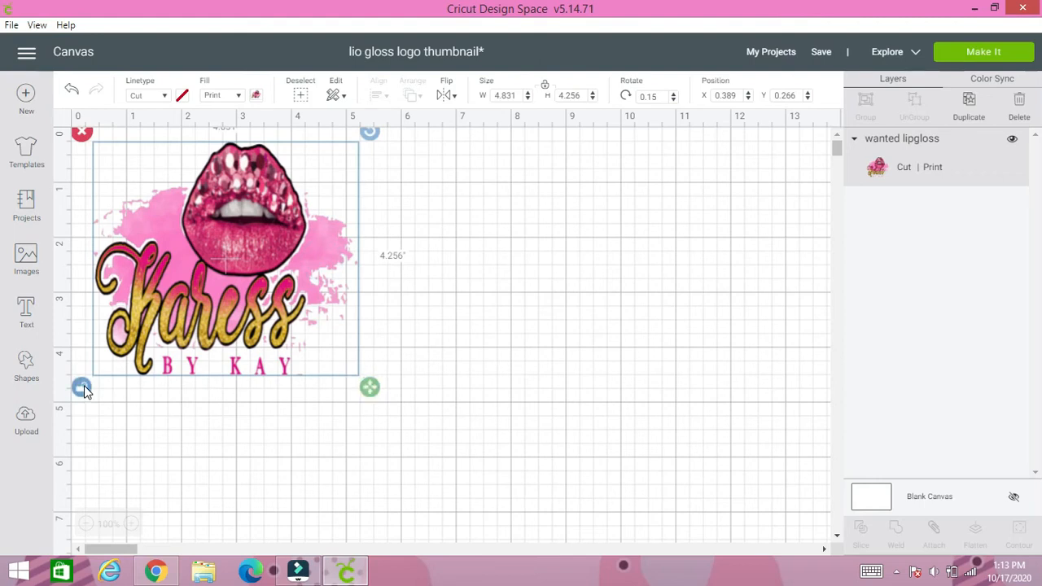
# Stretch the Karess logo to about 5.5 x 3.26 in and set it top-left
pyautogui.moveTo(370, 387); pyautogui.dragTo(391, 339)
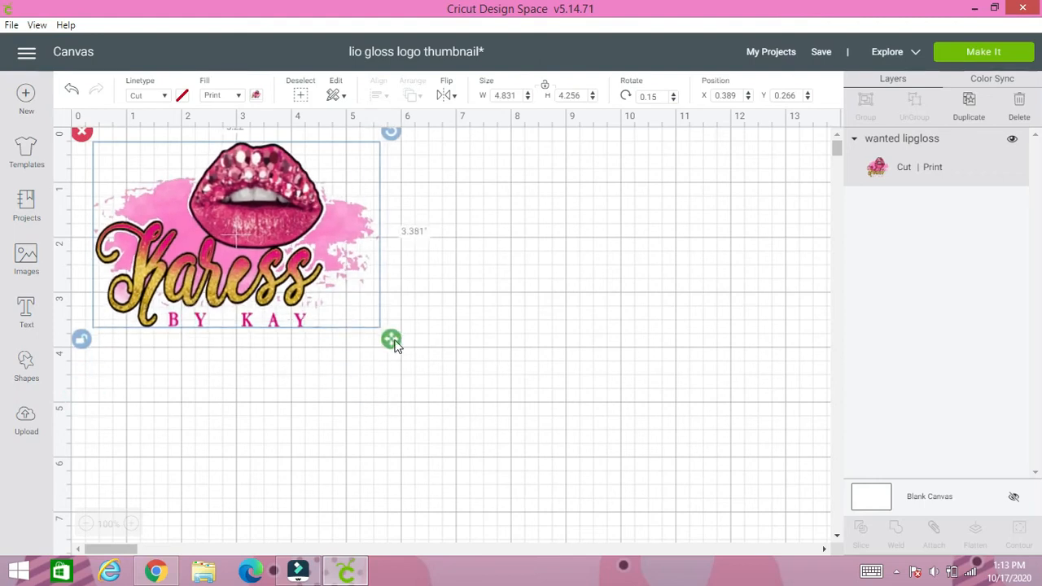
pyautogui.moveTo(391, 339); pyautogui.dragTo(407, 332)
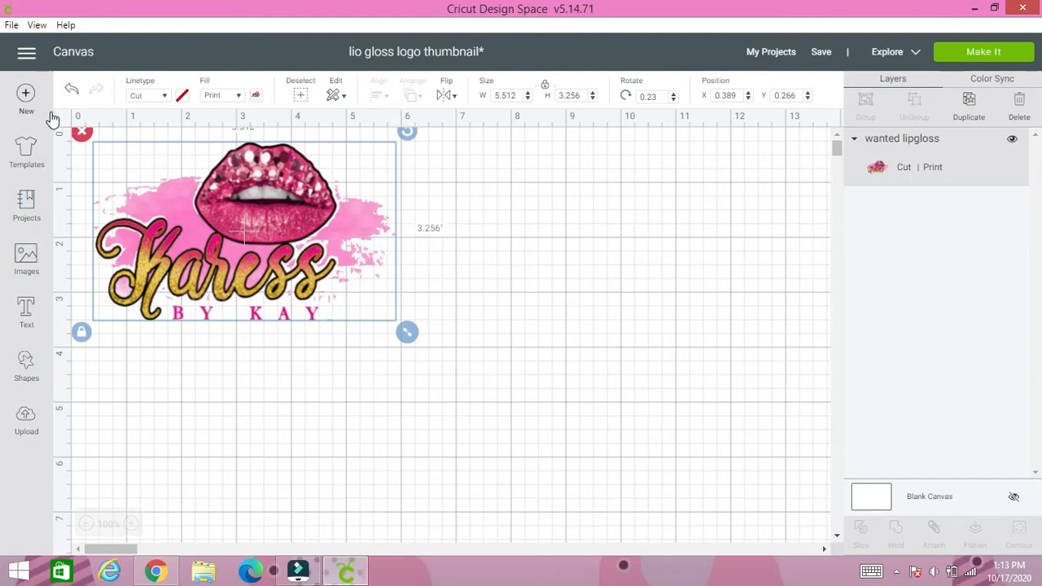
pyautogui.moveTo(57, 118)
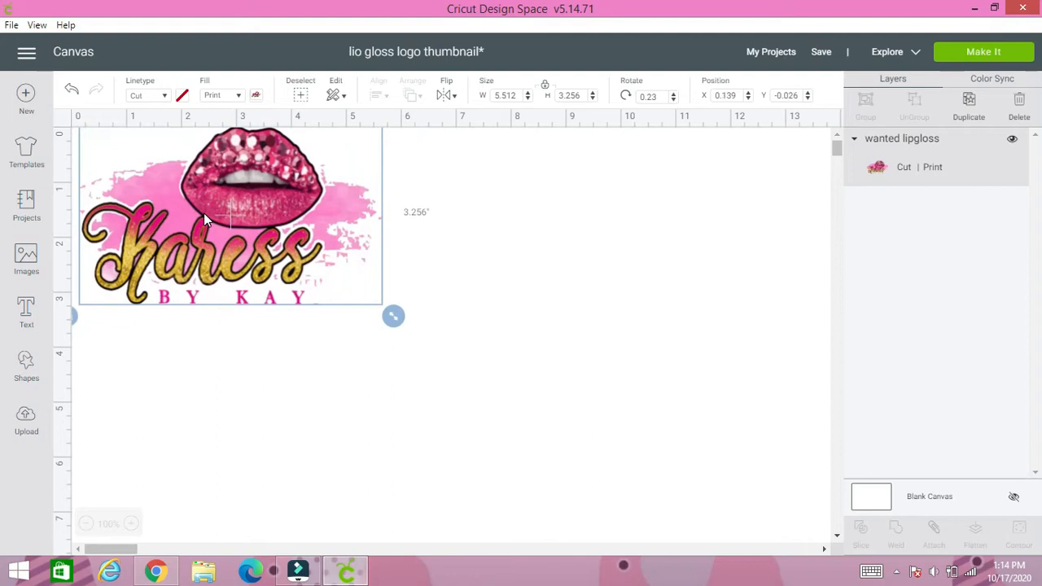
pyautogui.click(419, 241)
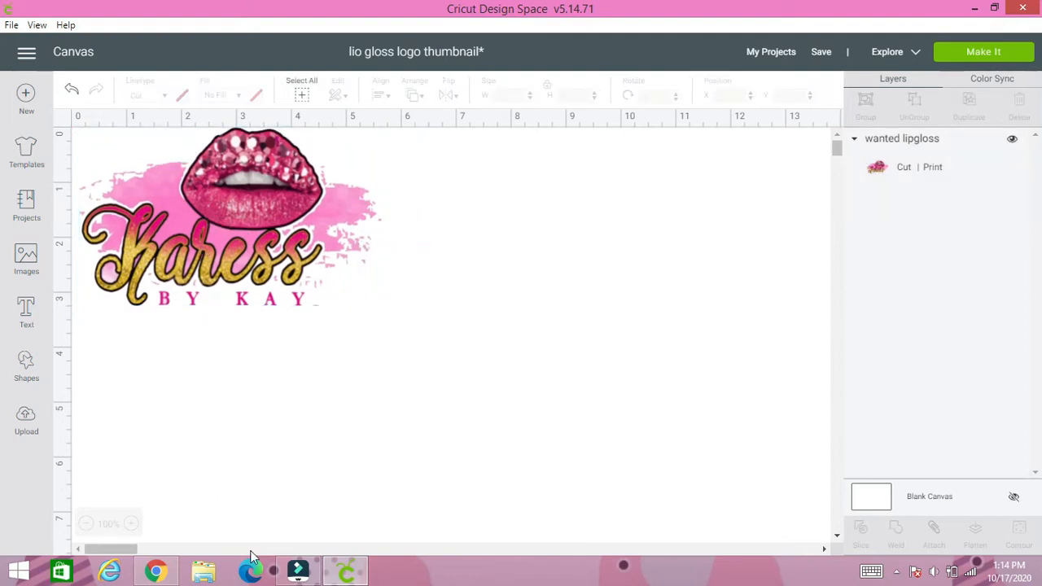
pyautogui.moveTo(156, 570)
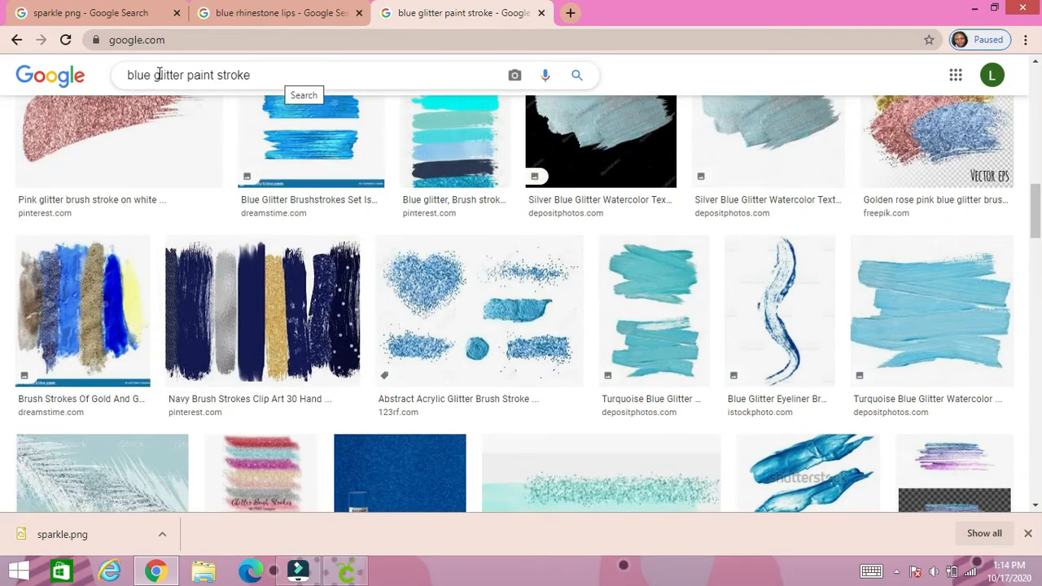
pyautogui.moveTo(284, 75)
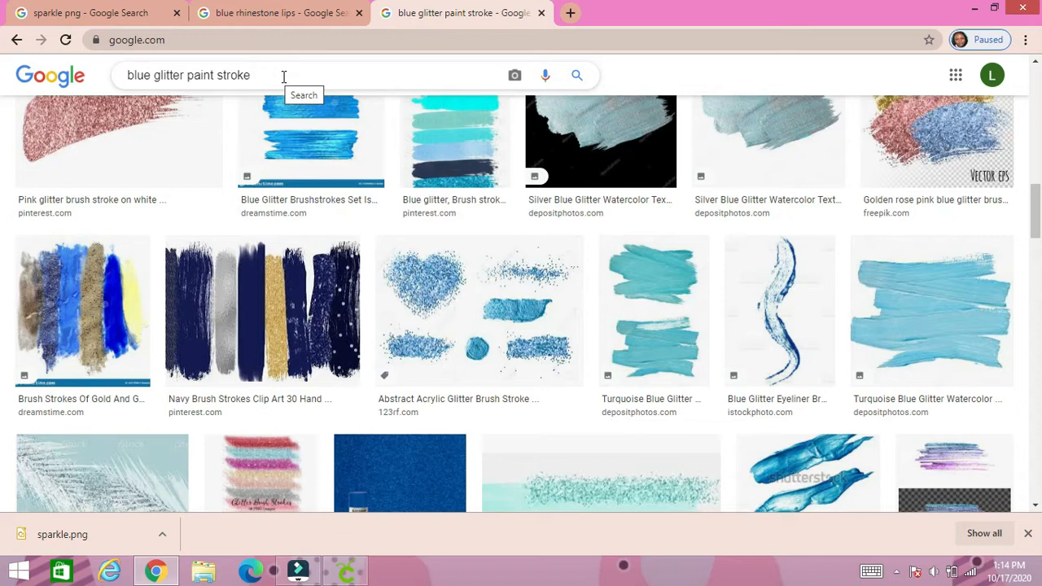
pyautogui.moveTo(566, 304)
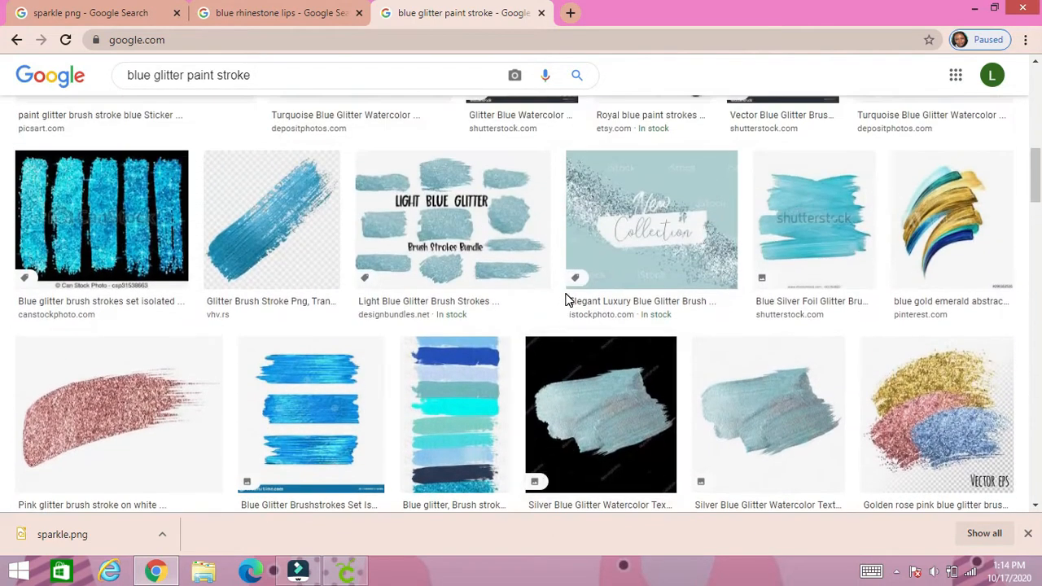
pyautogui.scroll(3)
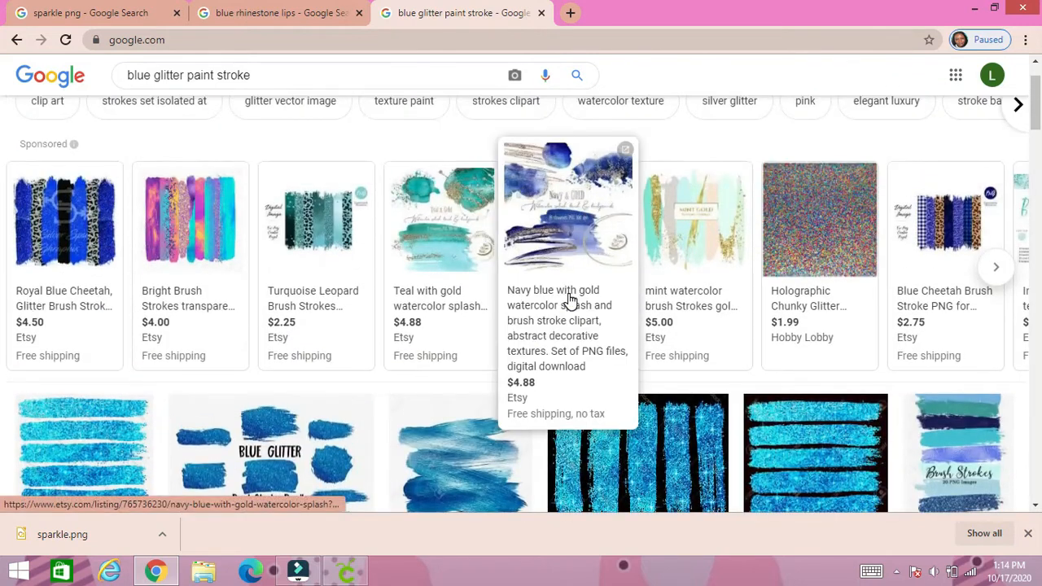
pyautogui.moveTo(916, 407)
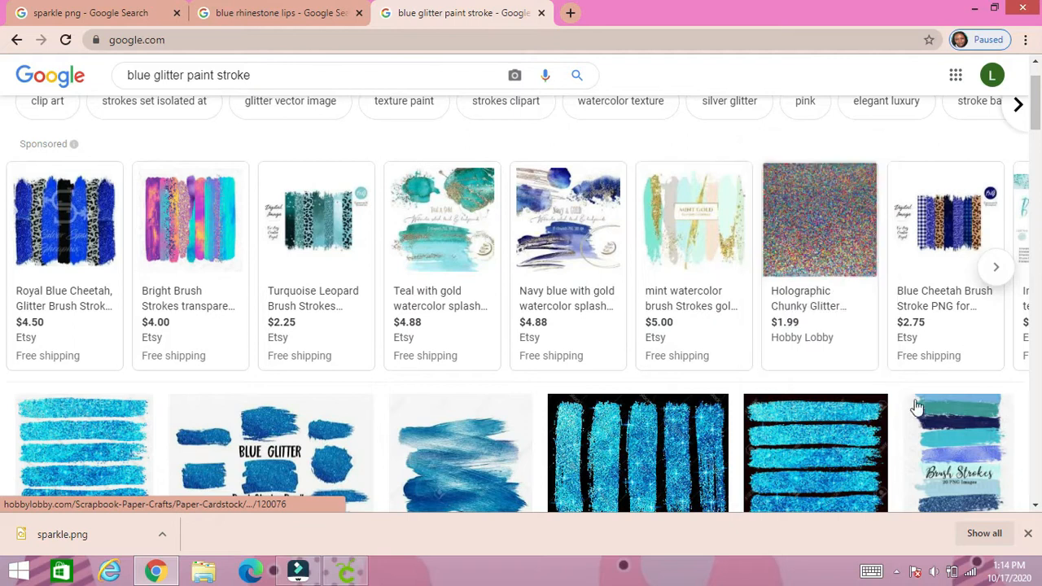
pyautogui.scroll(-3)
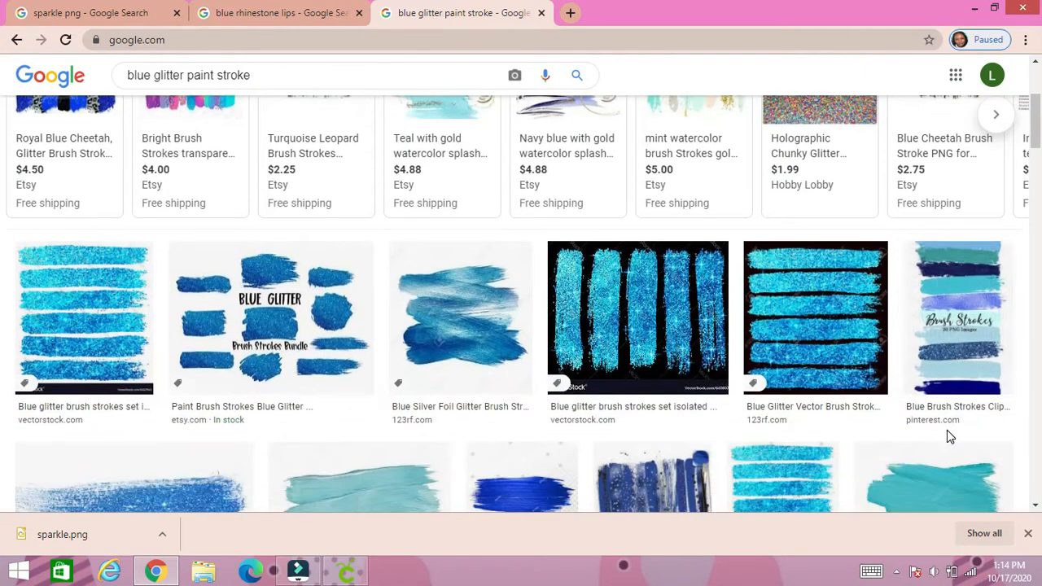
pyautogui.scroll(-3)
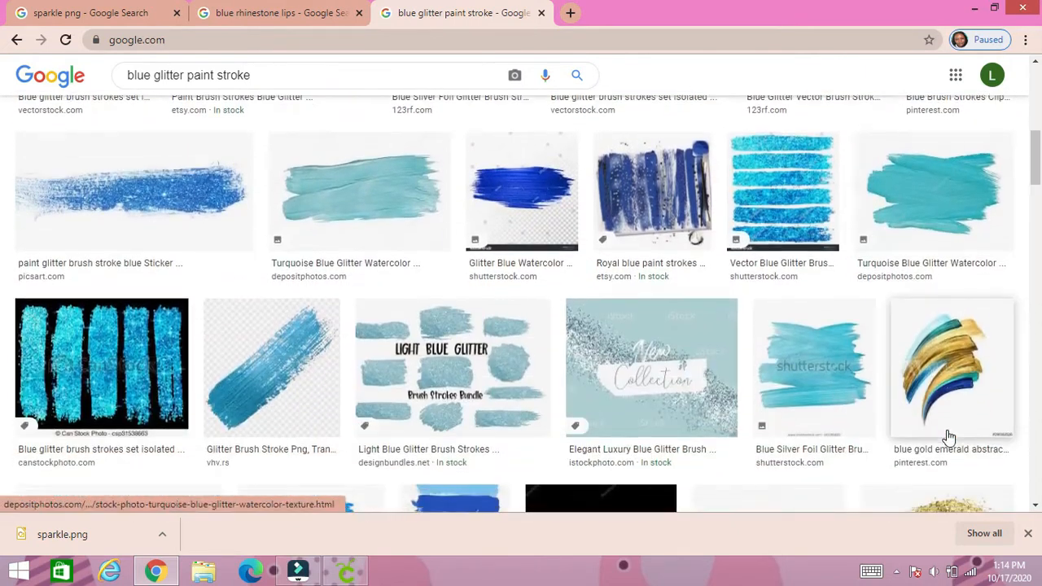
pyautogui.scroll(-3)
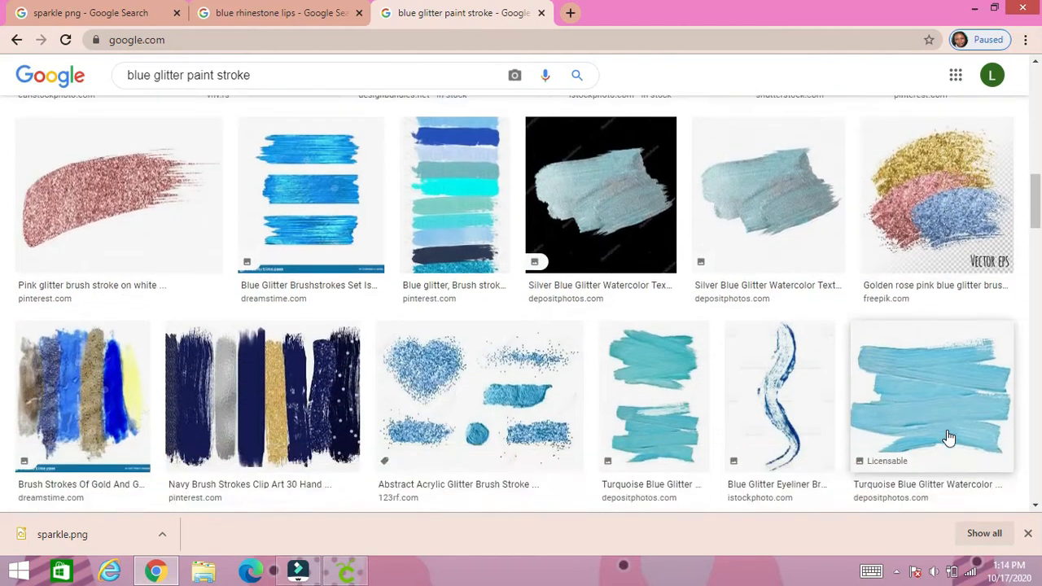
pyautogui.scroll(-3)
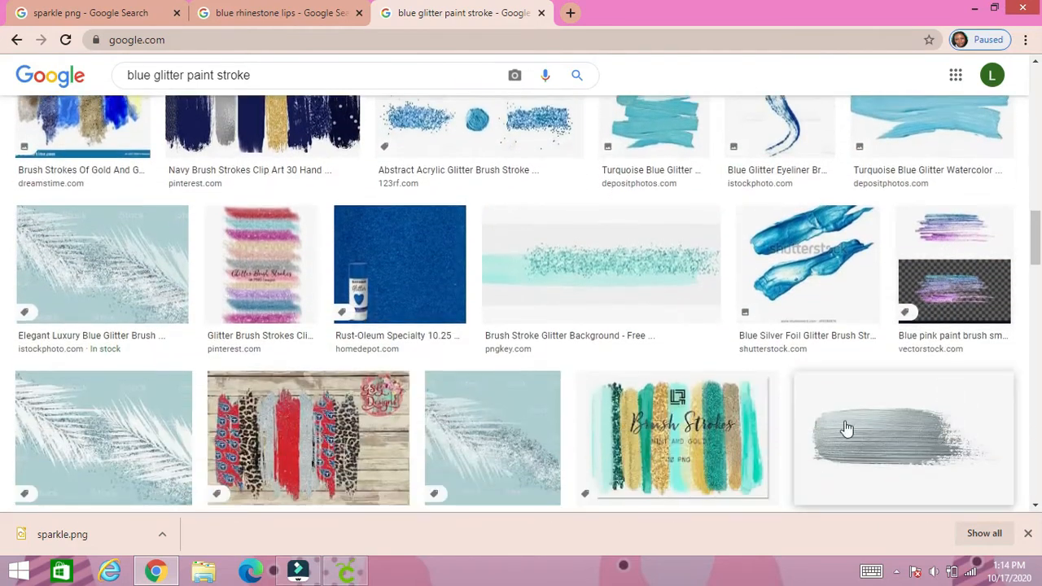
pyautogui.click(601, 263)
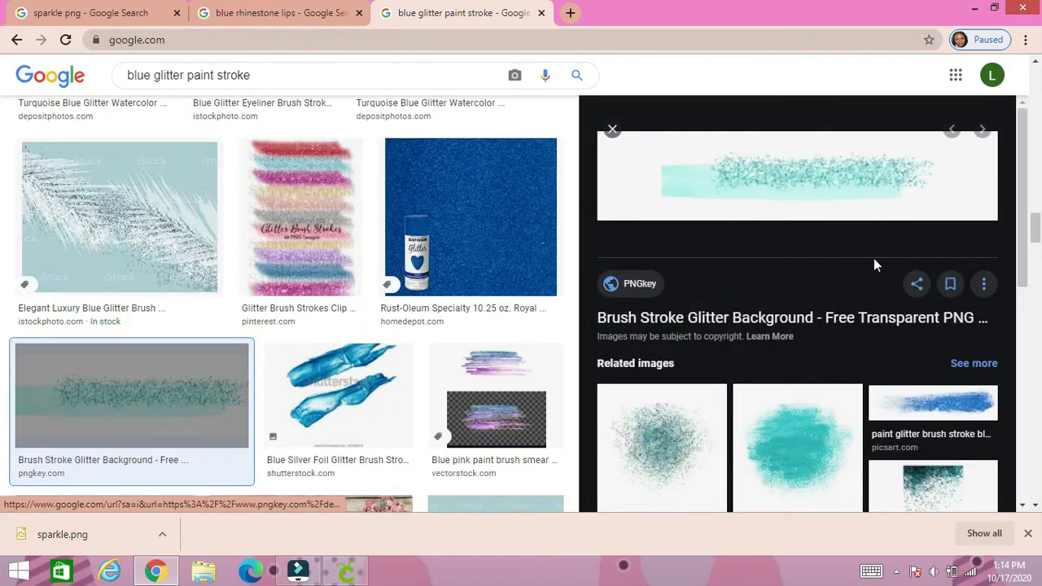
pyautogui.scroll(-3)
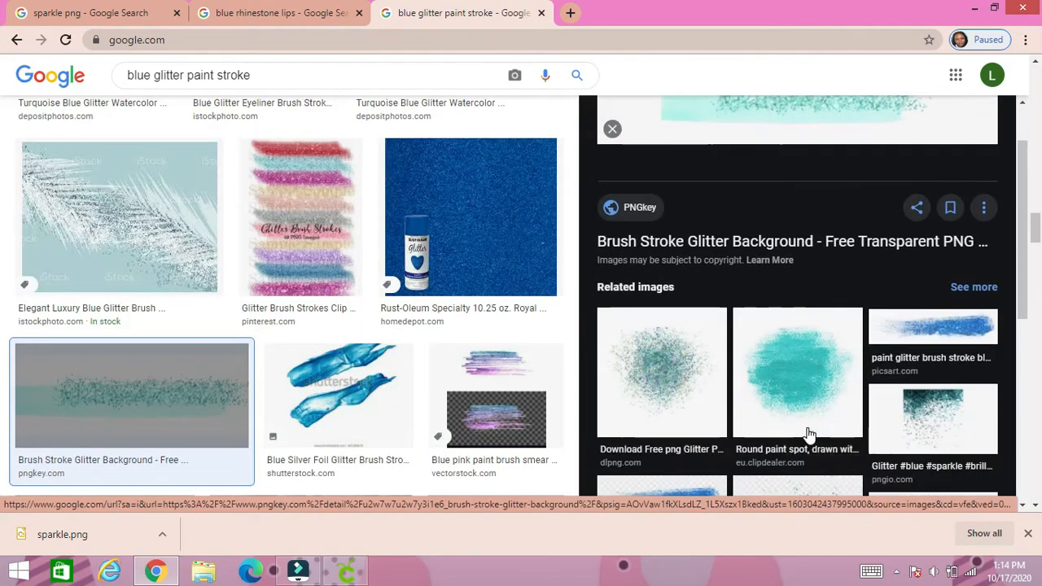
pyautogui.scroll(-3)
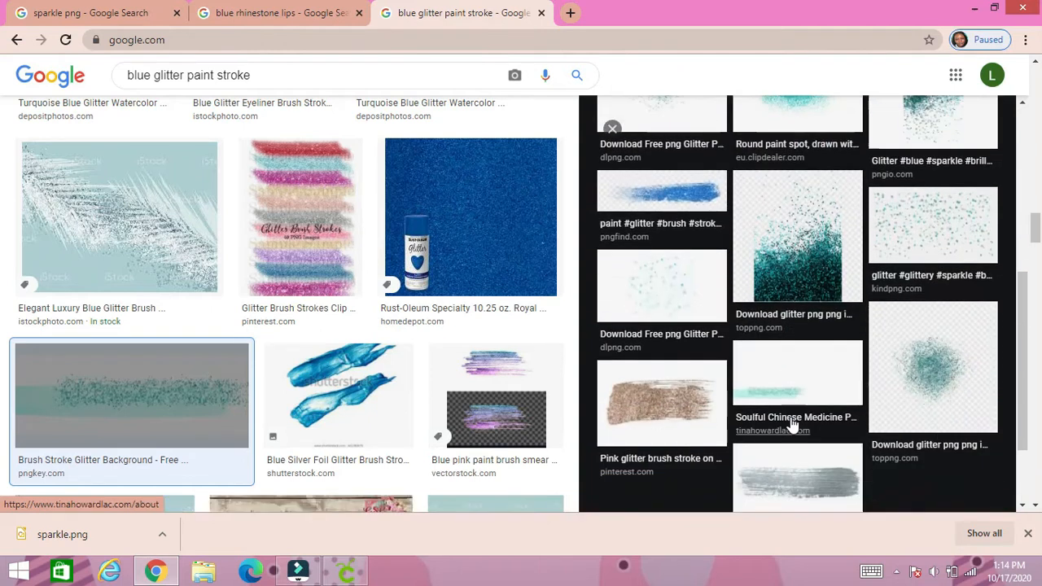
pyautogui.click(132, 395)
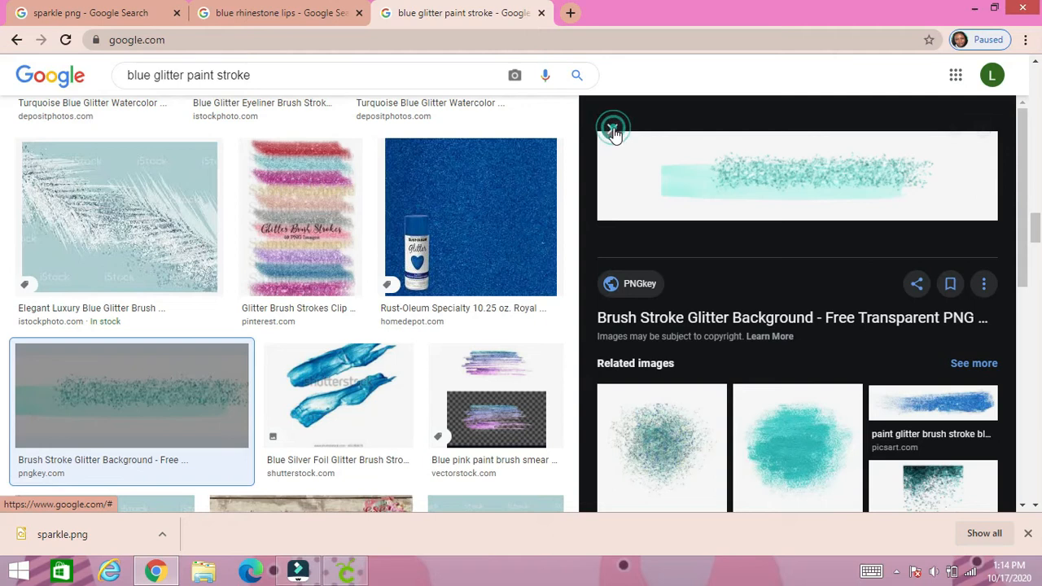
pyautogui.click(614, 128)
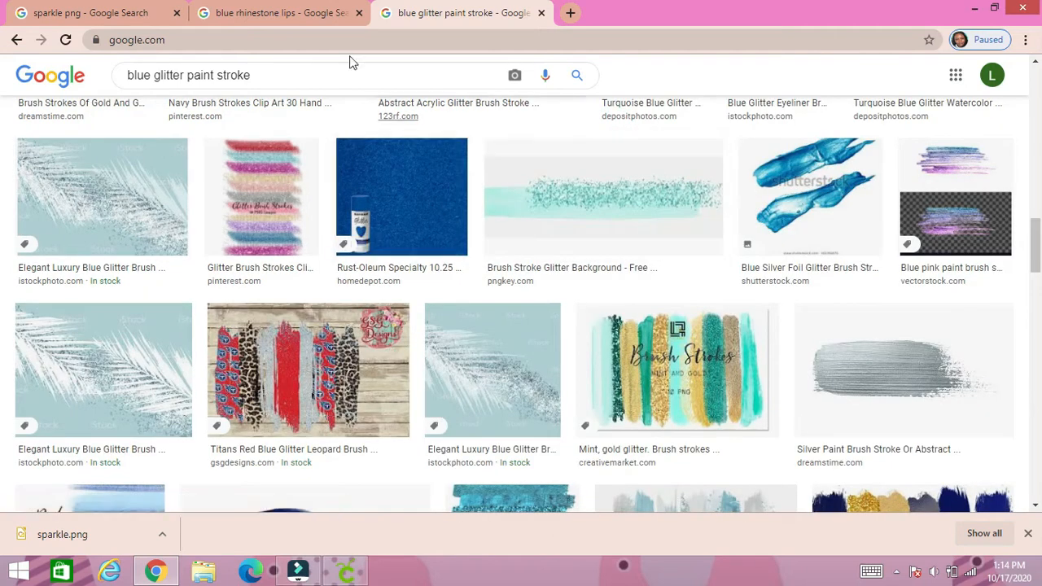
# Browse the blue rhinestone lips results and preview the blue glitter lips image
pyautogui.click(276, 12)
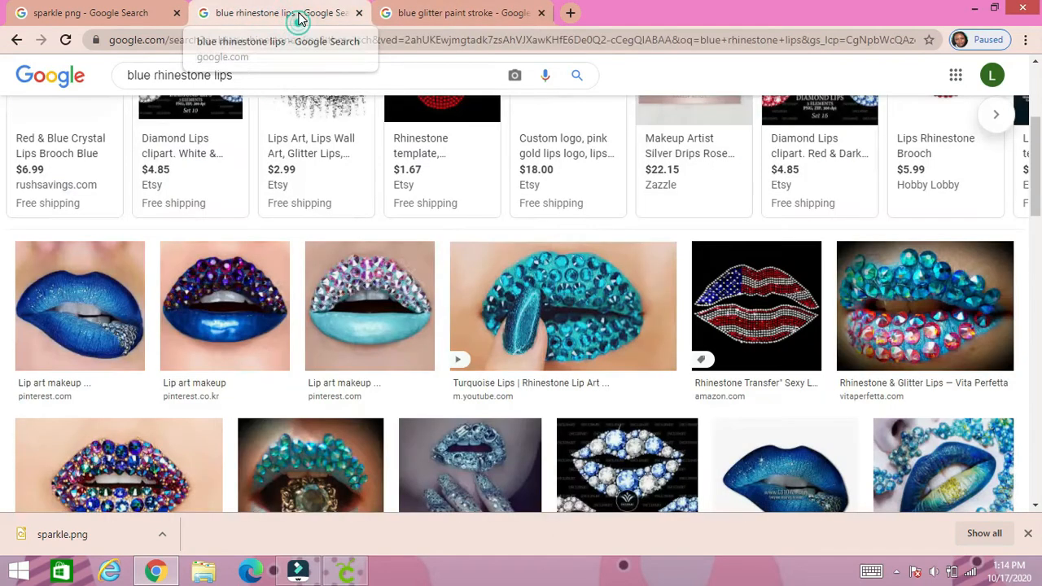
pyautogui.scroll(3)
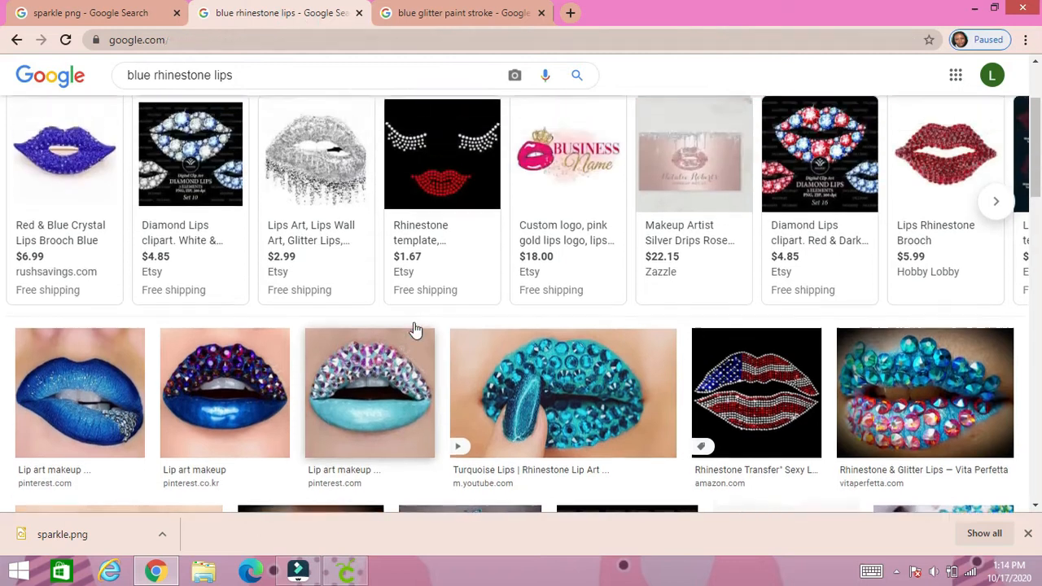
pyautogui.scroll(3)
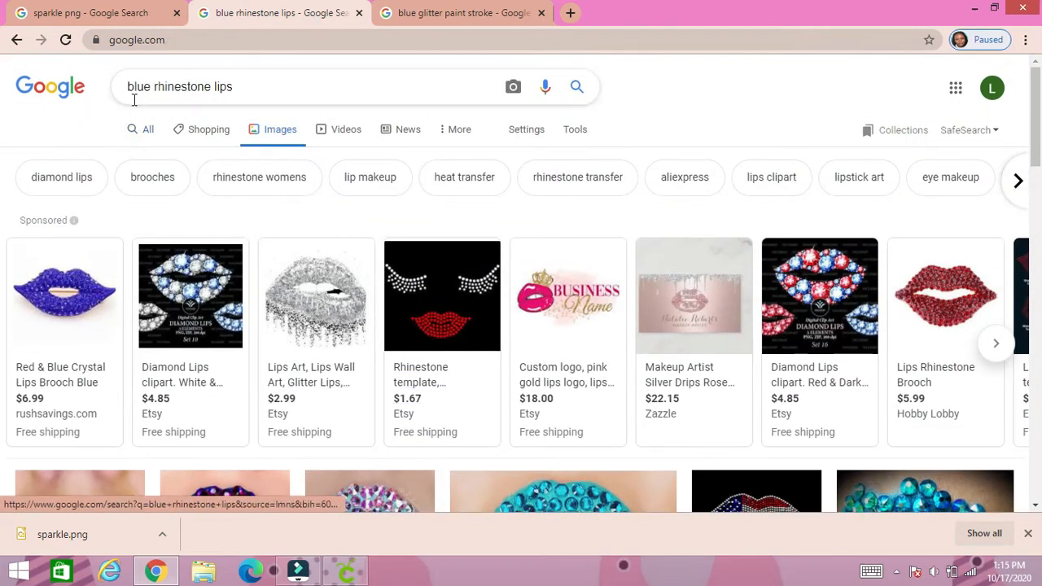
pyautogui.moveTo(240, 91)
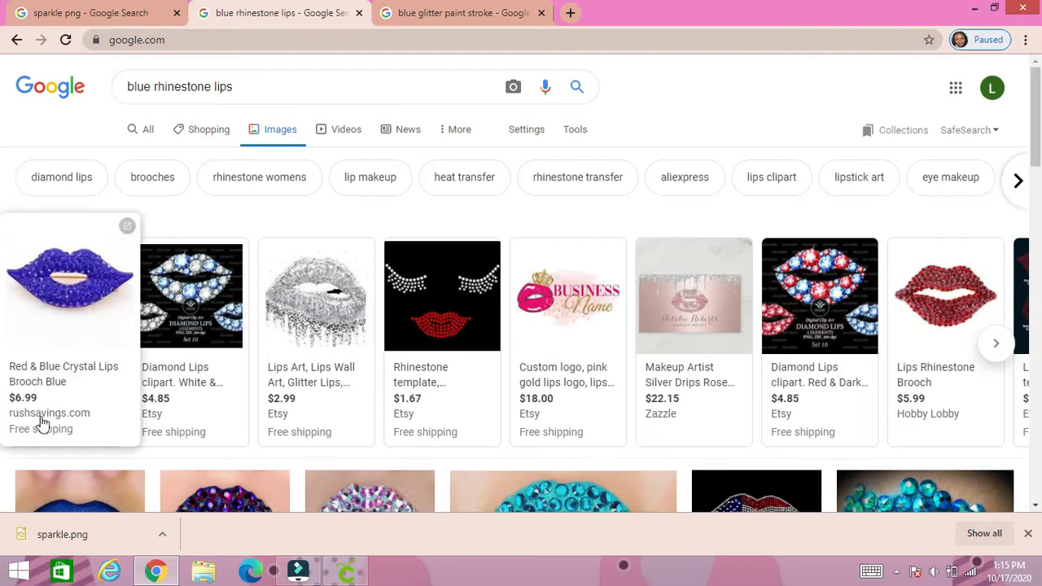
pyautogui.moveTo(567, 296)
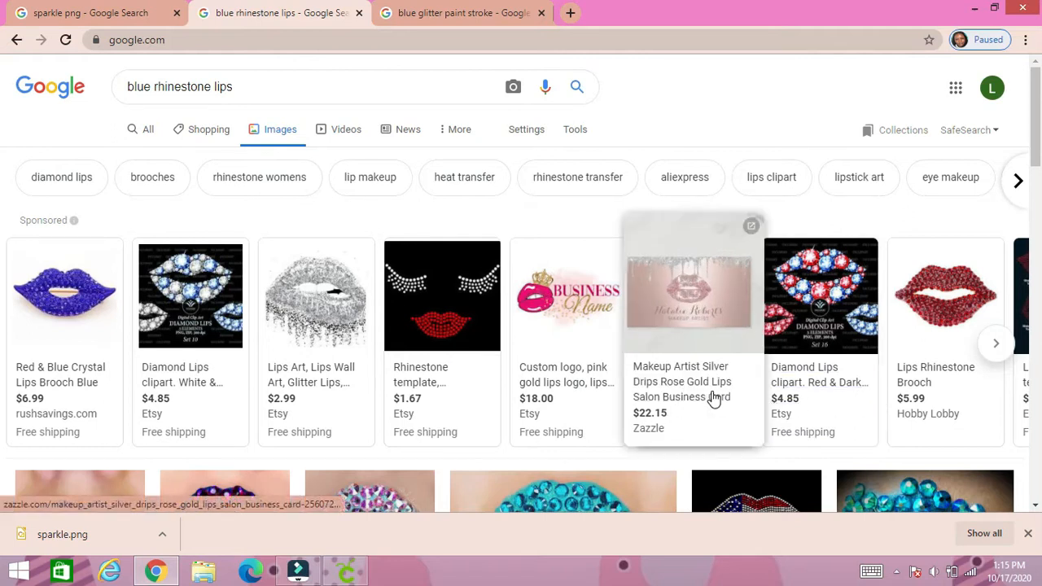
pyautogui.scroll(-3)
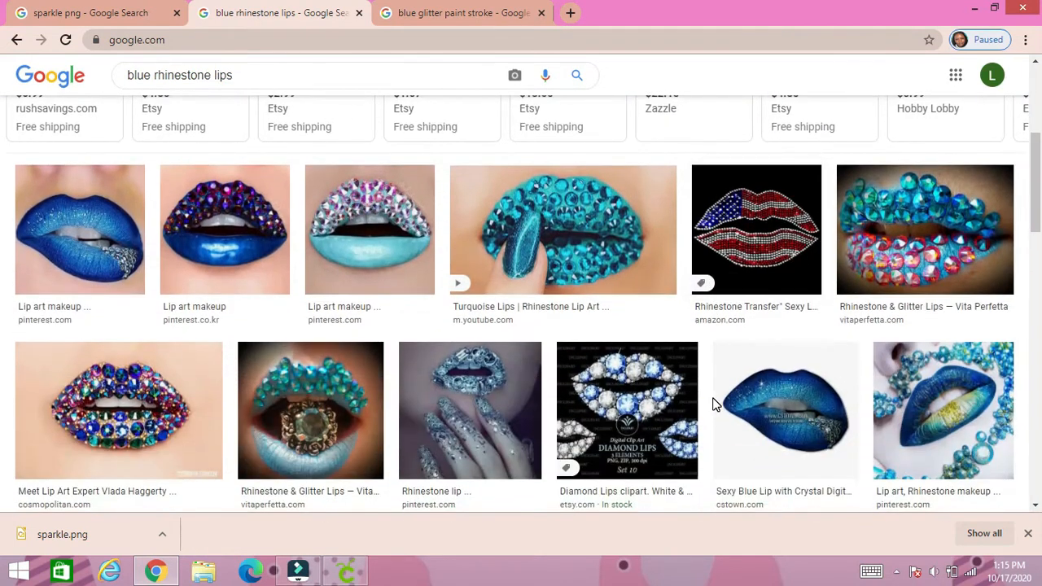
pyautogui.moveTo(717, 417)
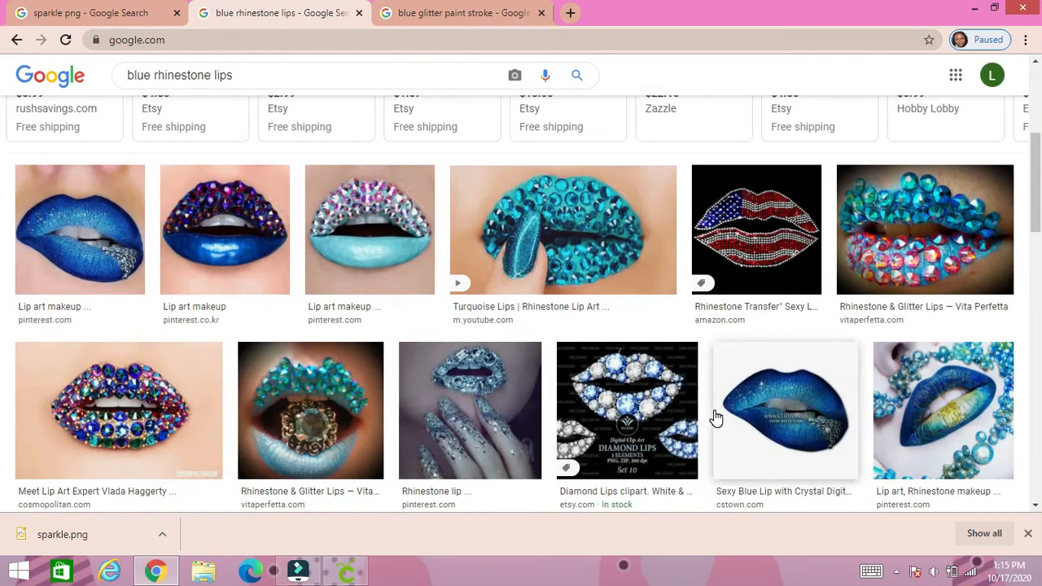
pyautogui.scroll(-3)
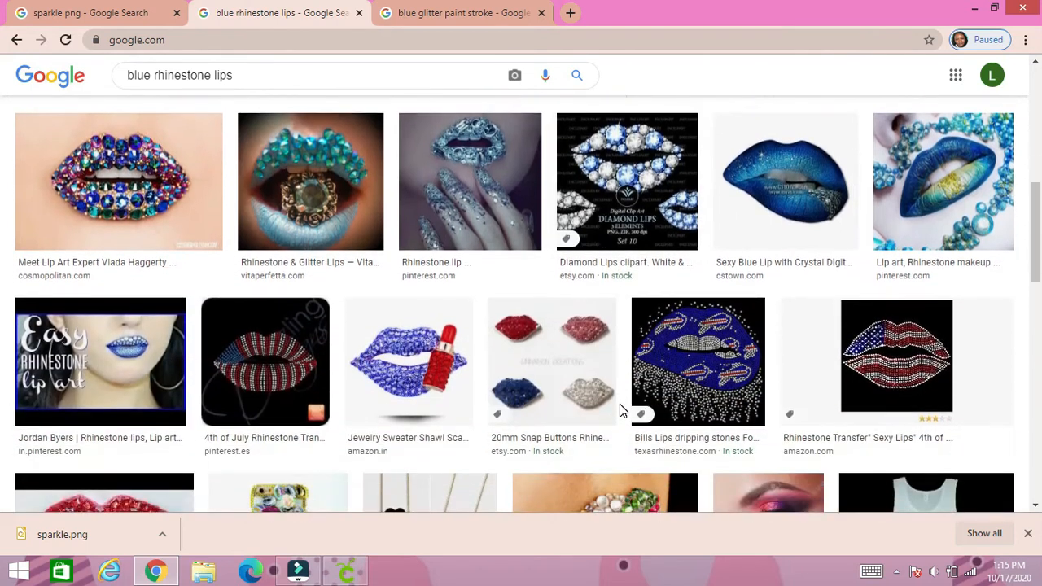
pyautogui.scroll(-3)
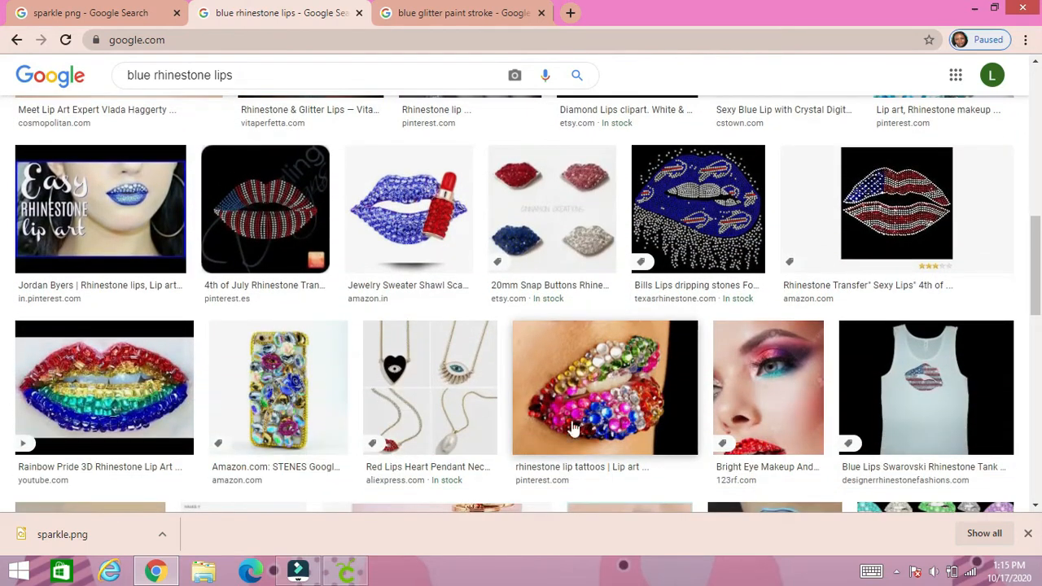
pyautogui.scroll(-3)
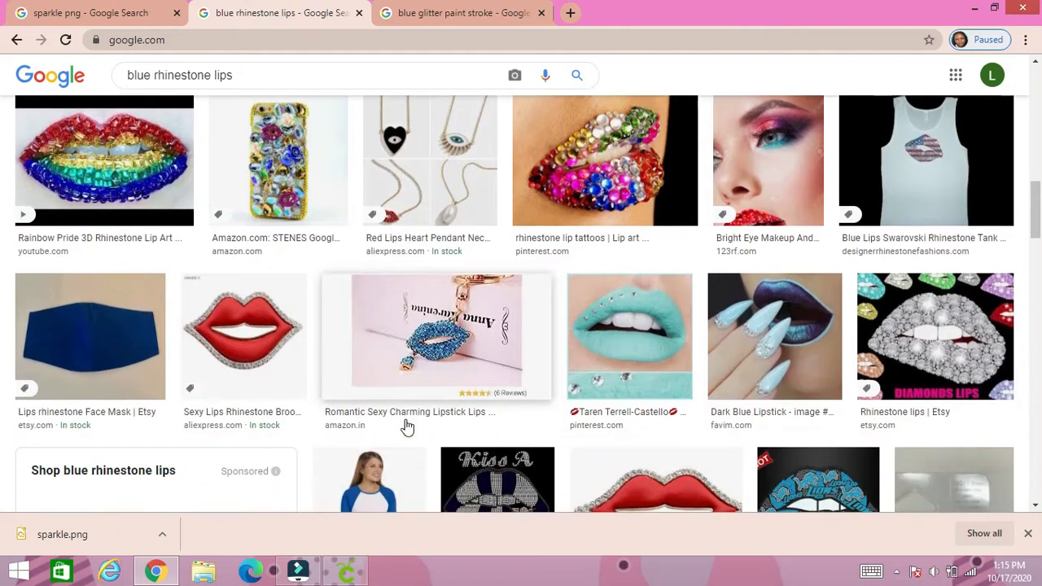
pyautogui.scroll(-3)
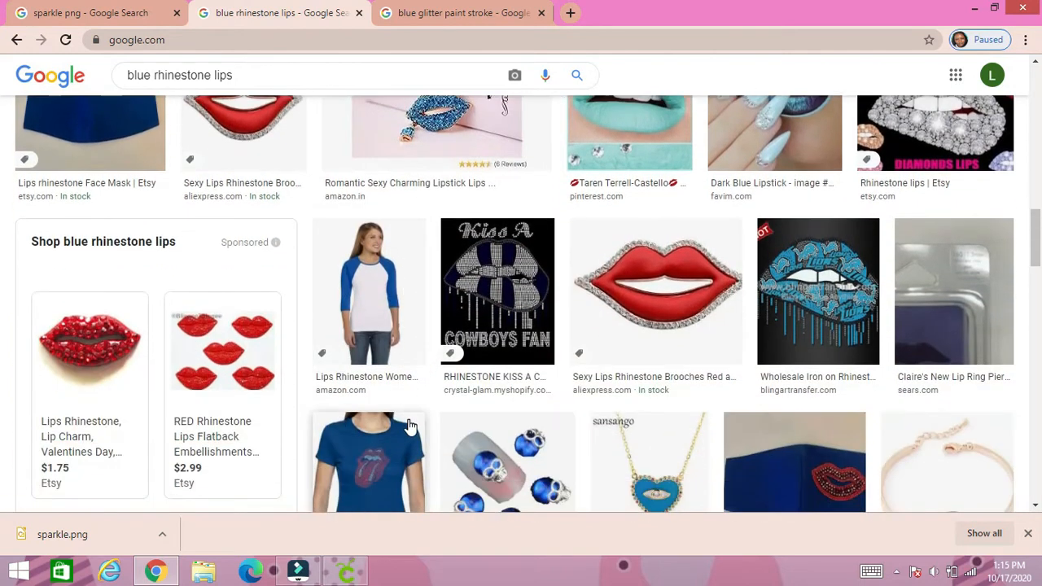
pyautogui.scroll(-3)
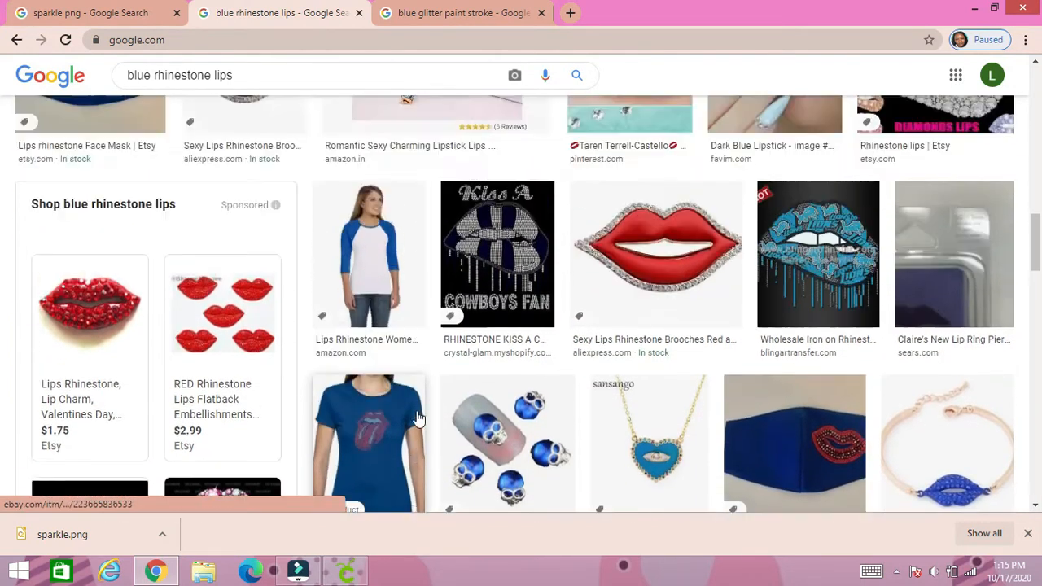
pyautogui.scroll(-3)
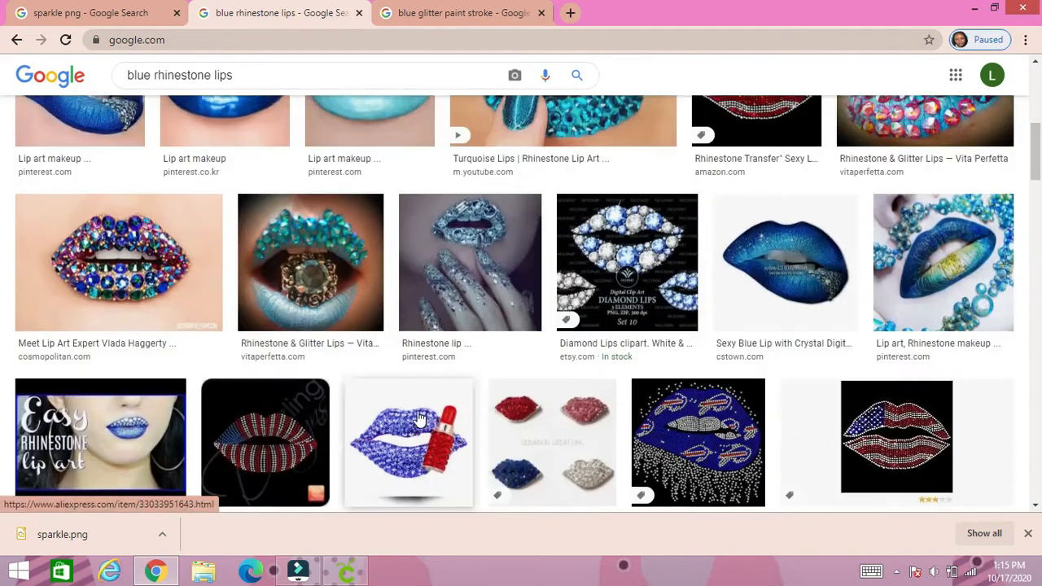
pyautogui.scroll(3)
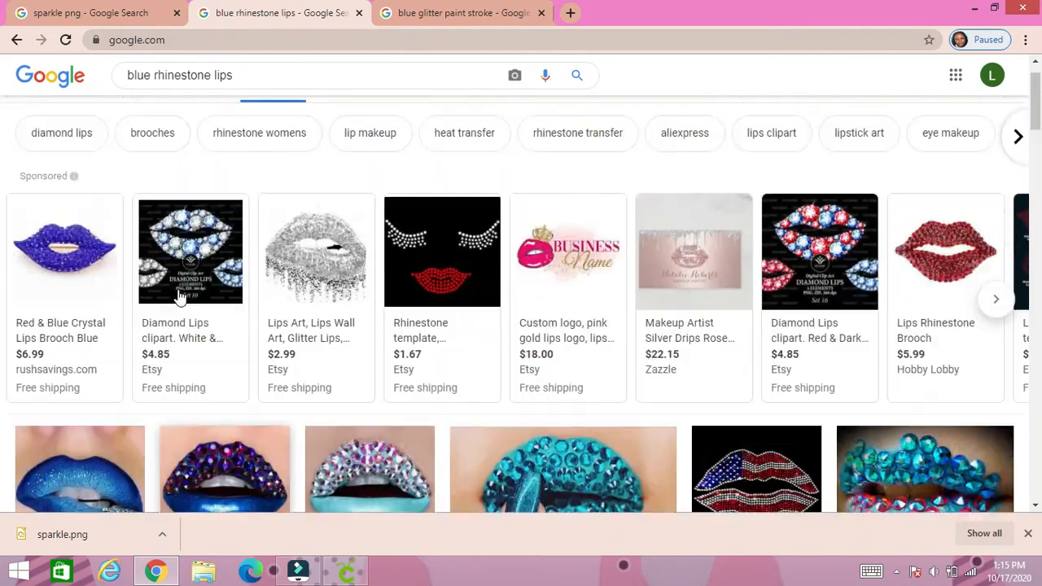
pyautogui.scroll(-3)
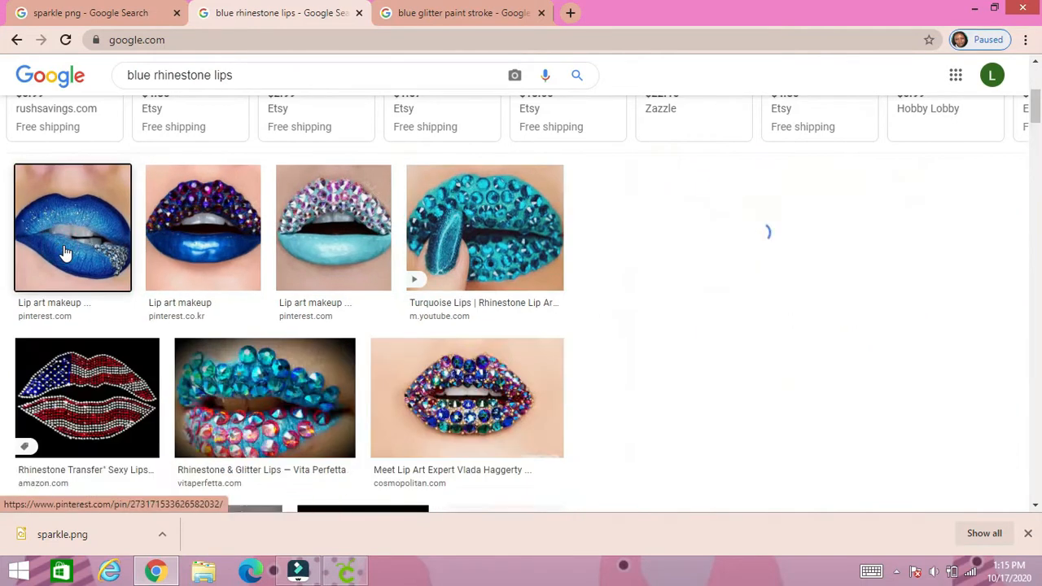
pyautogui.click(73, 227)
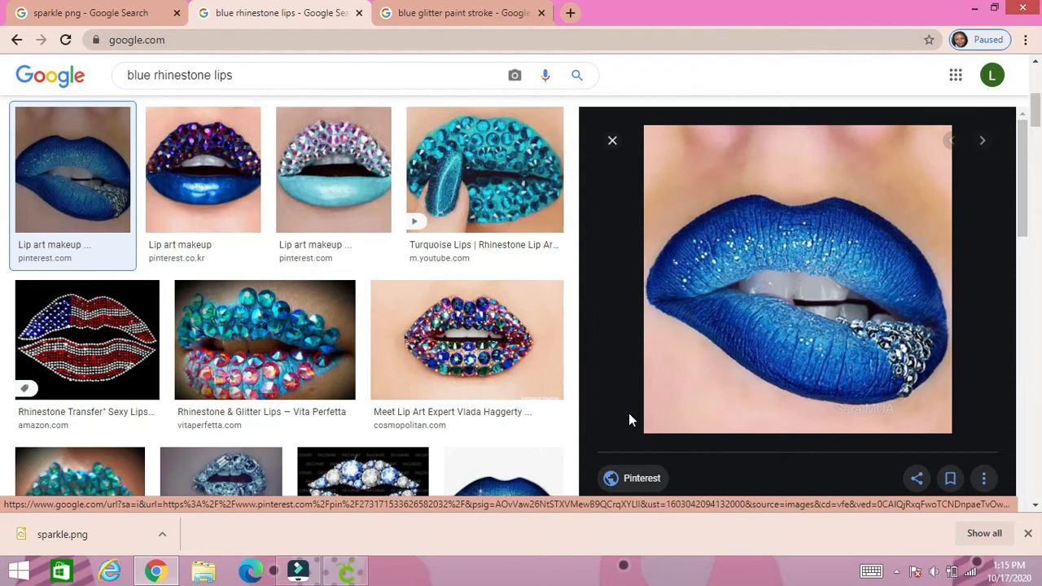
pyautogui.moveTo(82, 21)
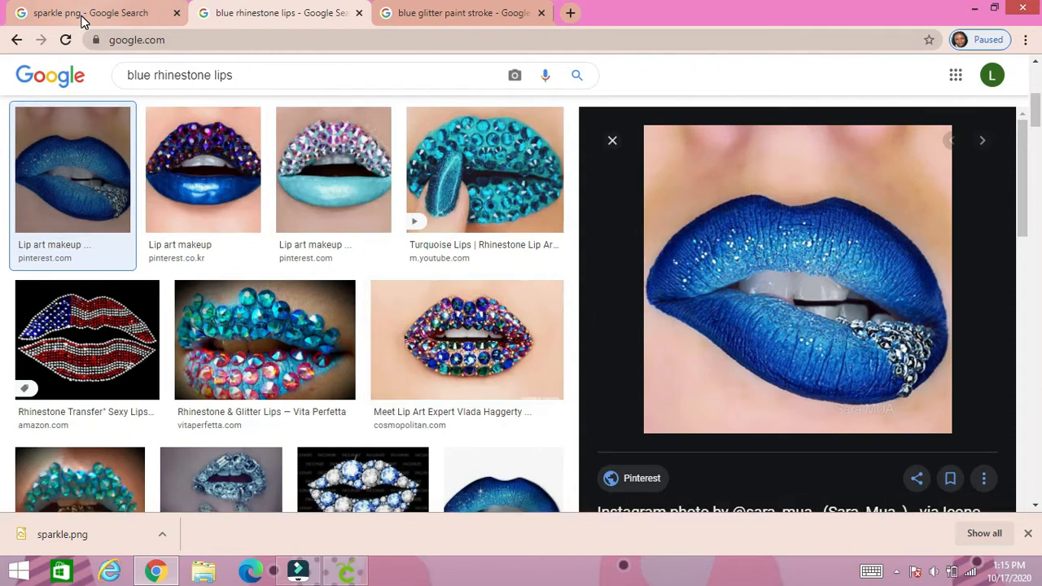
# Review the sparkle png results and pastel star sparkles preview, then return to Cricut
pyautogui.click(90, 12)
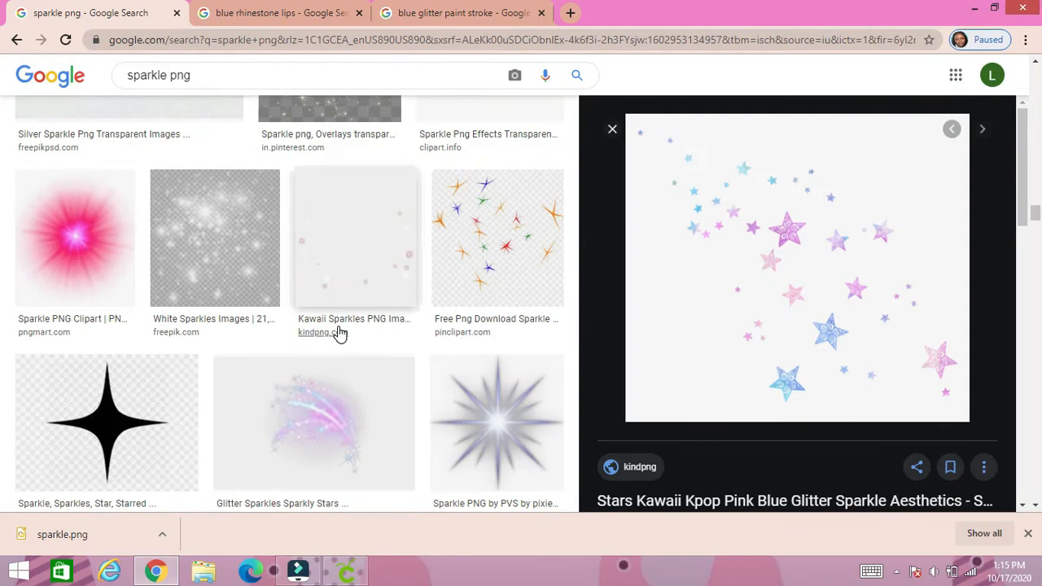
pyautogui.moveTo(334, 266)
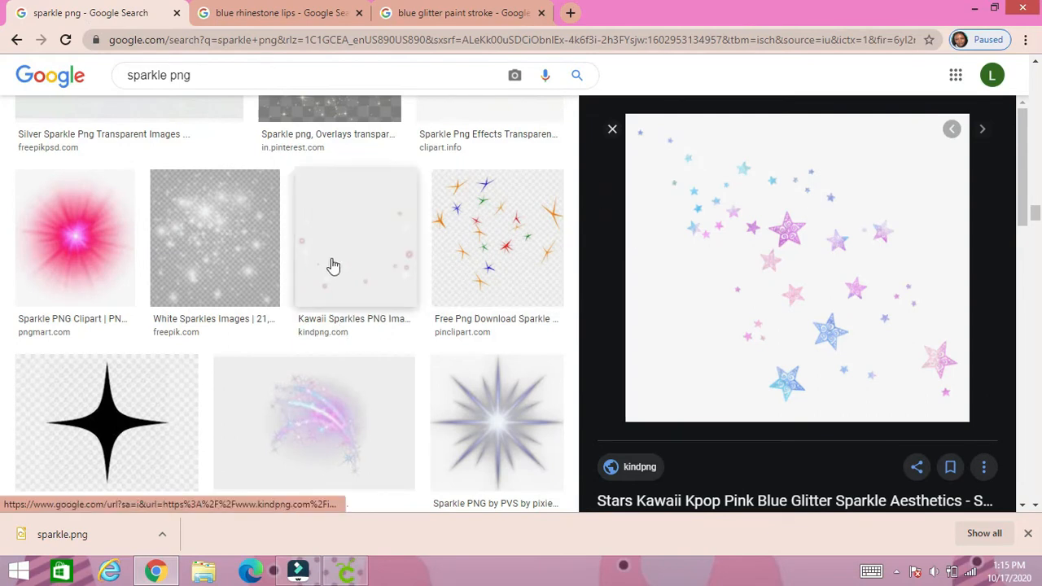
pyautogui.scroll(3)
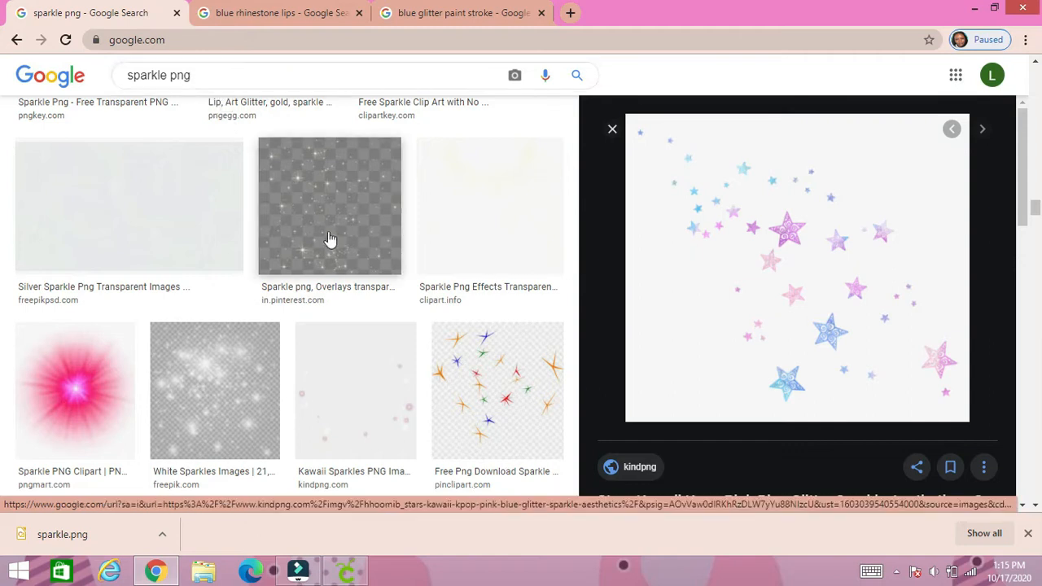
pyautogui.moveTo(780, 220)
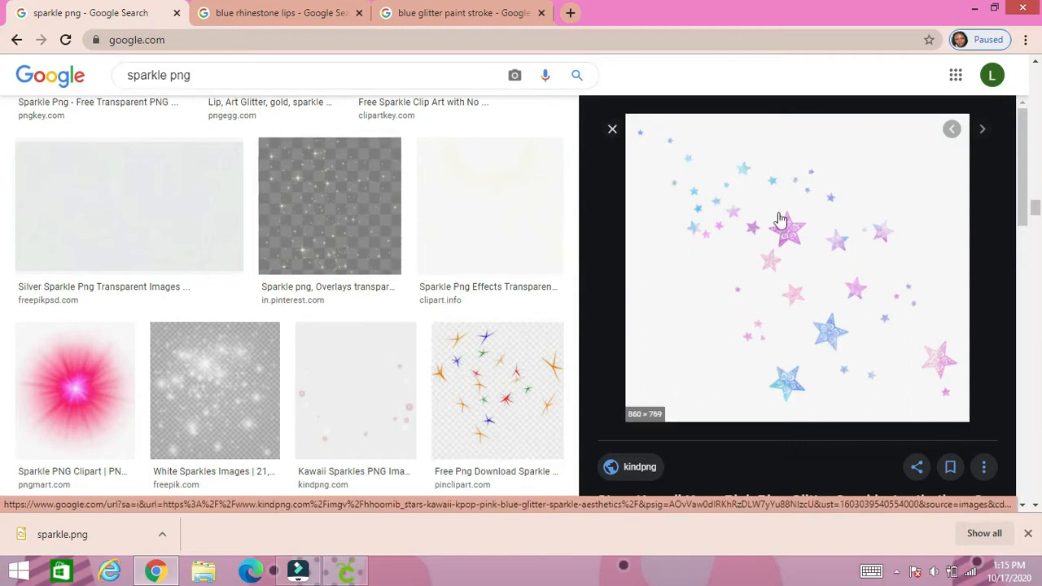
pyautogui.scroll(-3)
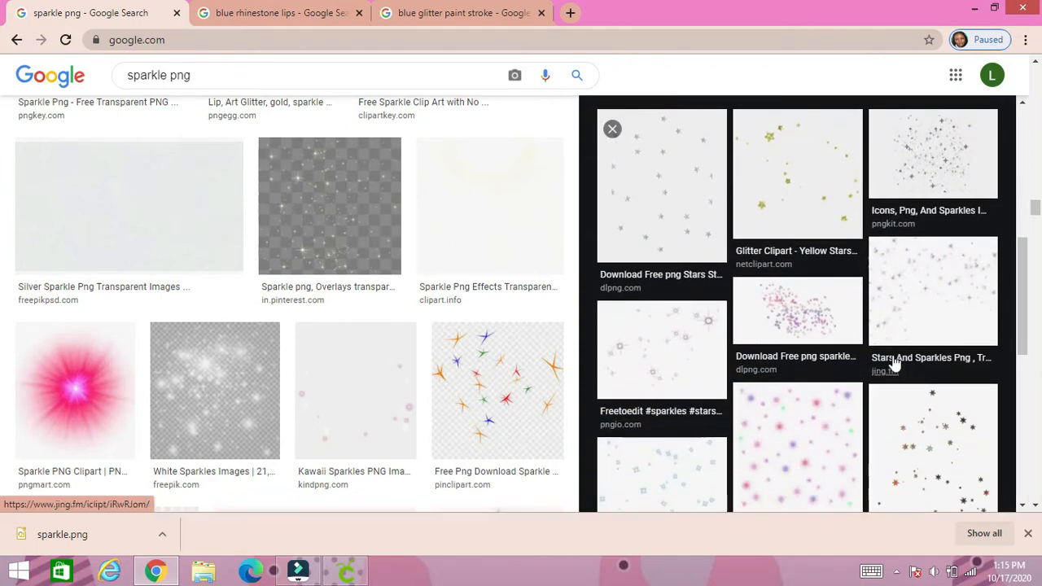
pyautogui.scroll(-3)
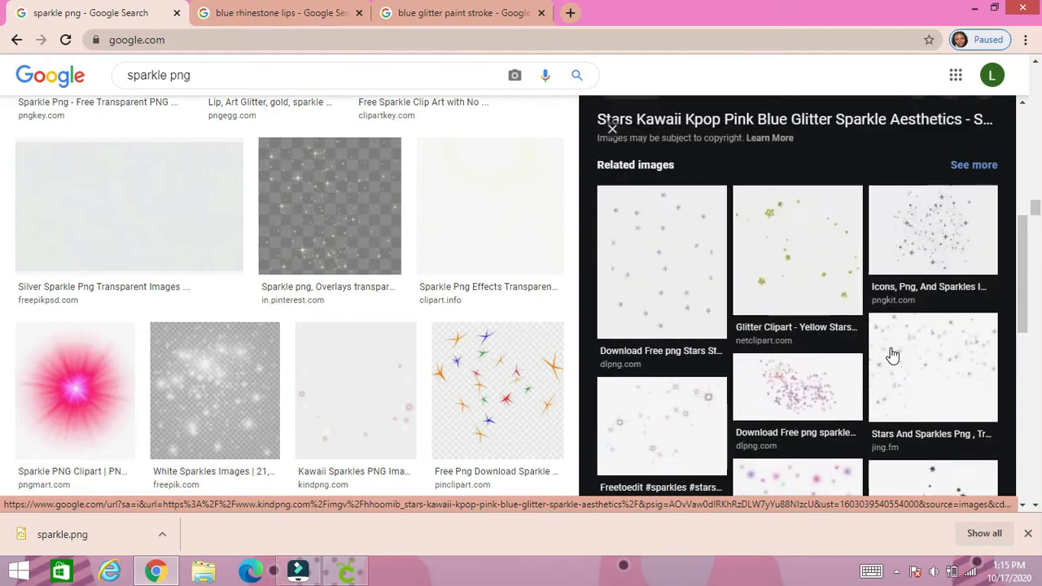
pyautogui.moveTo(101, 151)
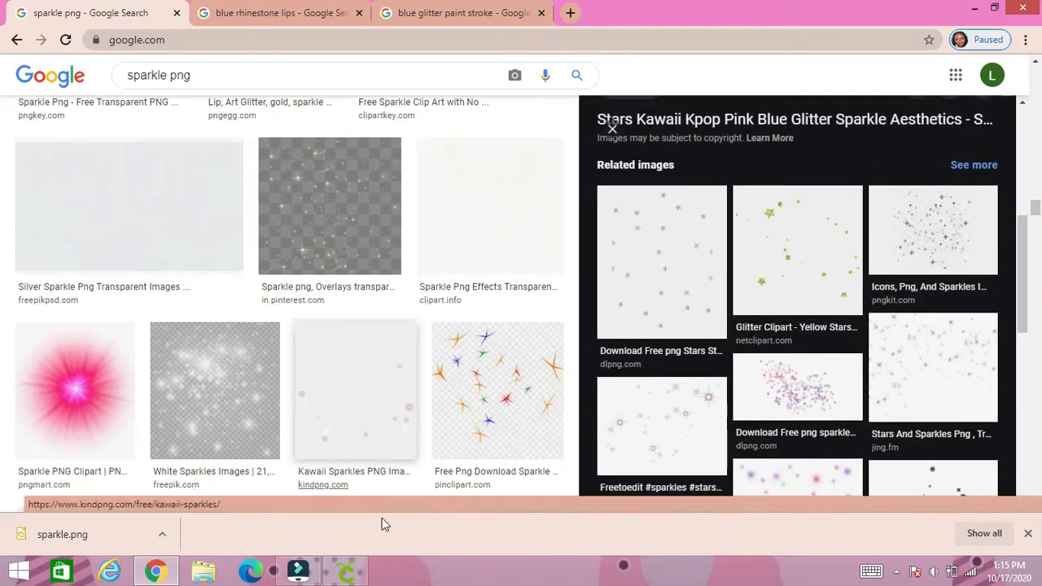
pyautogui.click(345, 570)
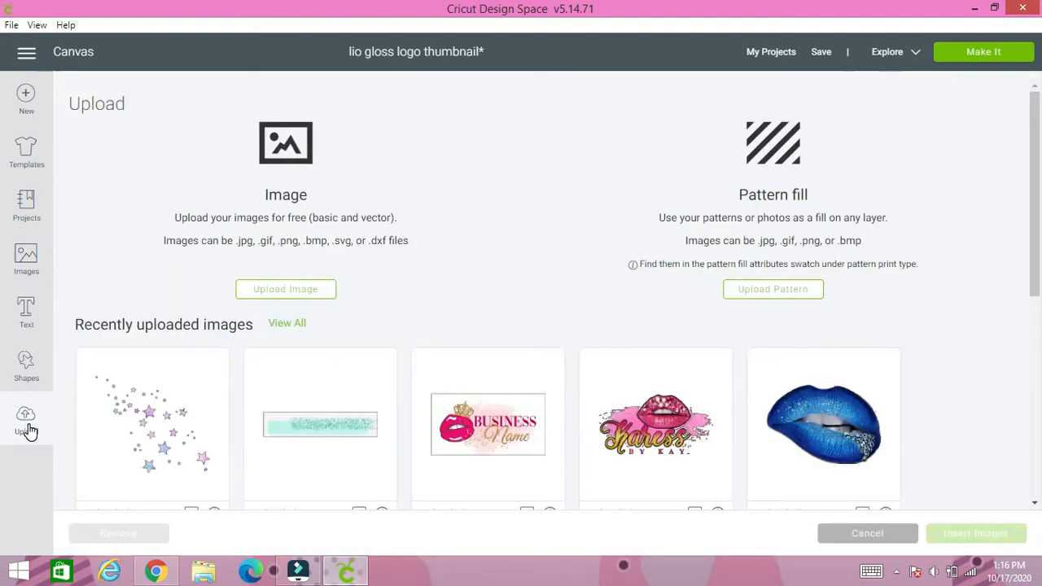
# Insert the uploaded sparkles, teal glitter stroke and blue lips images onto the canvas
pyautogui.click(130, 446)
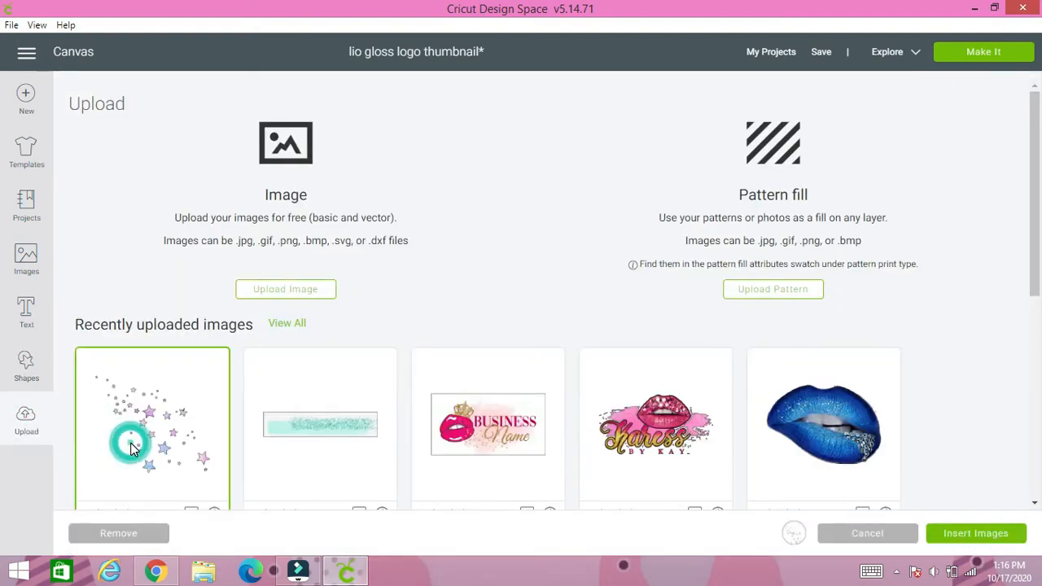
pyautogui.click(319, 424)
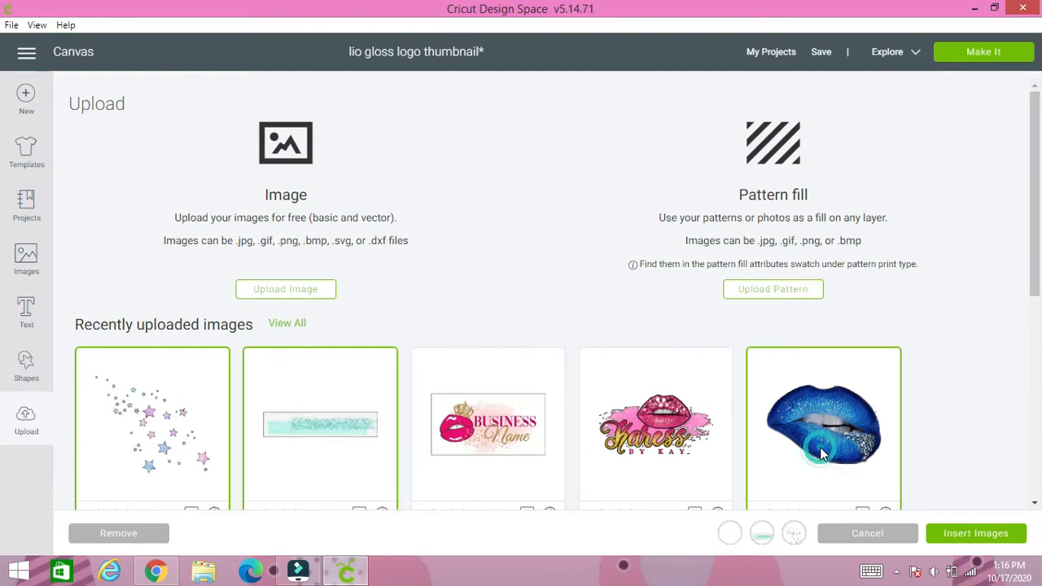
pyautogui.scroll(-3)
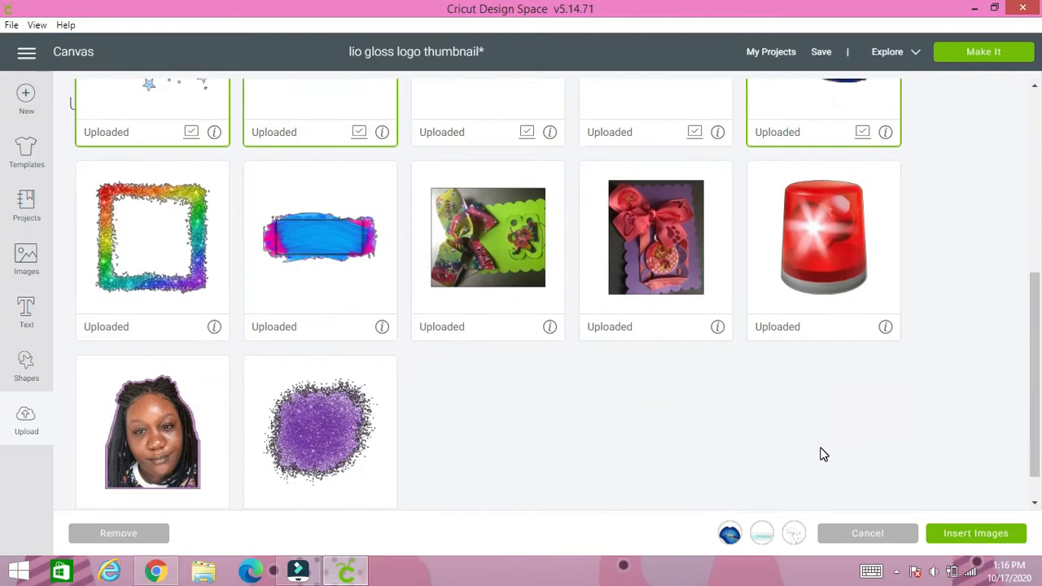
pyautogui.moveTo(720, 514)
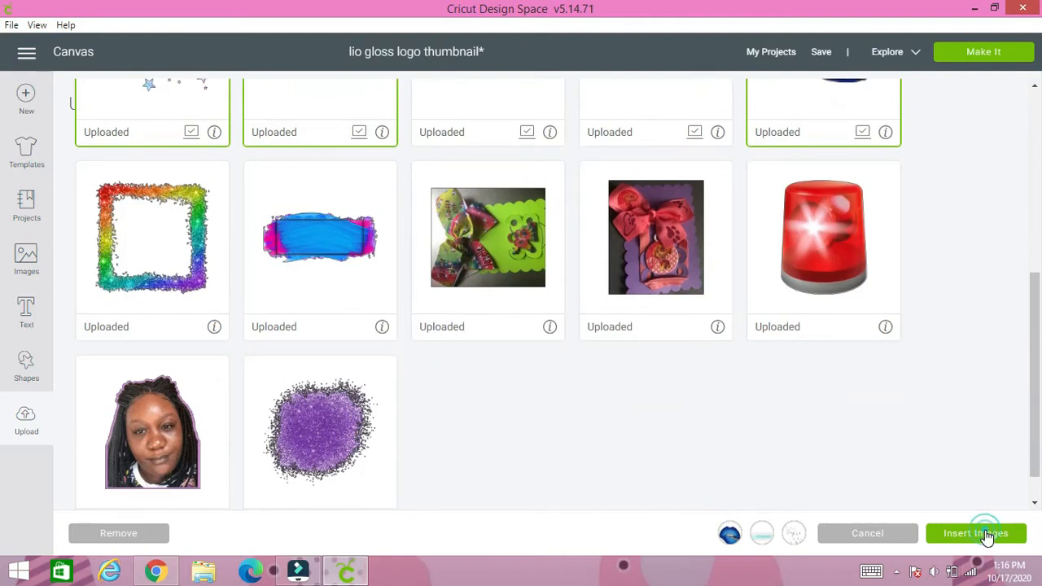
pyautogui.click(976, 533)
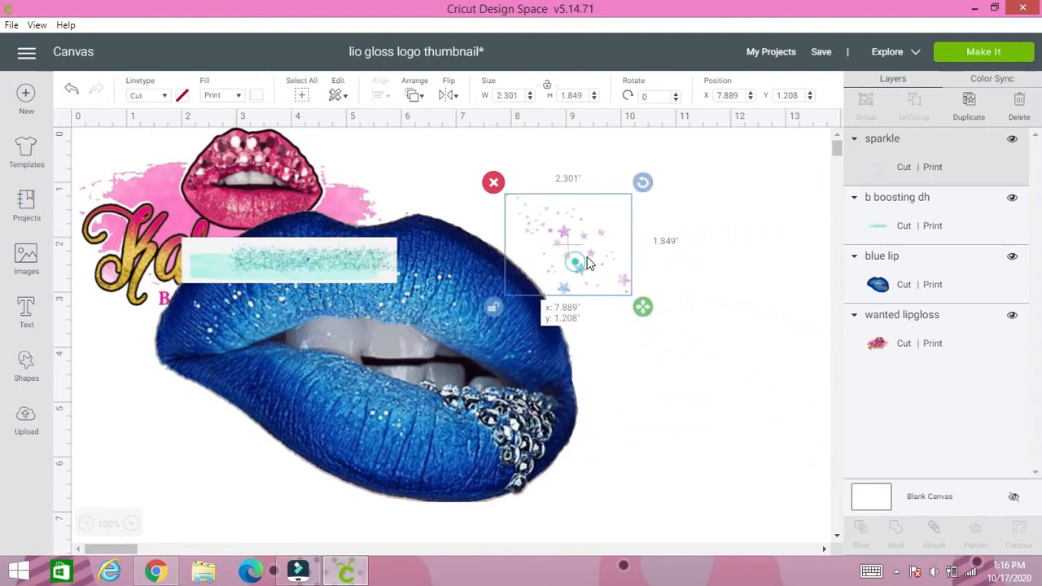
# Move the sparkles top right and shrink the blue lips to about 4.8 x 3.3 in
pyautogui.moveTo(567, 245); pyautogui.dragTo(768, 200)
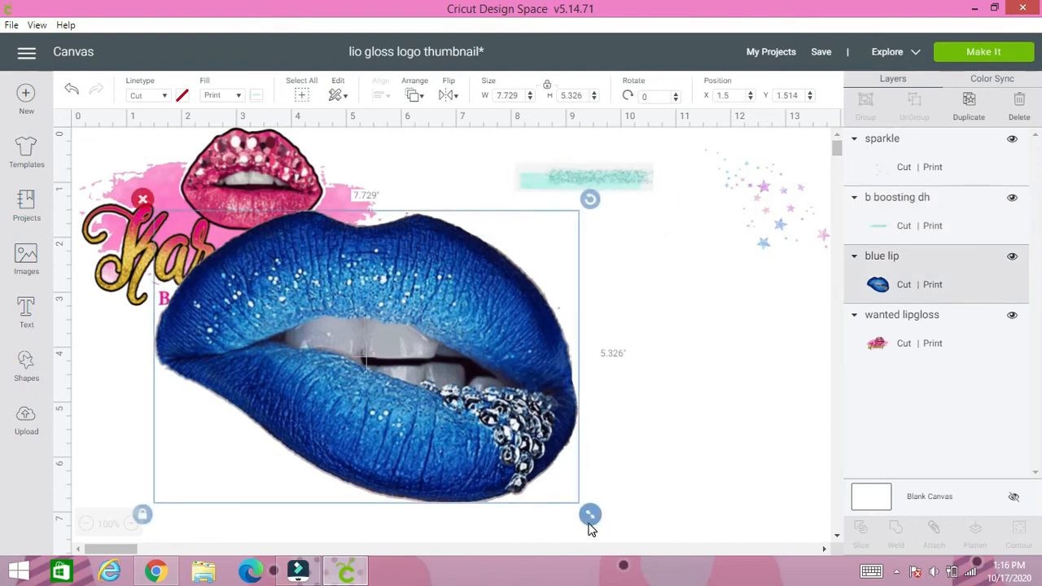
pyautogui.moveTo(590, 514); pyautogui.dragTo(428, 402)
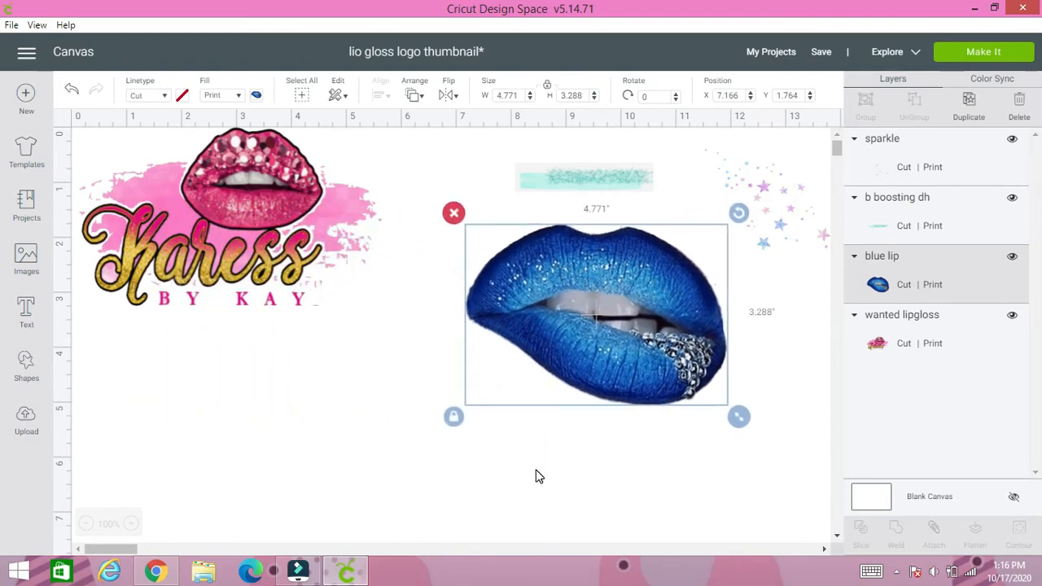
pyautogui.click(292, 417)
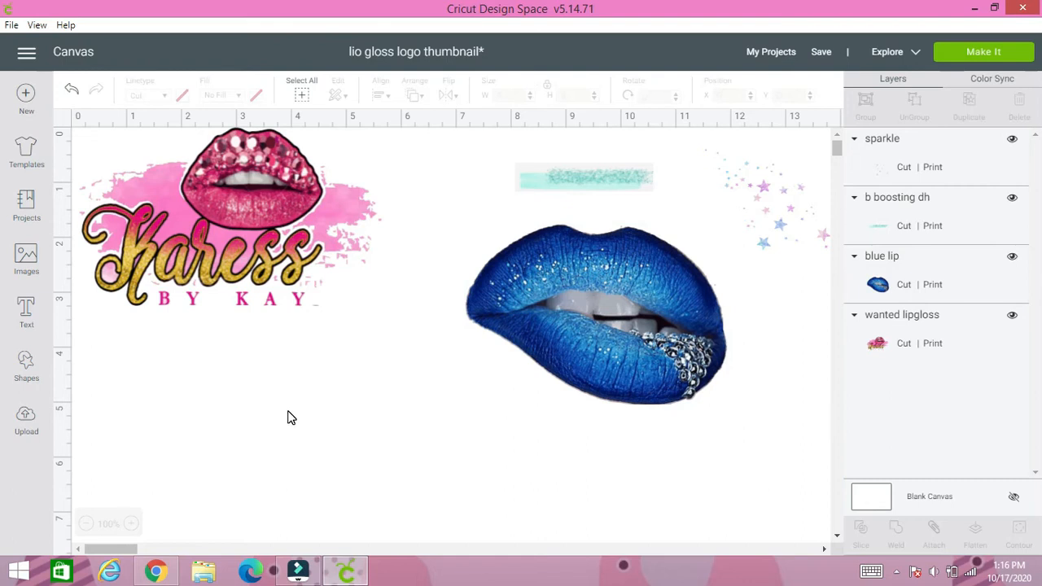
pyautogui.moveTo(27, 260)
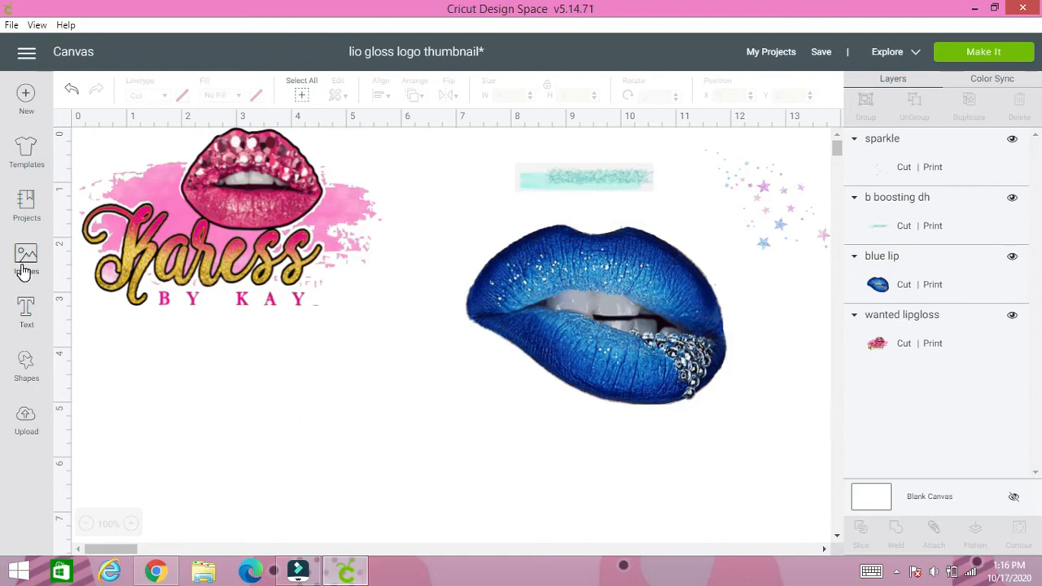
# Search the Cricut image library for crown images
pyautogui.click(26, 259)
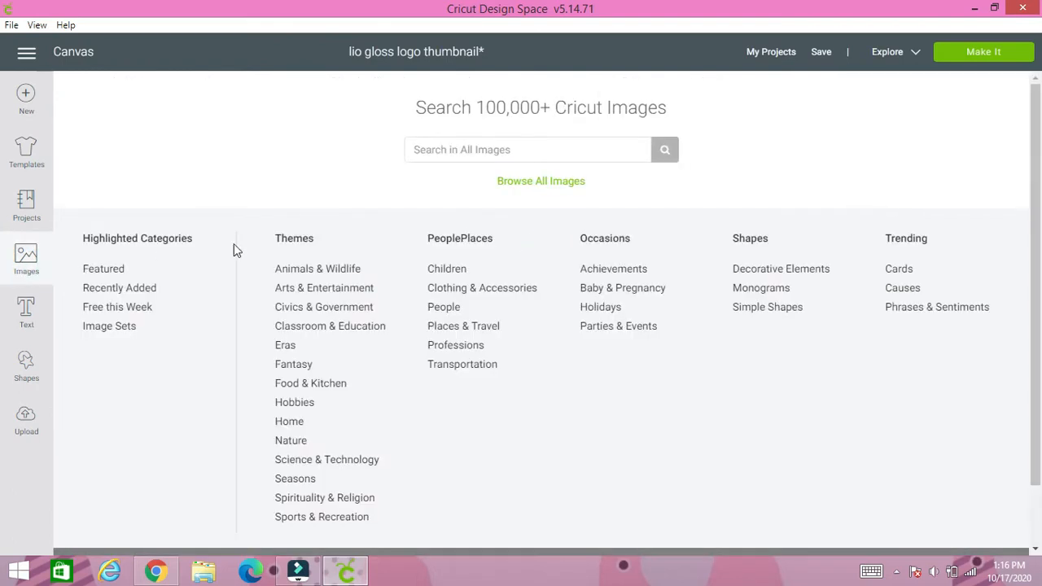
pyautogui.click(528, 149)
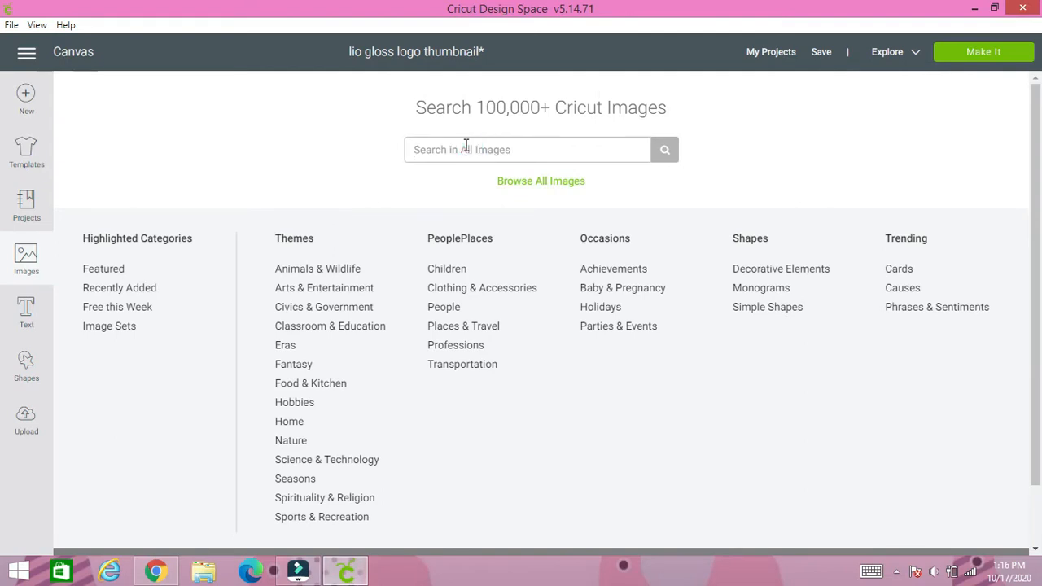
pyautogui.write('crow')
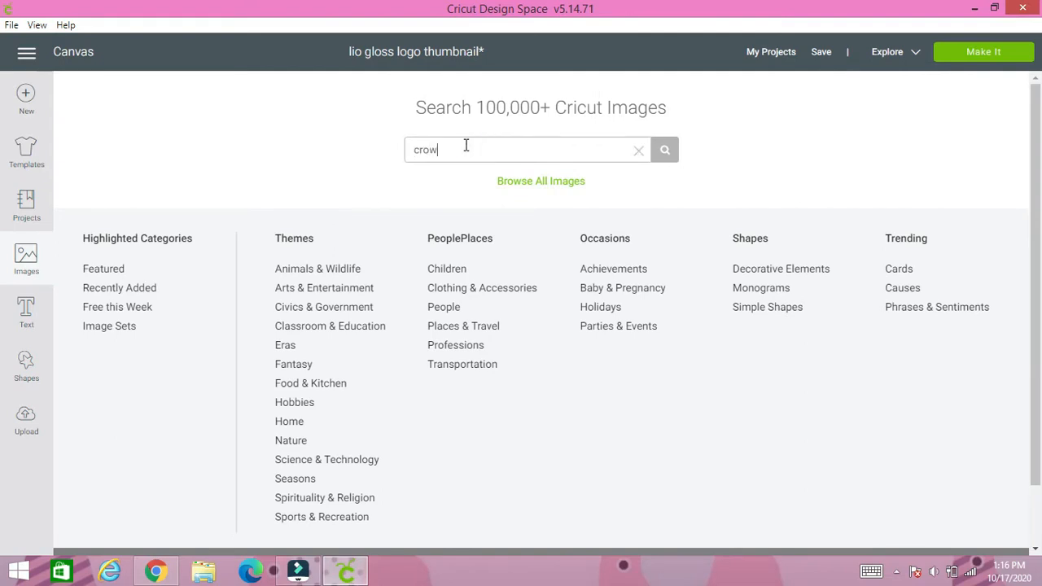
pyautogui.click(665, 149)
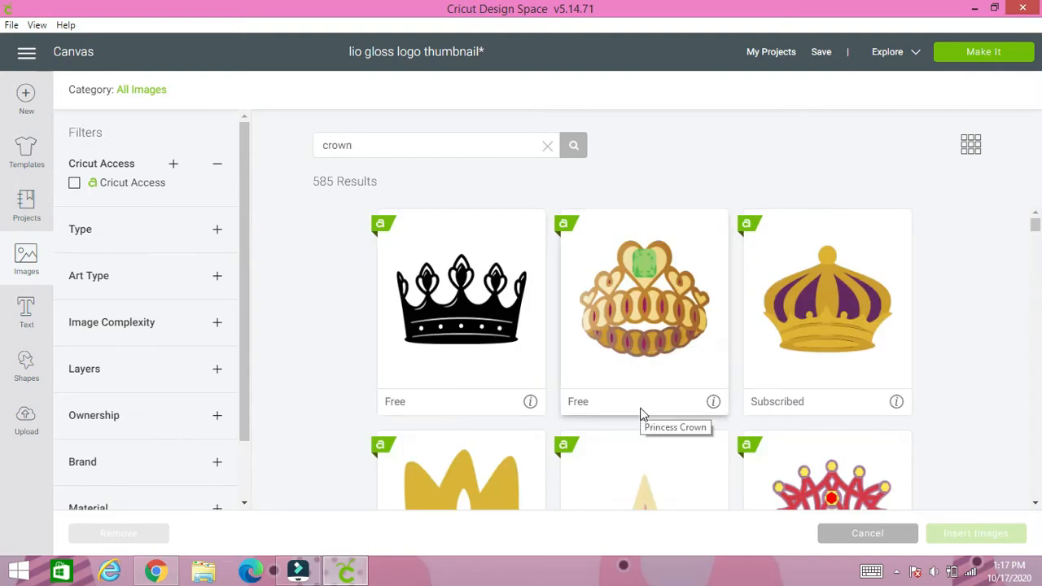
# Insert the gold glitter Crown image from the search results
pyautogui.scroll(-3)
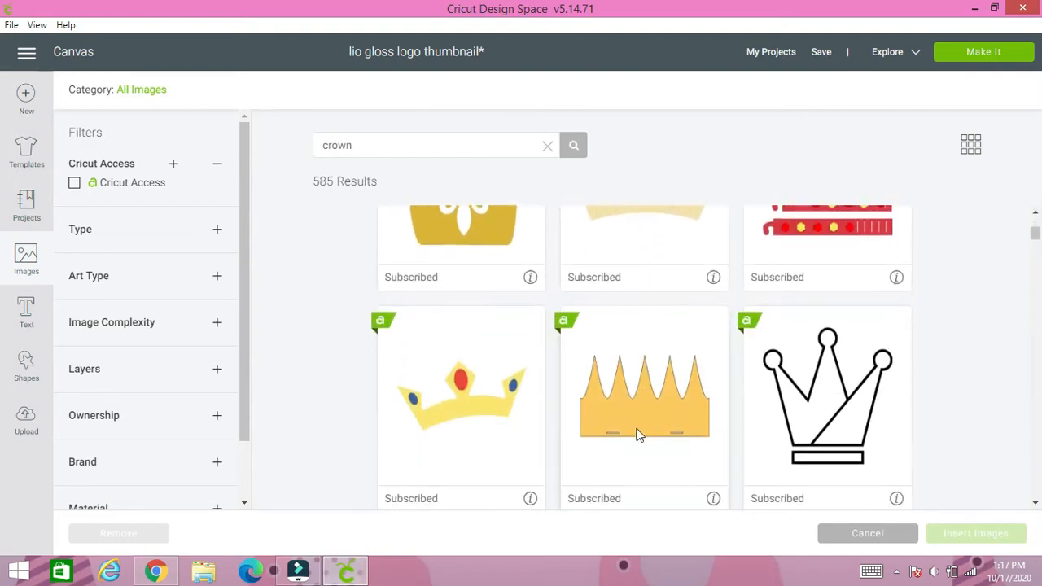
pyautogui.scroll(-3)
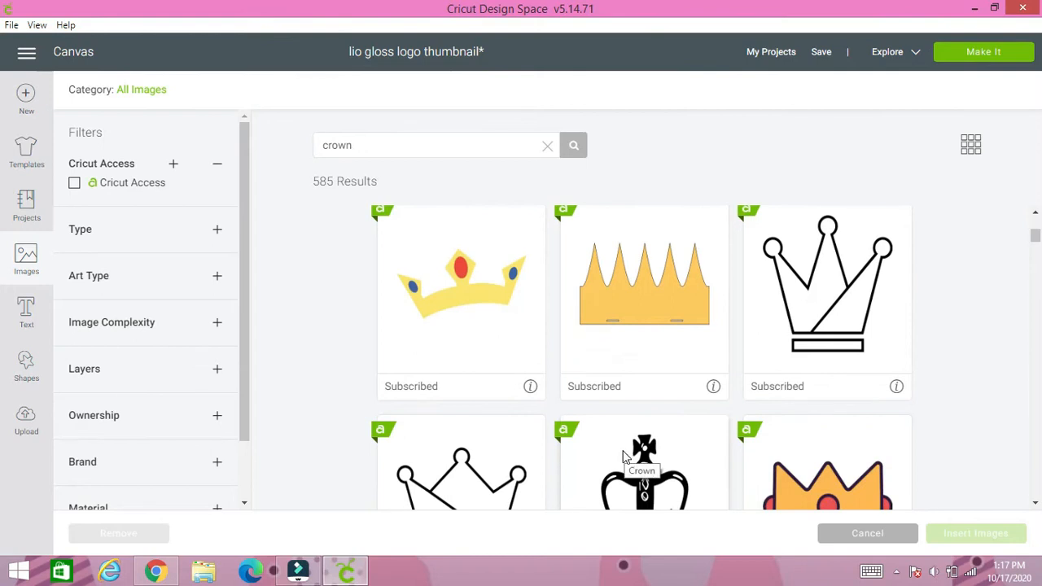
pyautogui.scroll(-3)
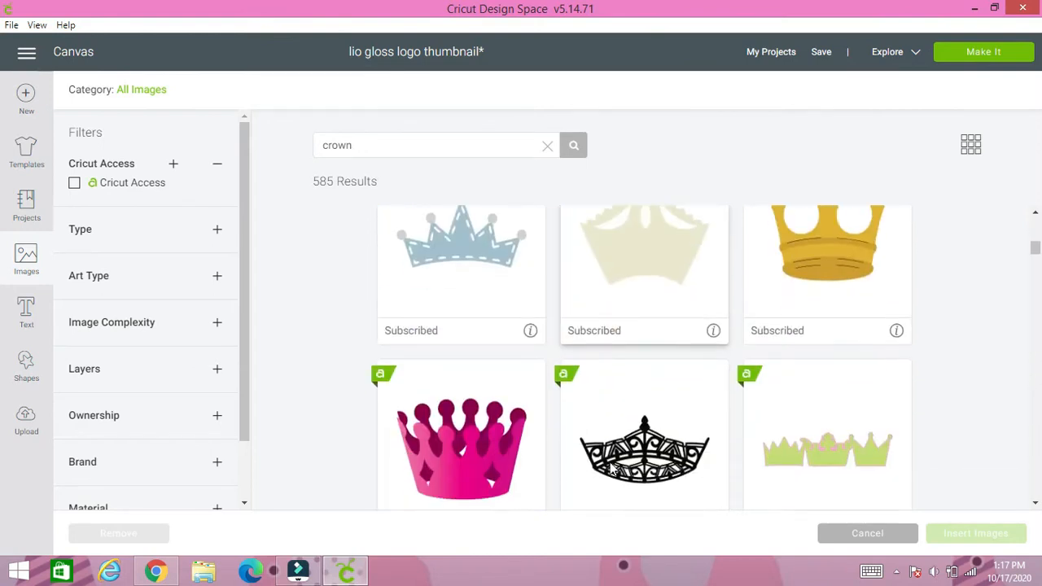
pyautogui.scroll(-3)
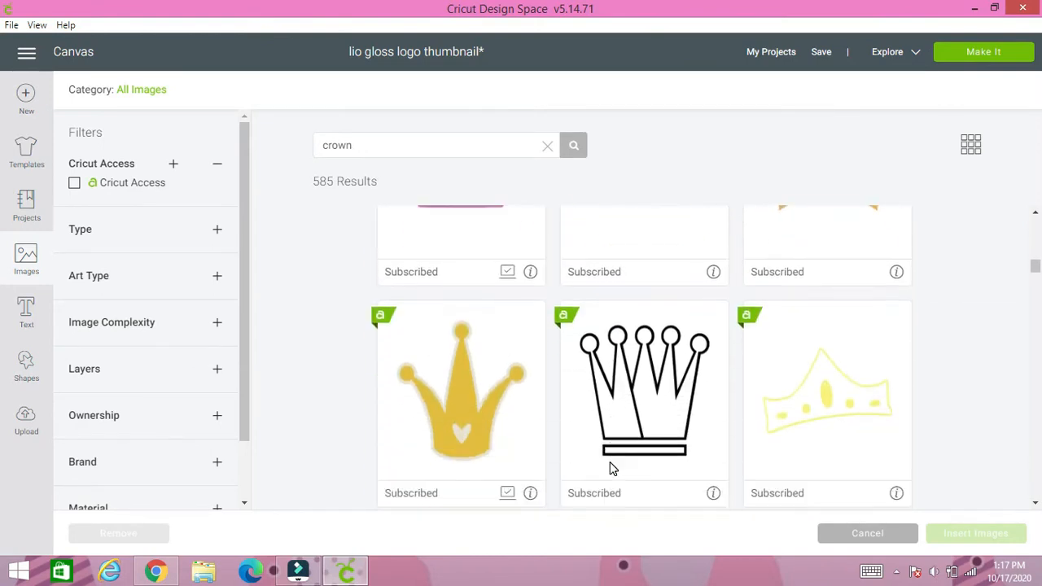
pyautogui.scroll(-3)
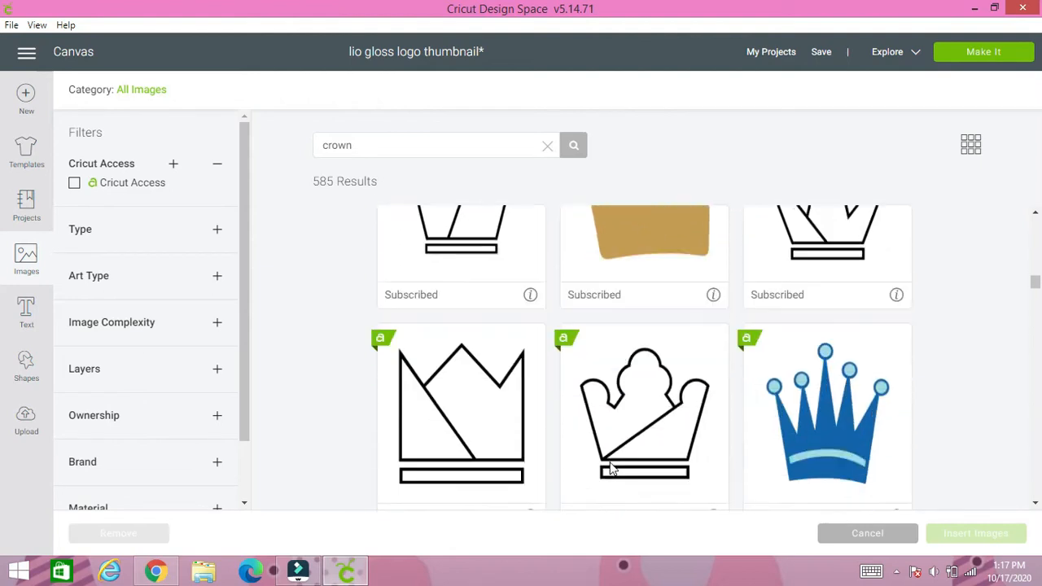
pyautogui.scroll(-3)
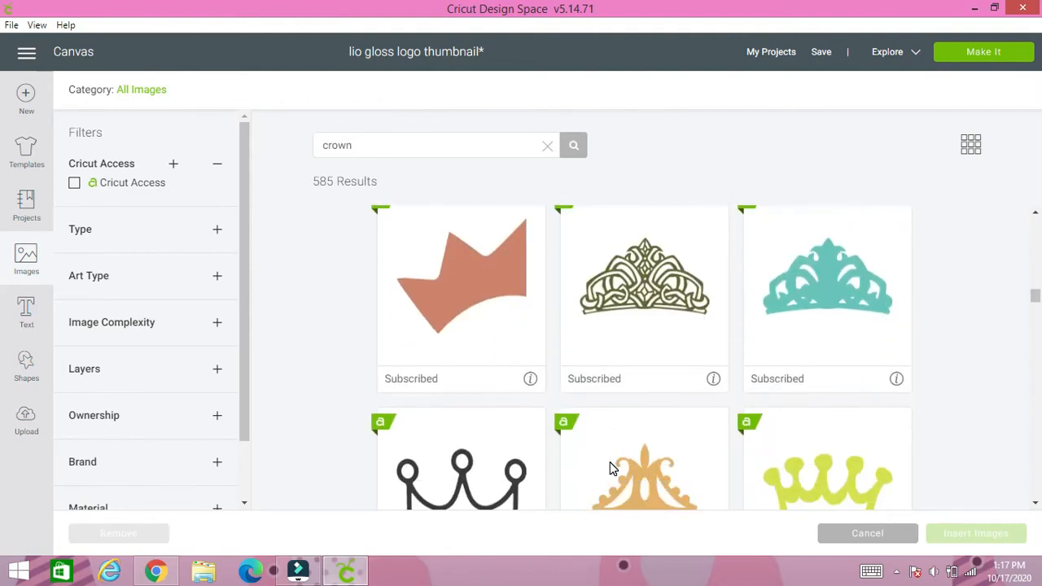
pyautogui.scroll(-3)
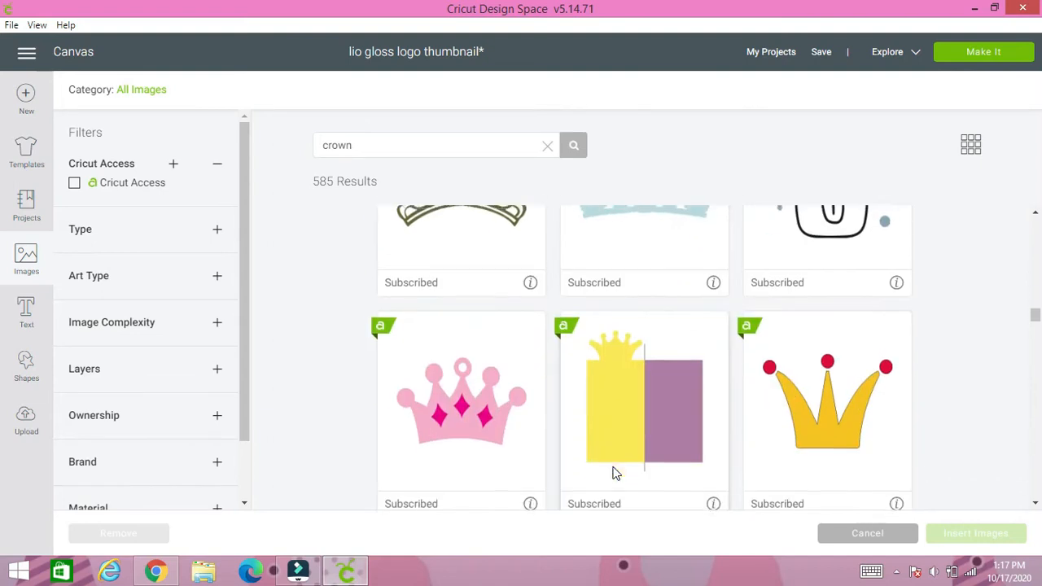
pyautogui.scroll(-3)
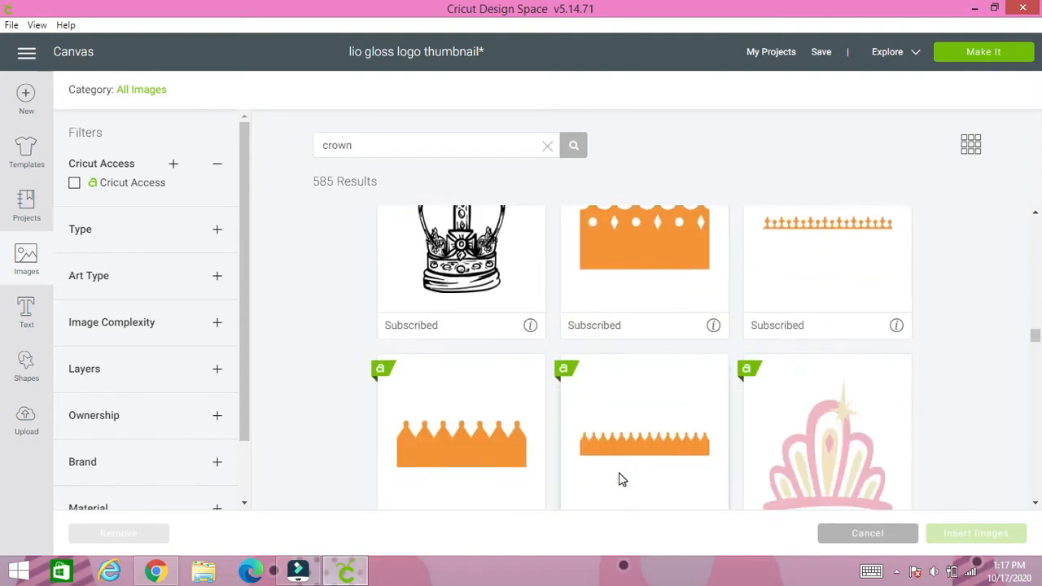
pyautogui.scroll(-3)
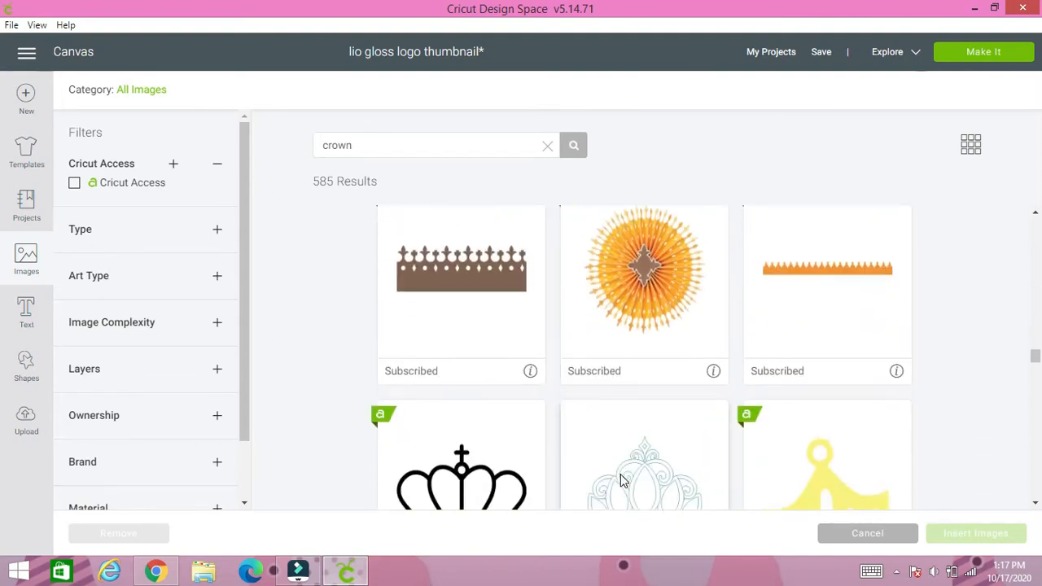
pyautogui.scroll(-3)
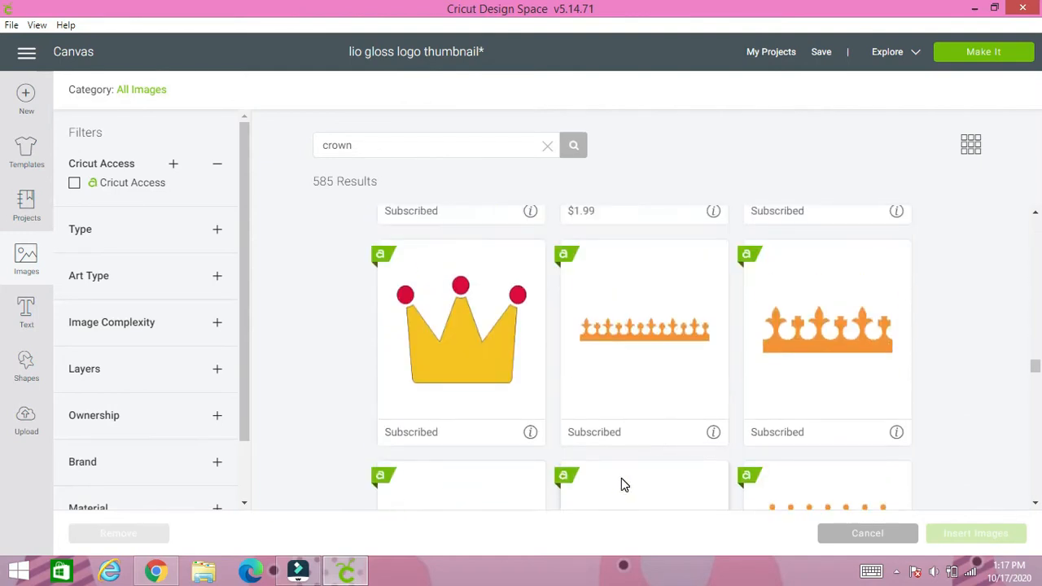
pyautogui.scroll(-3)
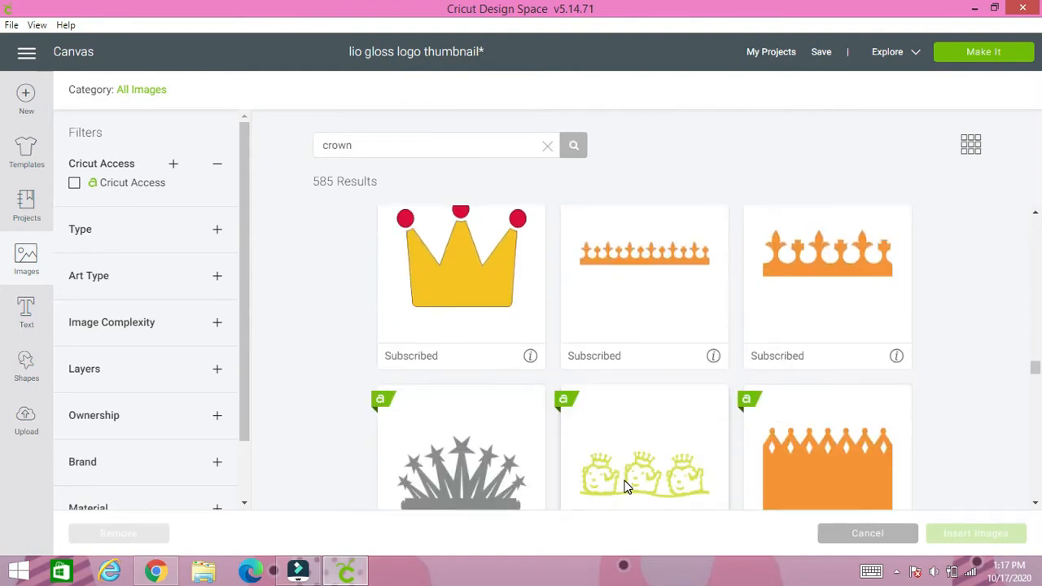
pyautogui.scroll(-3)
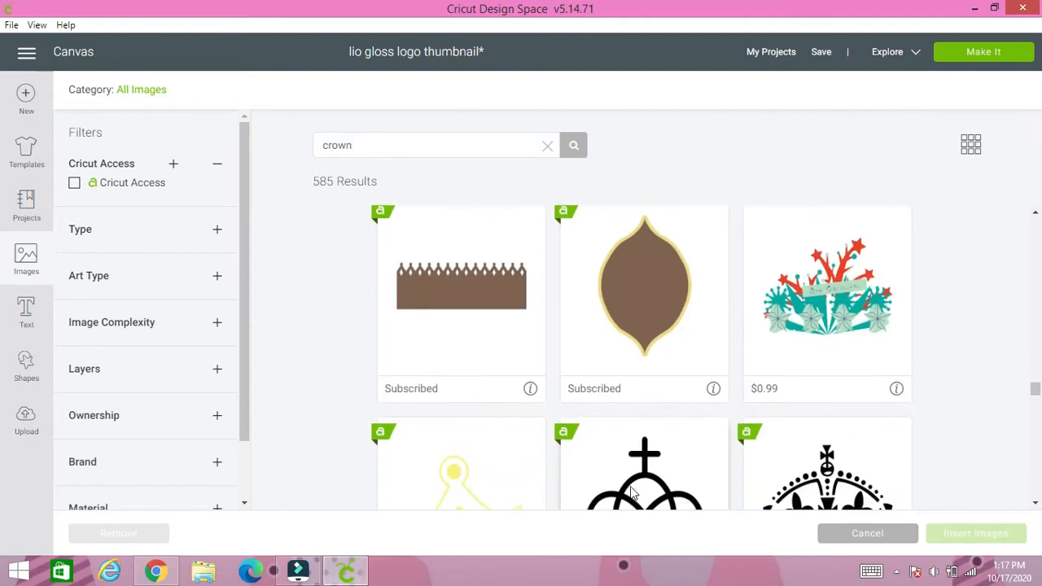
pyautogui.scroll(-3)
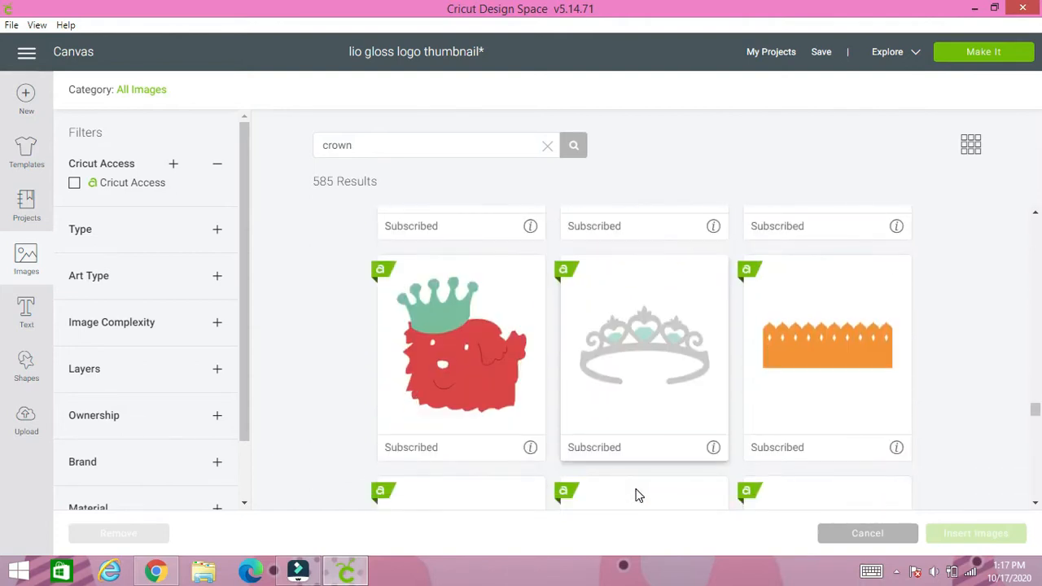
pyautogui.scroll(-3)
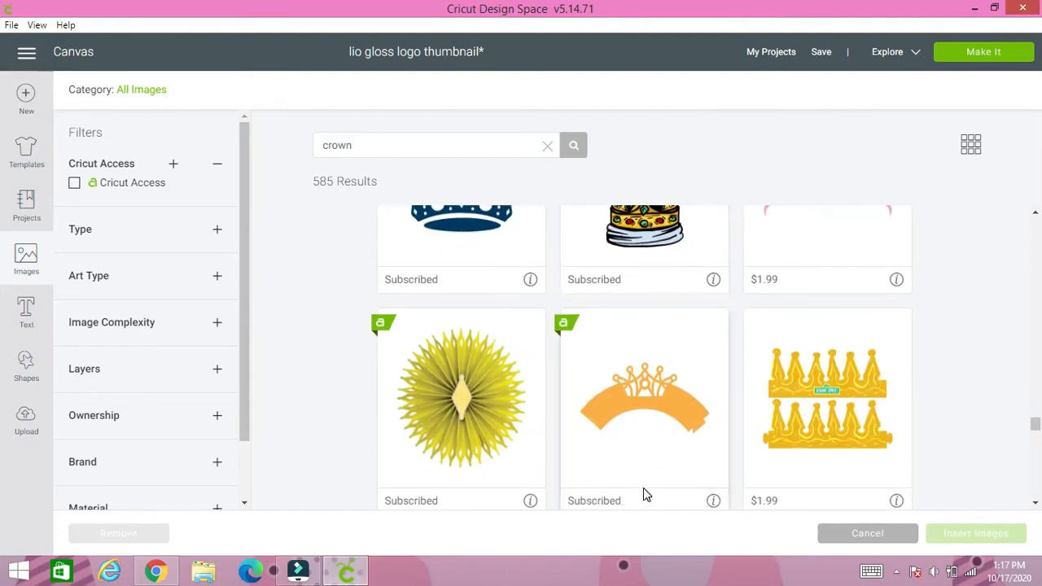
pyautogui.scroll(-3)
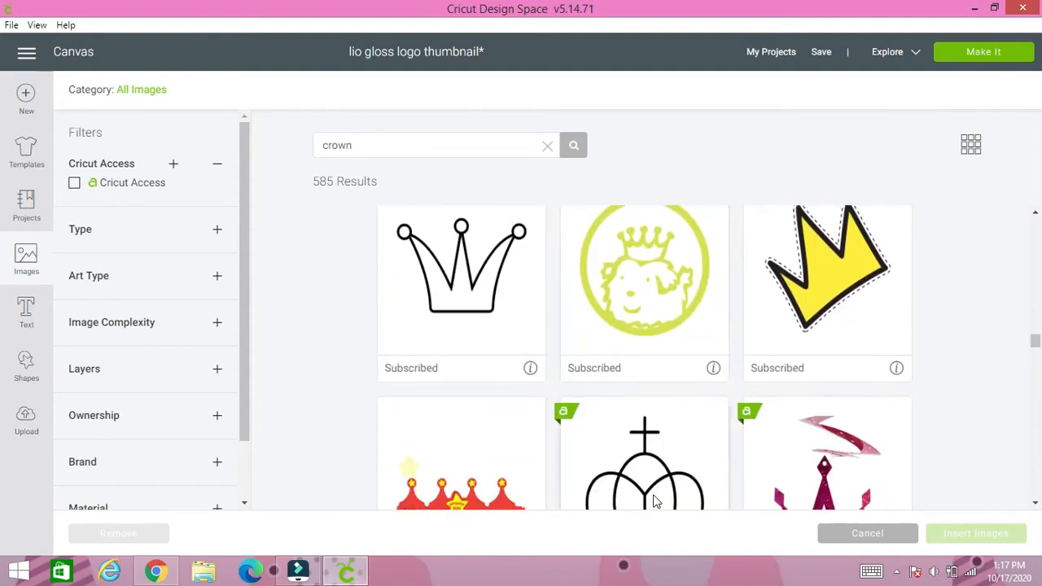
pyautogui.scroll(-3)
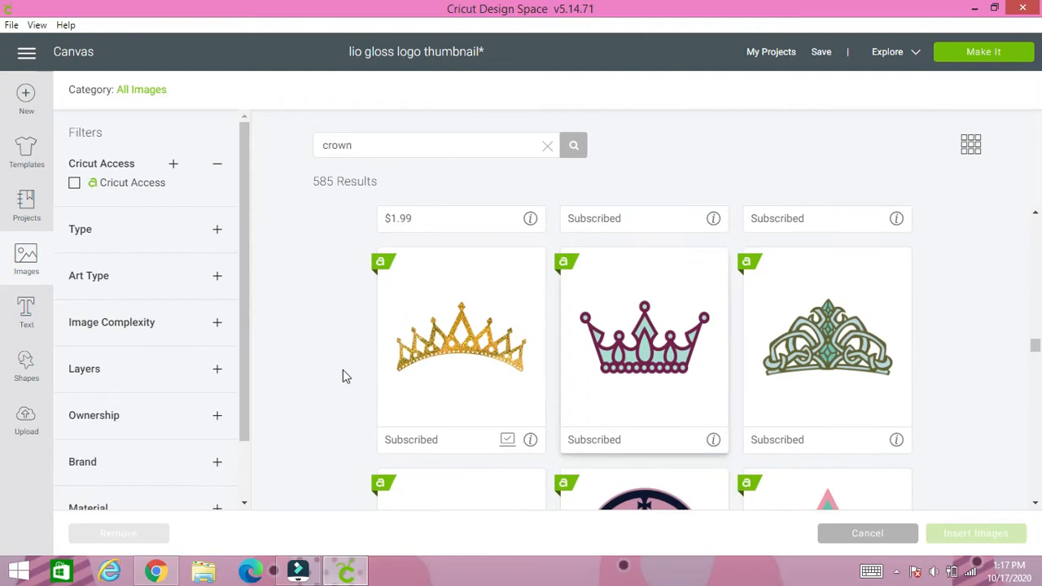
pyautogui.moveTo(440, 357)
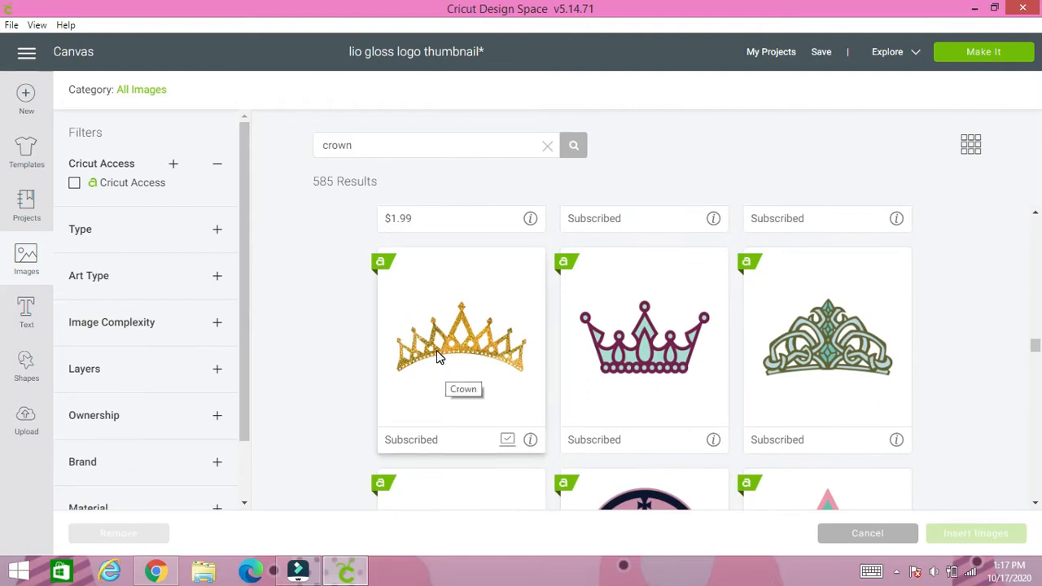
pyautogui.click(461, 350)
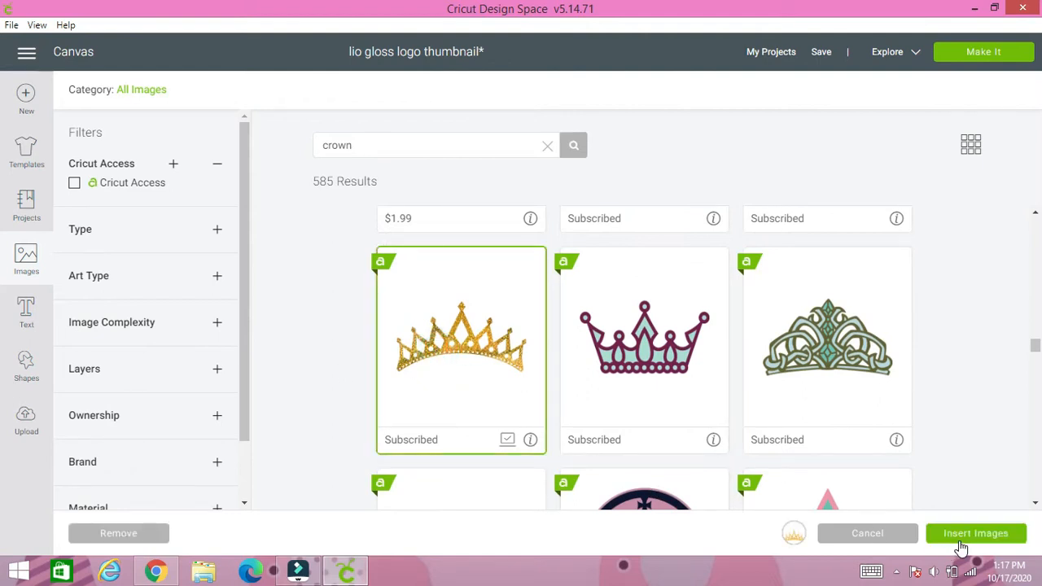
pyautogui.click(976, 533)
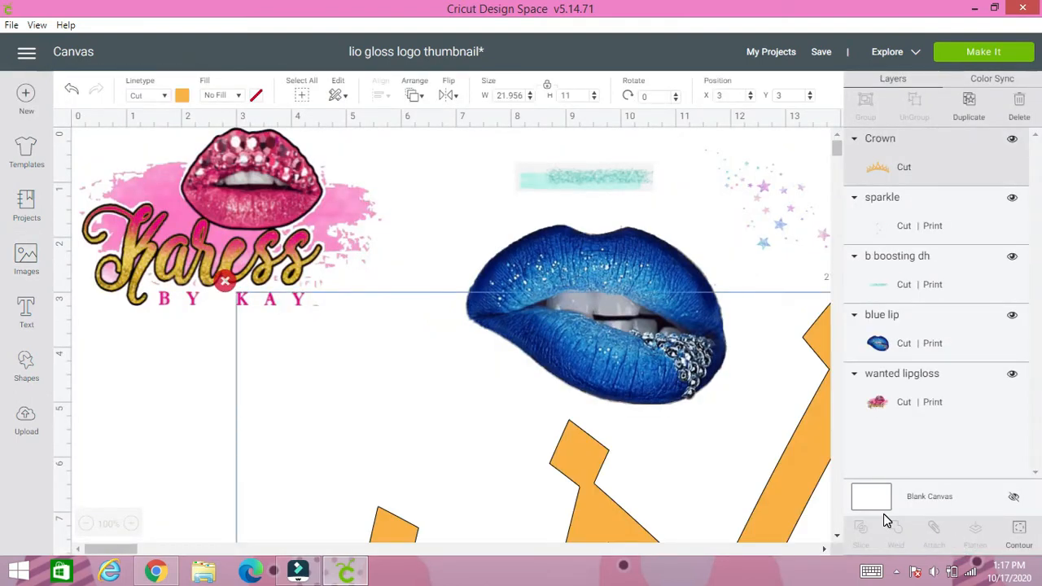
# Zoom in and place the 2 x 2 in crown over the blue lips' right corner
pyautogui.scroll(-3)
pyautogui.write('2')
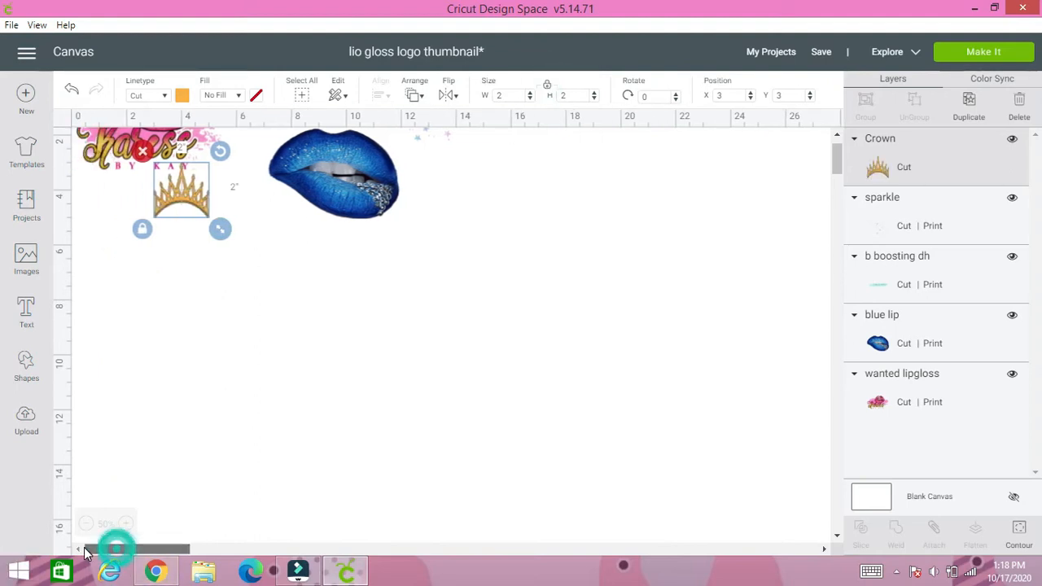
pyautogui.click(126, 524)
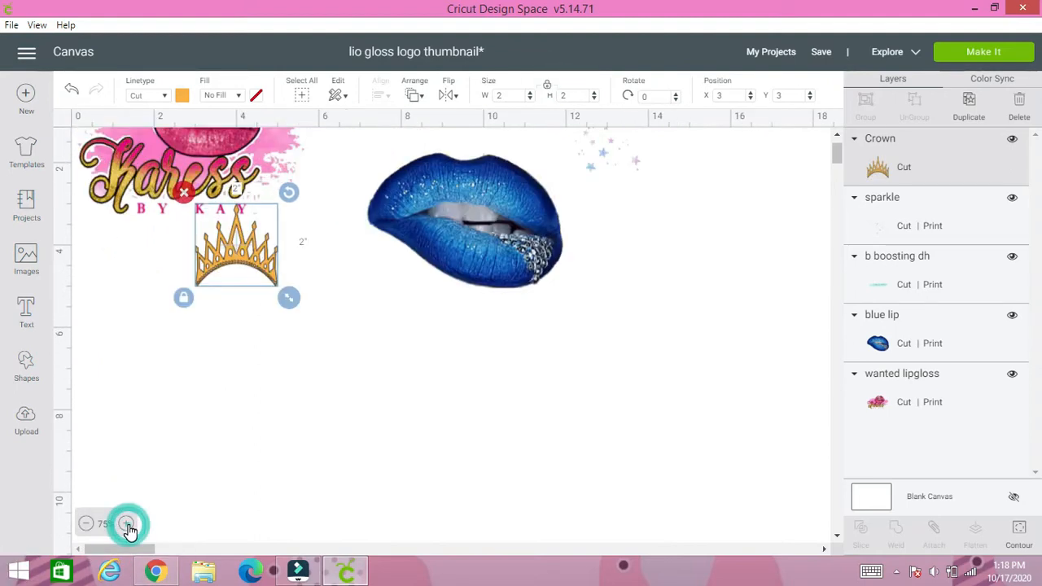
pyautogui.click(128, 524)
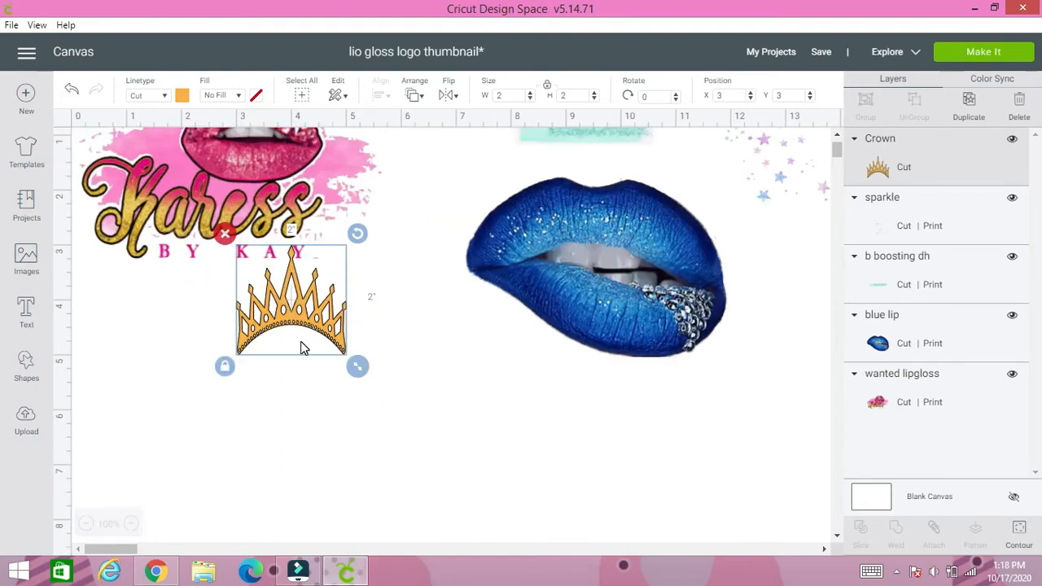
pyautogui.moveTo(291, 297); pyautogui.dragTo(755, 224)
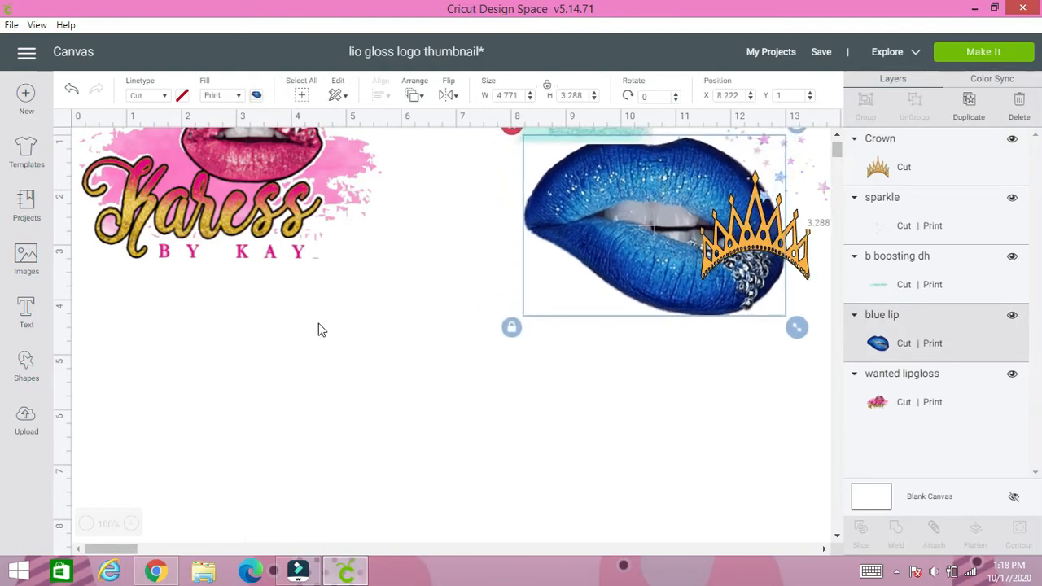
pyautogui.moveTo(26, 314)
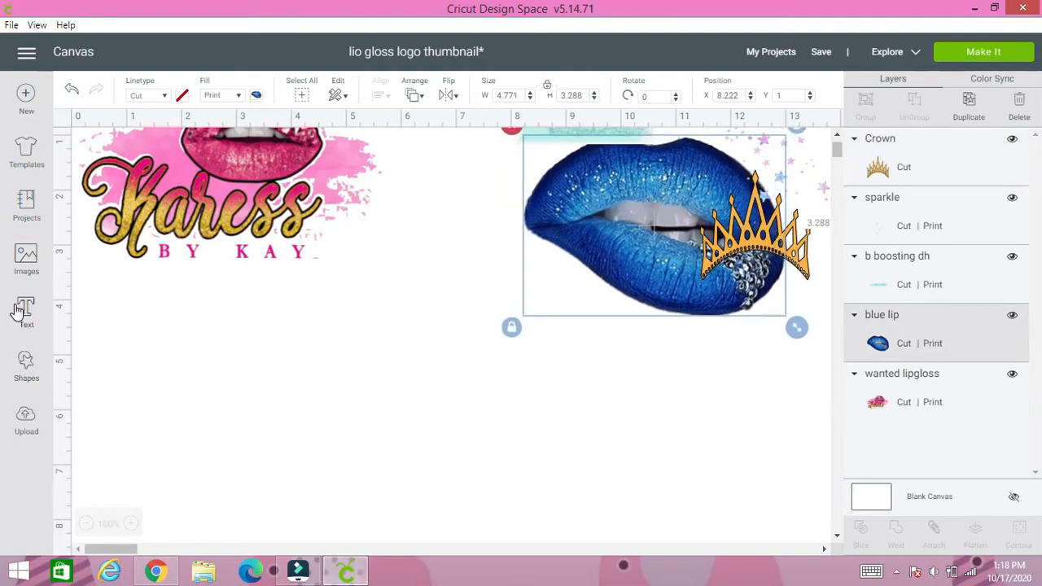
# Add a 'Sedation' text layer in Retro Script at size 72
pyautogui.click(26, 308)
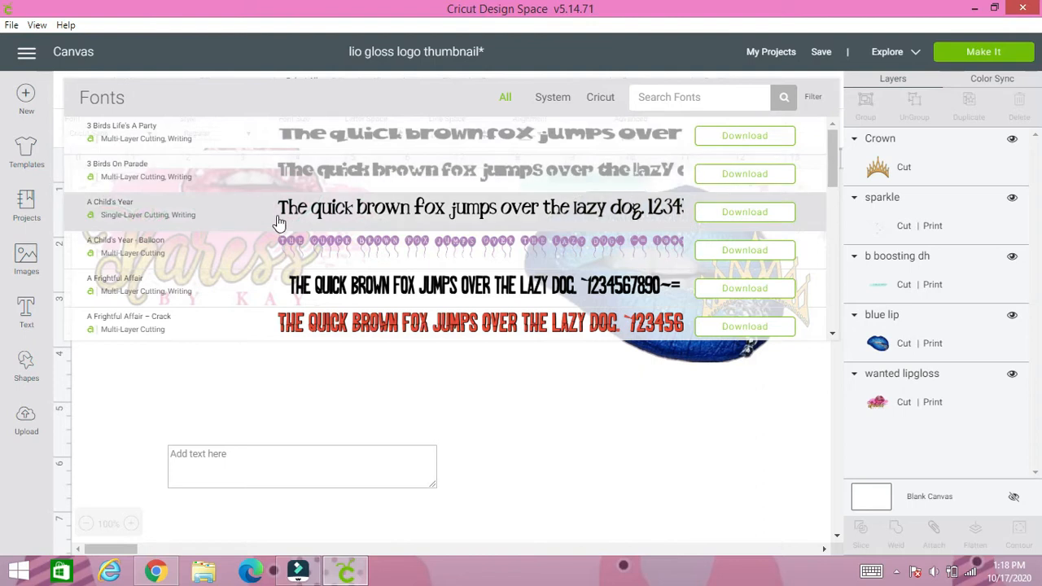
pyautogui.scroll(-3)
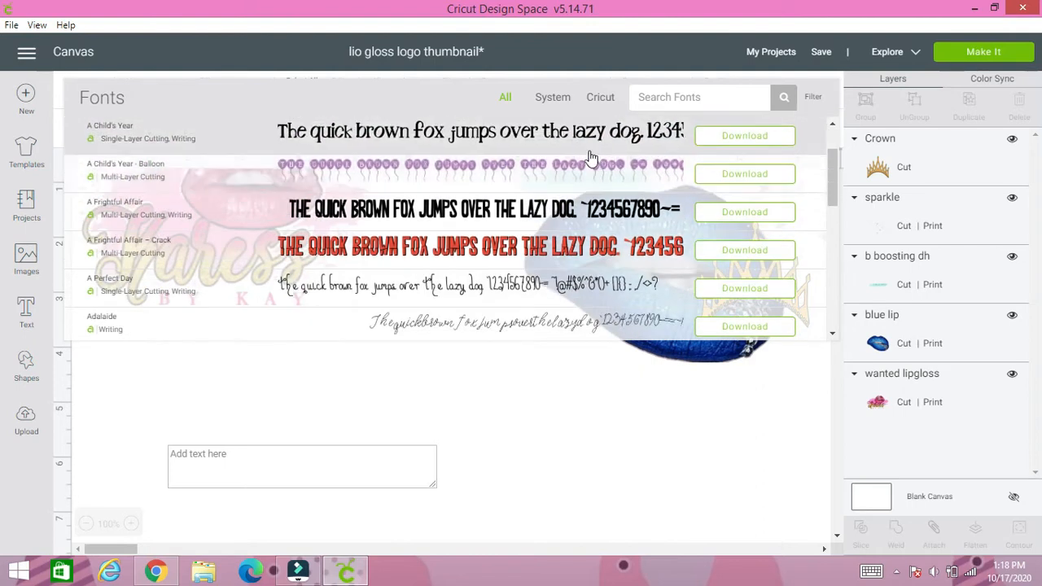
pyautogui.scroll(-3)
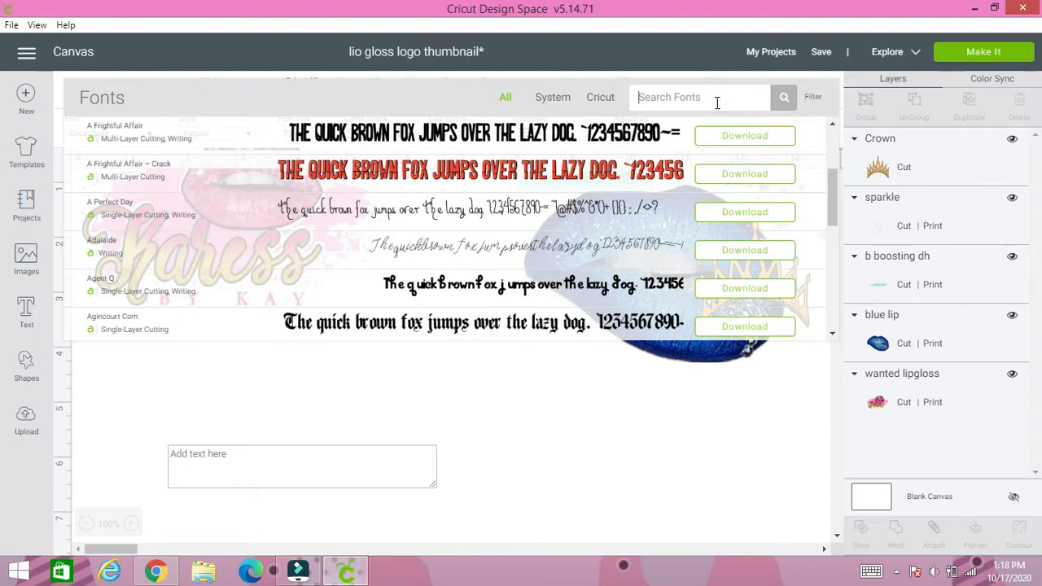
pyautogui.write('script')
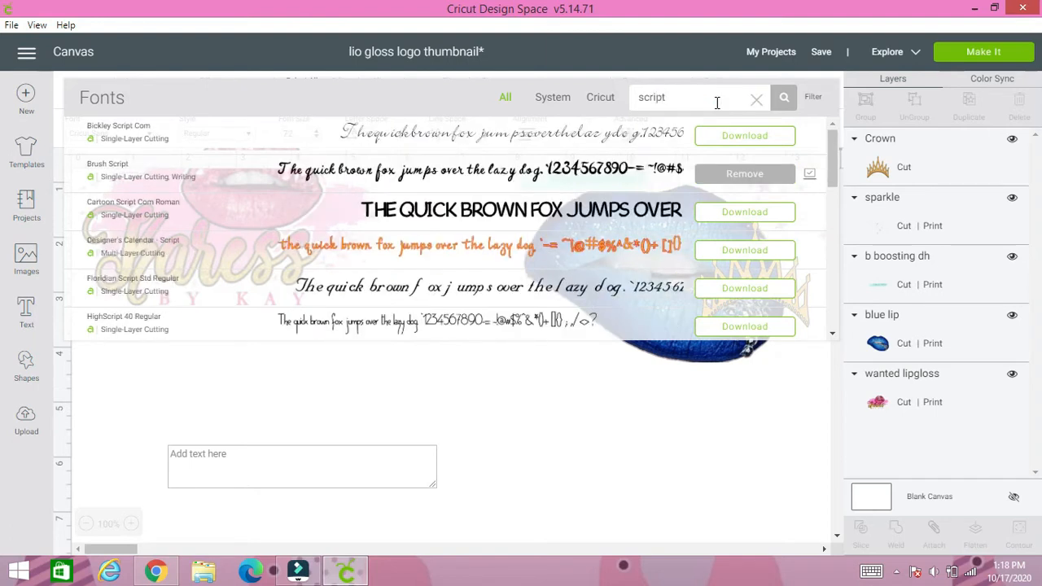
pyautogui.moveTo(656, 134)
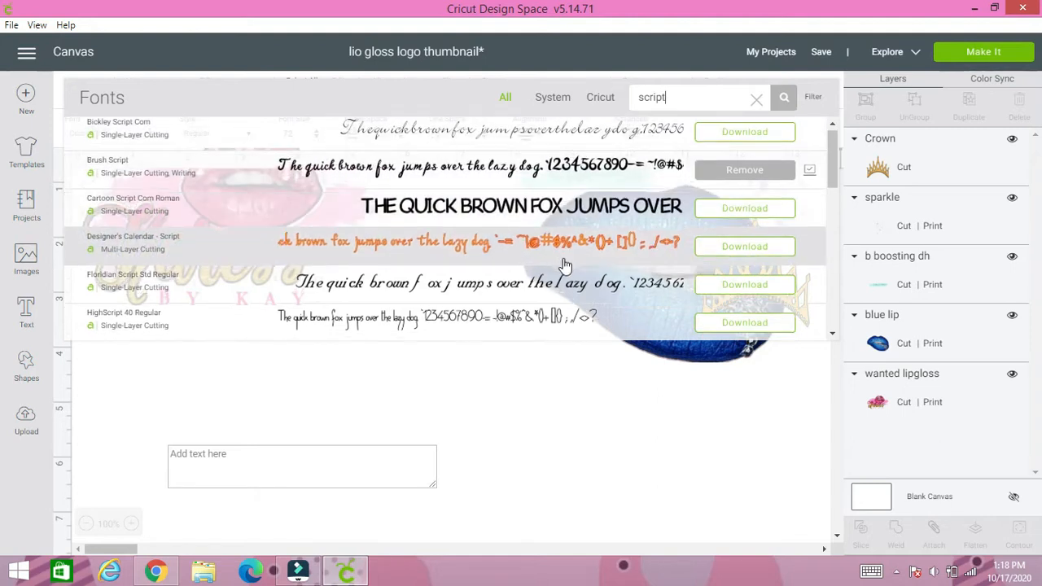
pyautogui.scroll(-3)
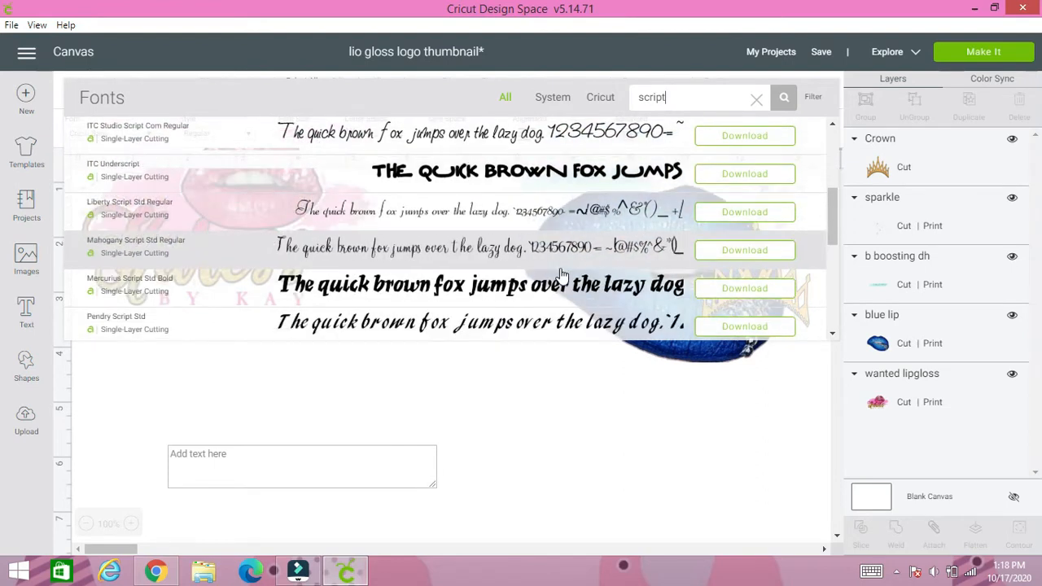
pyautogui.scroll(-3)
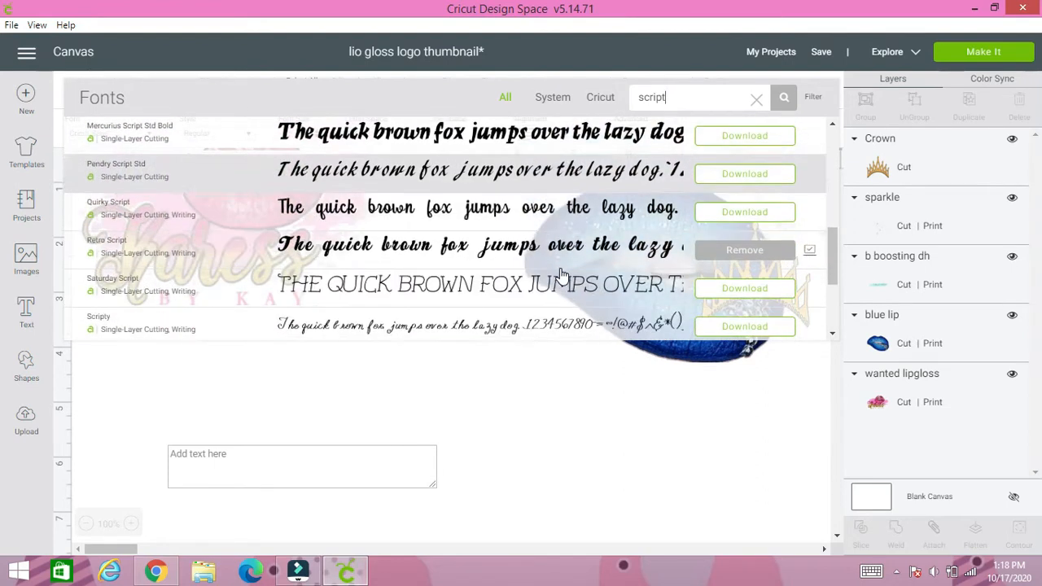
pyautogui.scroll(-3)
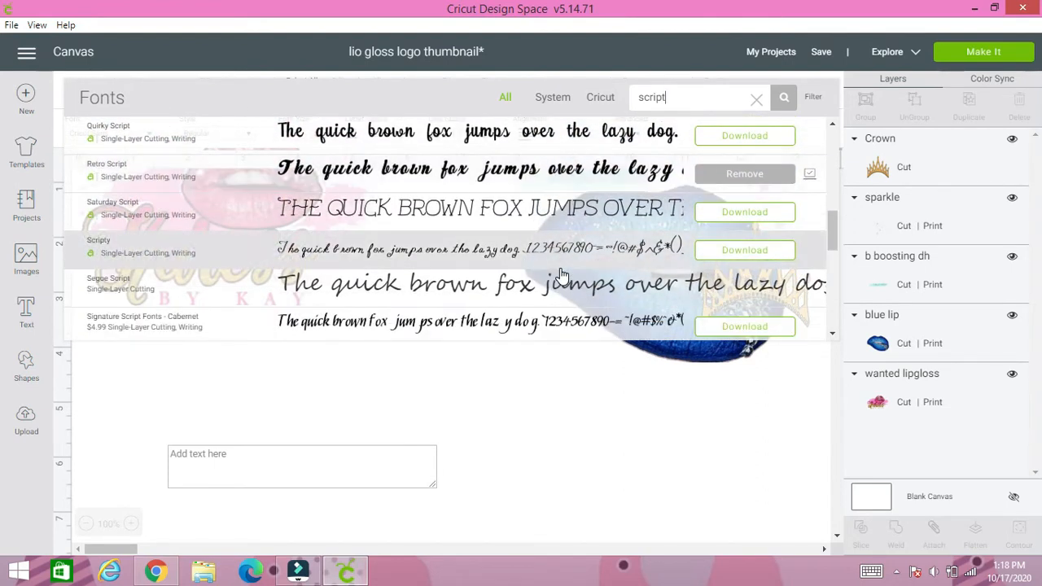
pyautogui.scroll(3)
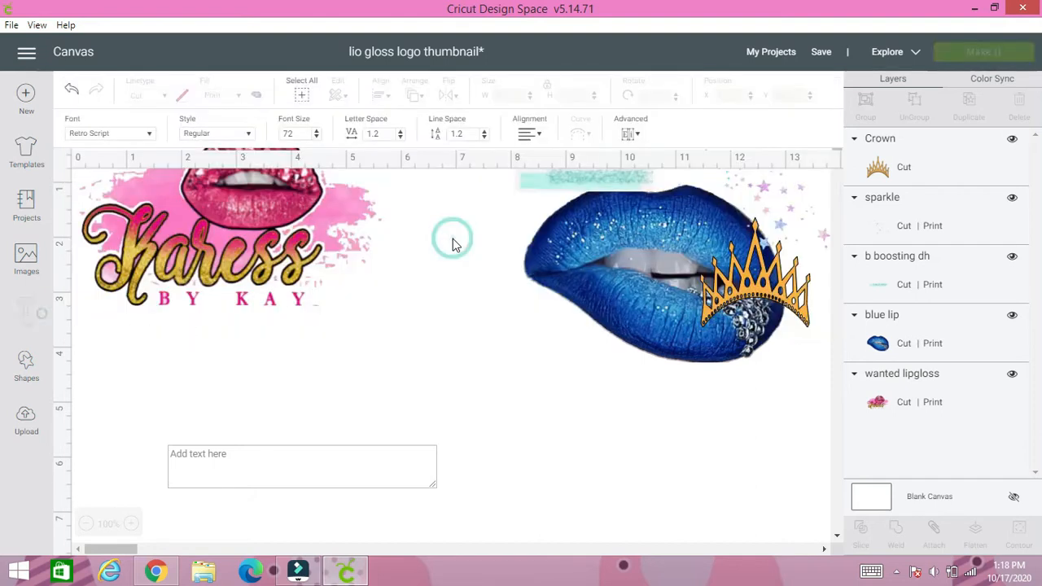
pyautogui.click(301, 454)
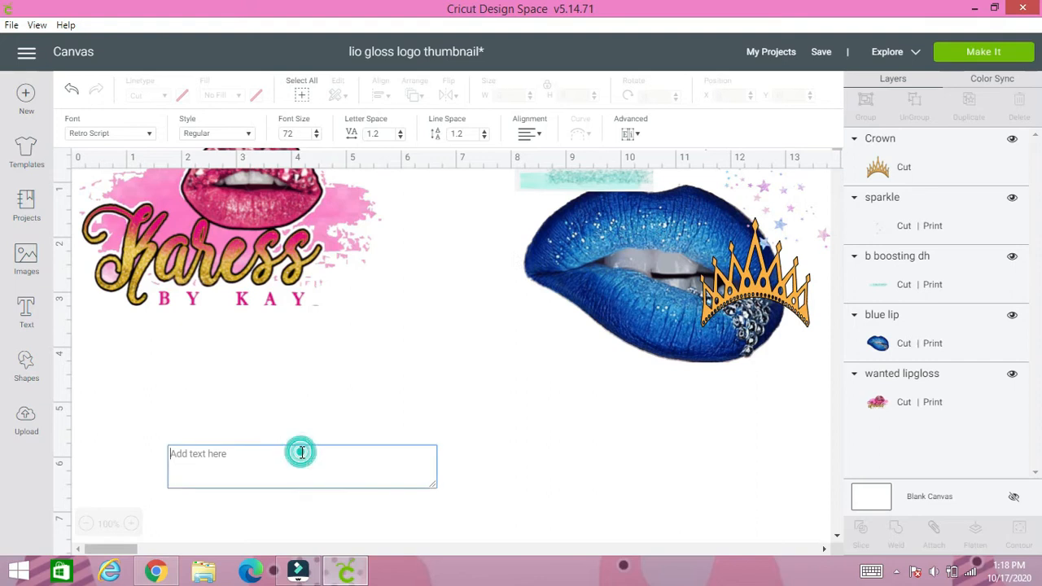
pyautogui.write('Se')
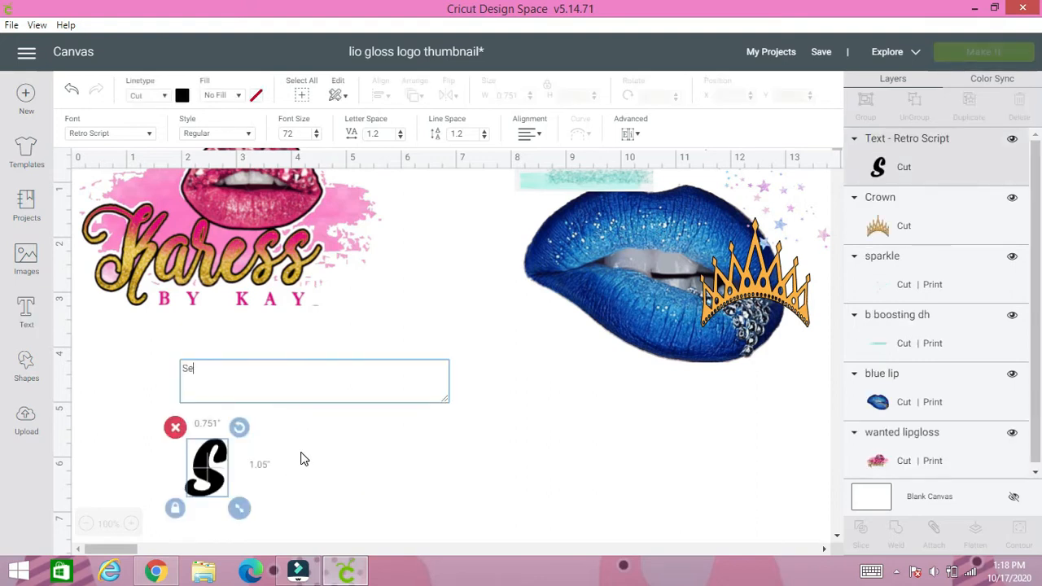
pyautogui.write('dation')
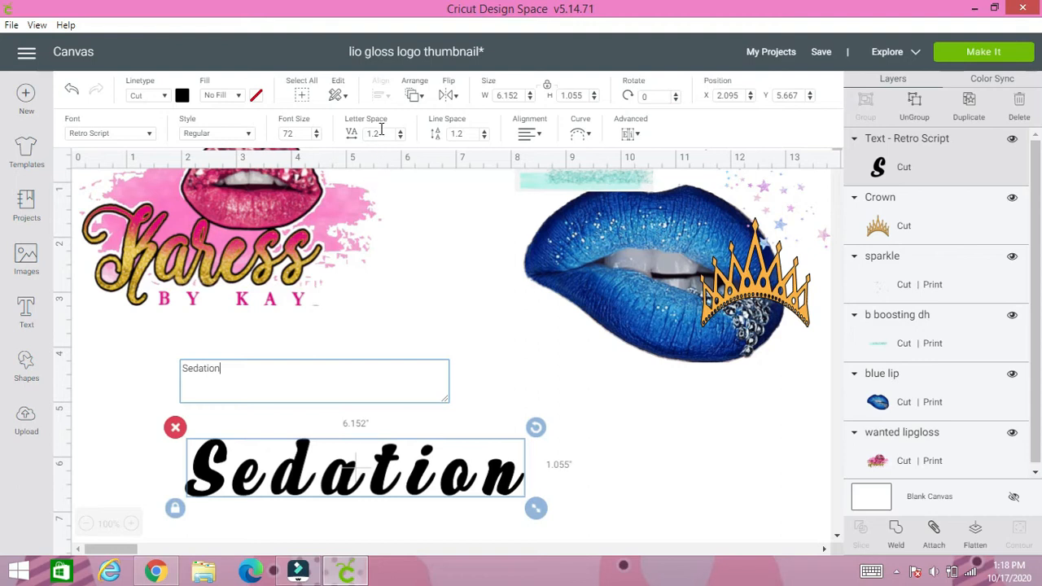
pyautogui.moveTo(401, 141)
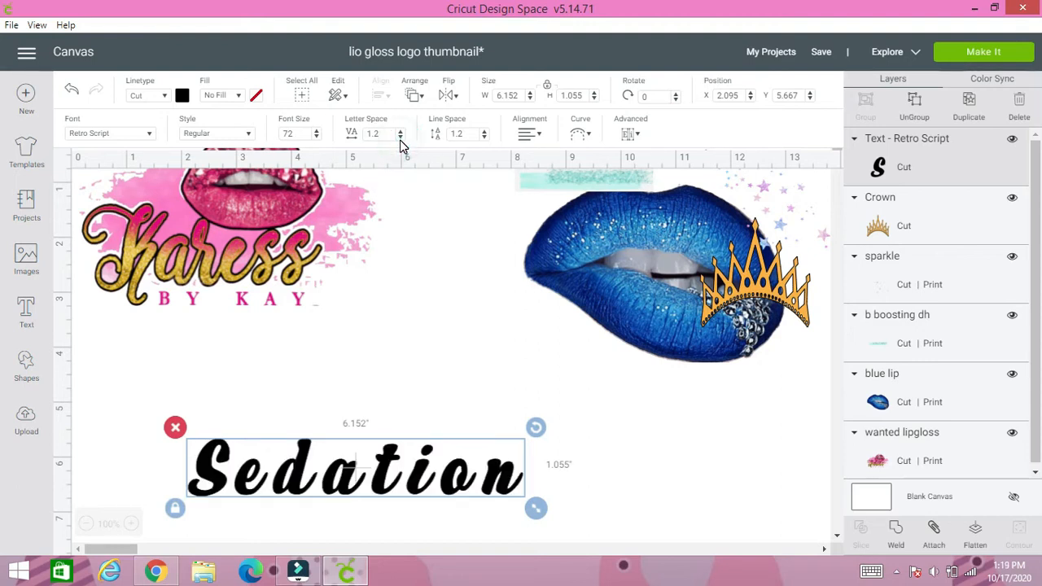
# Tighten Sedation's letter spacing to about -0.1
pyautogui.click(400, 136)
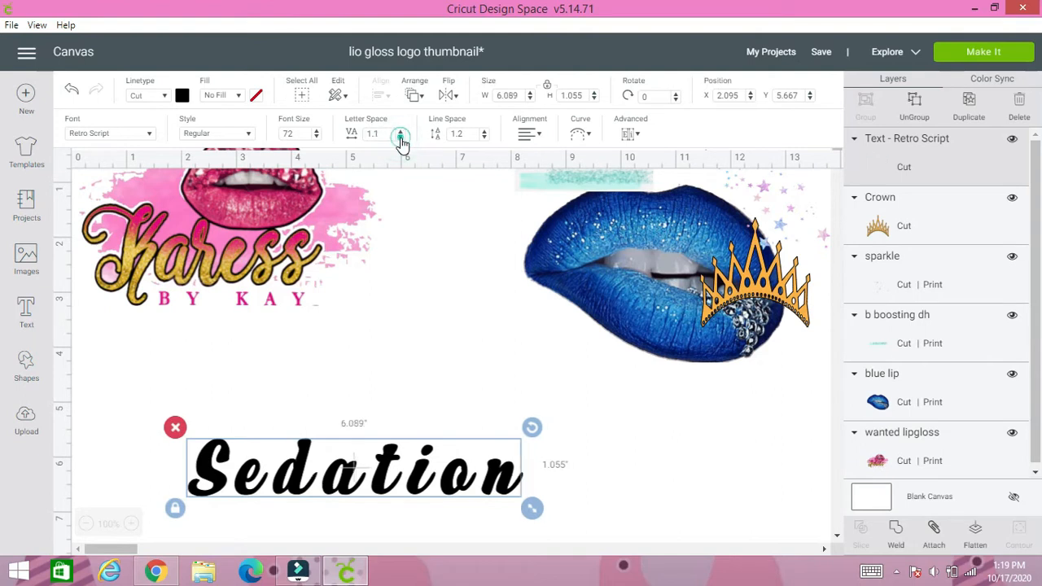
pyautogui.click(400, 137)
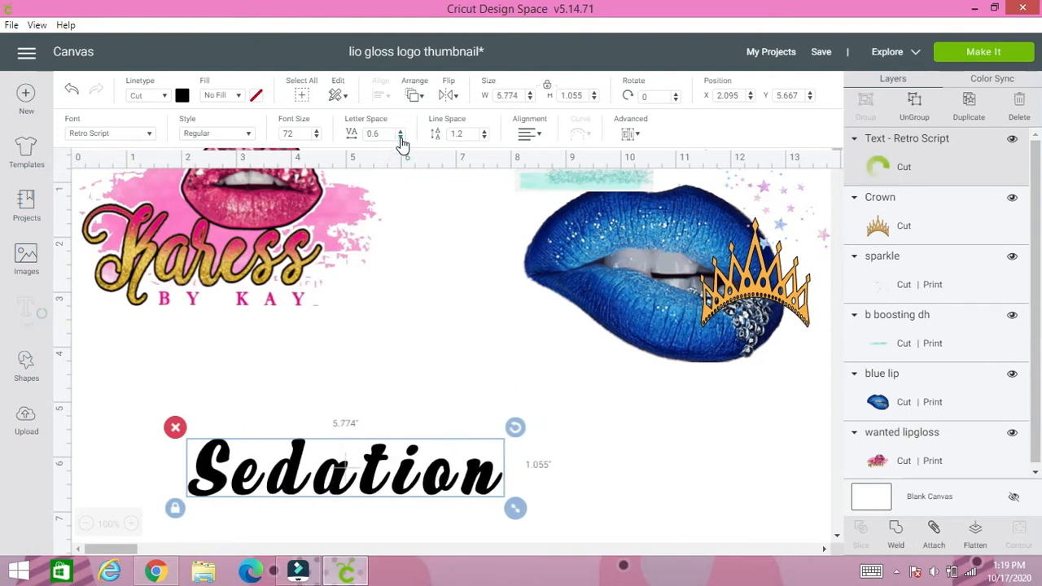
pyautogui.click(400, 137)
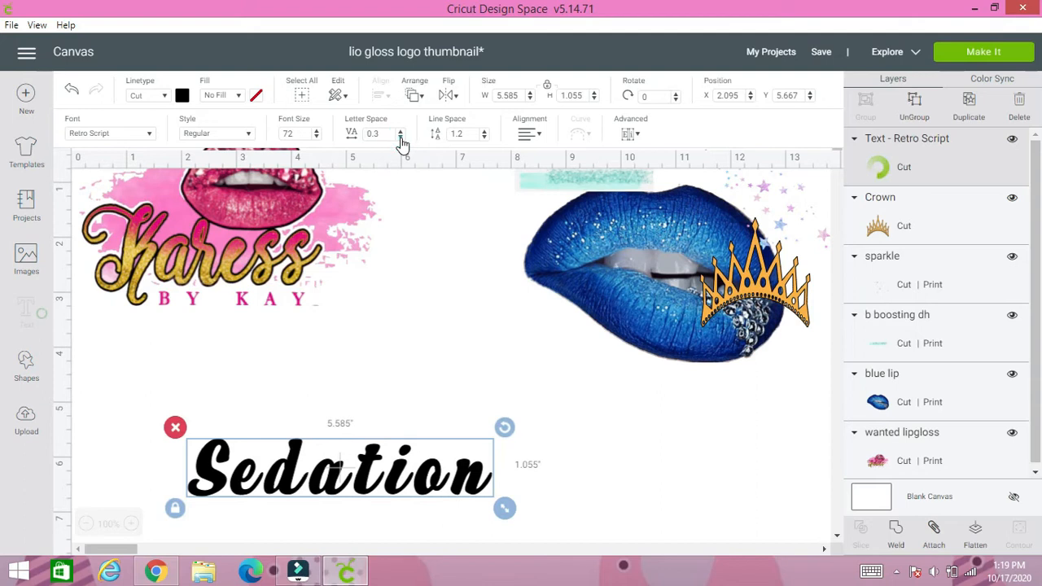
pyautogui.click(400, 130)
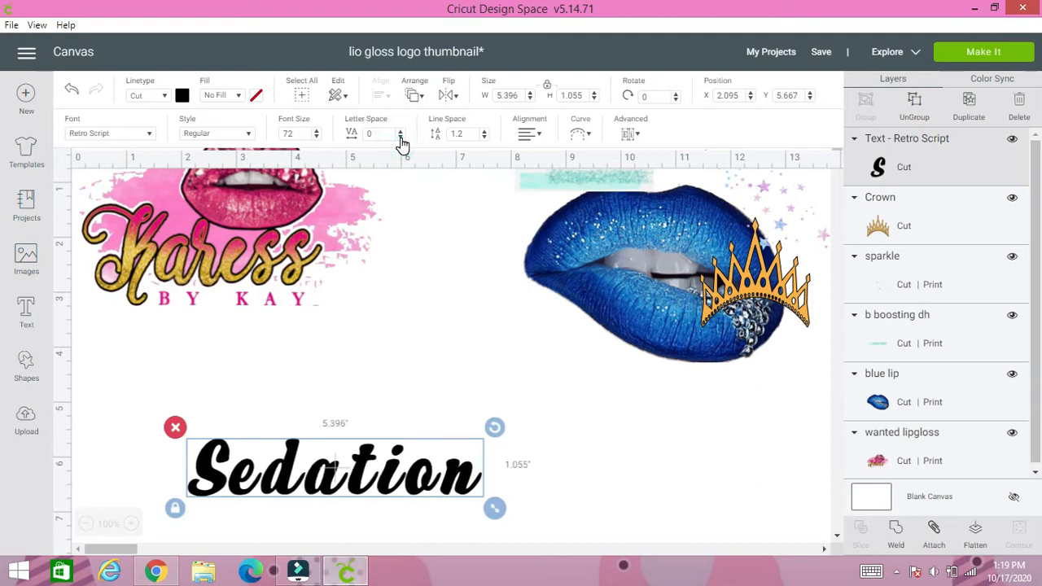
pyautogui.click(400, 137)
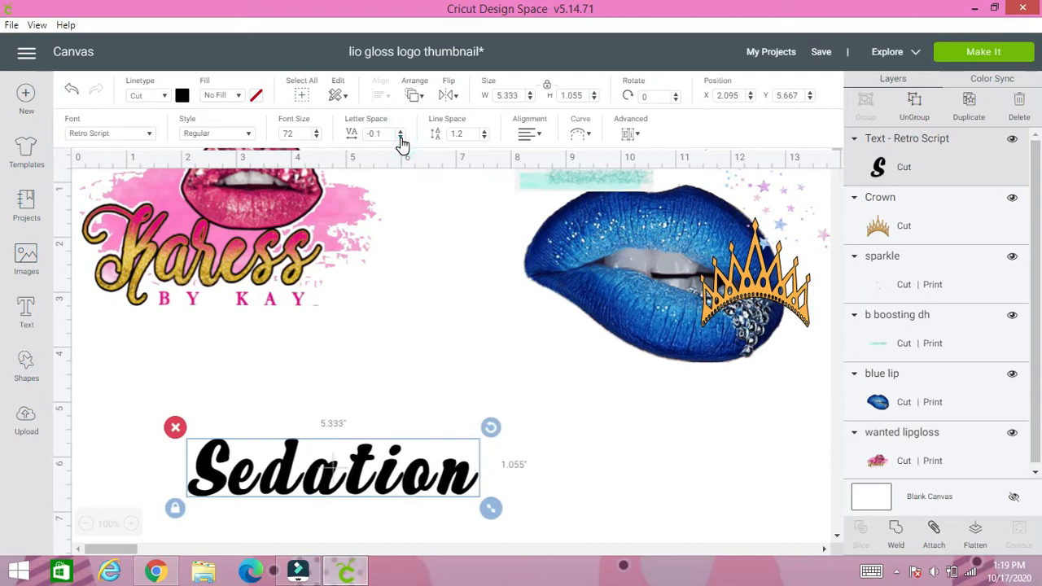
pyautogui.click(399, 137)
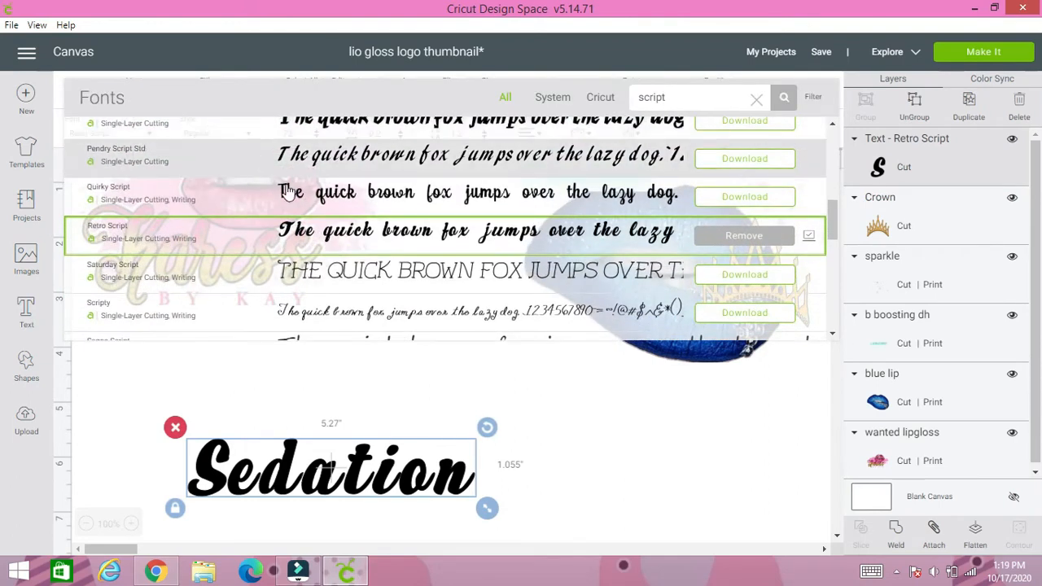
pyautogui.scroll(-3)
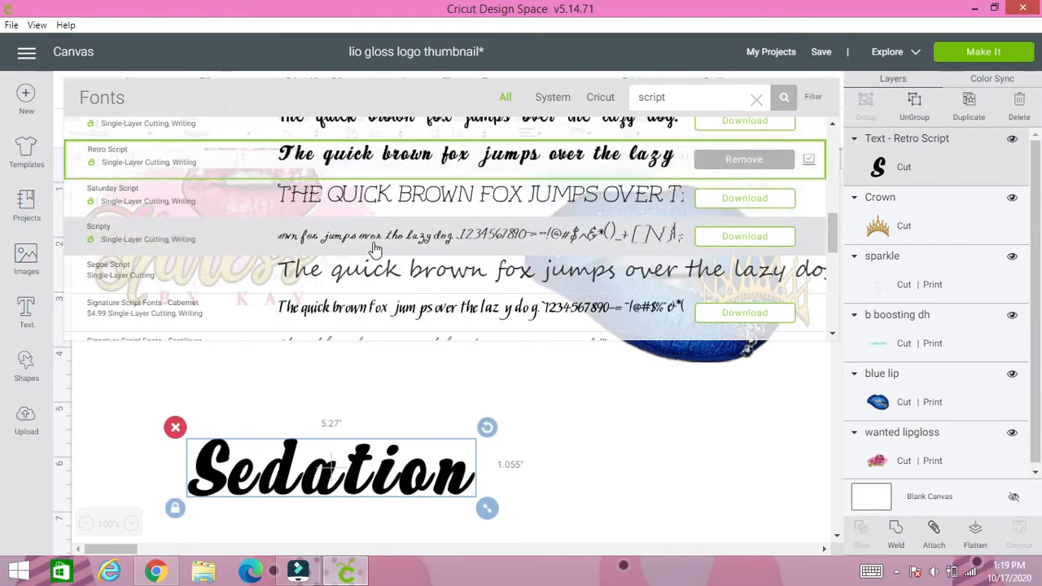
pyautogui.scroll(-3)
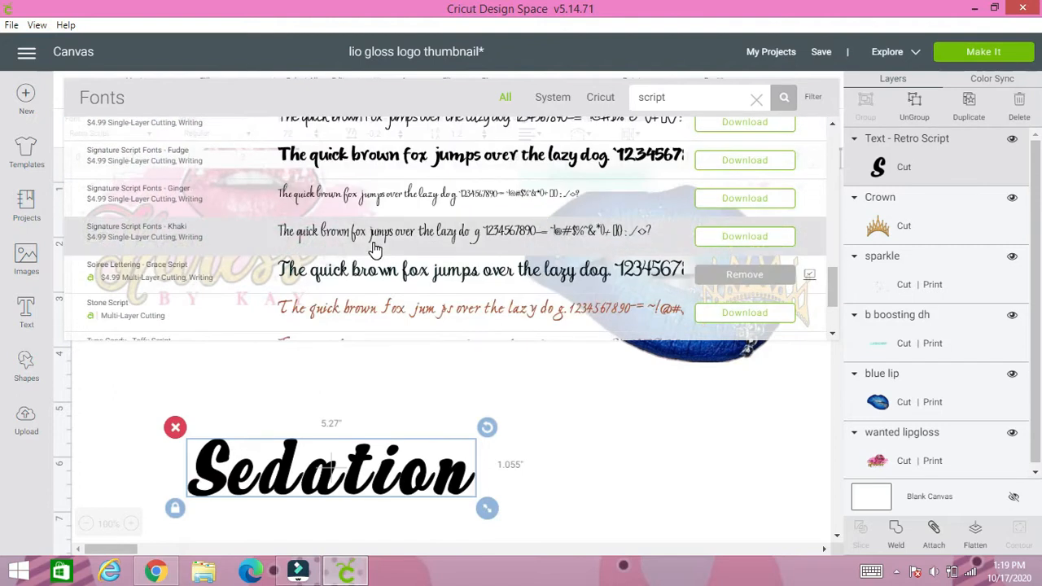
pyautogui.scroll(-3)
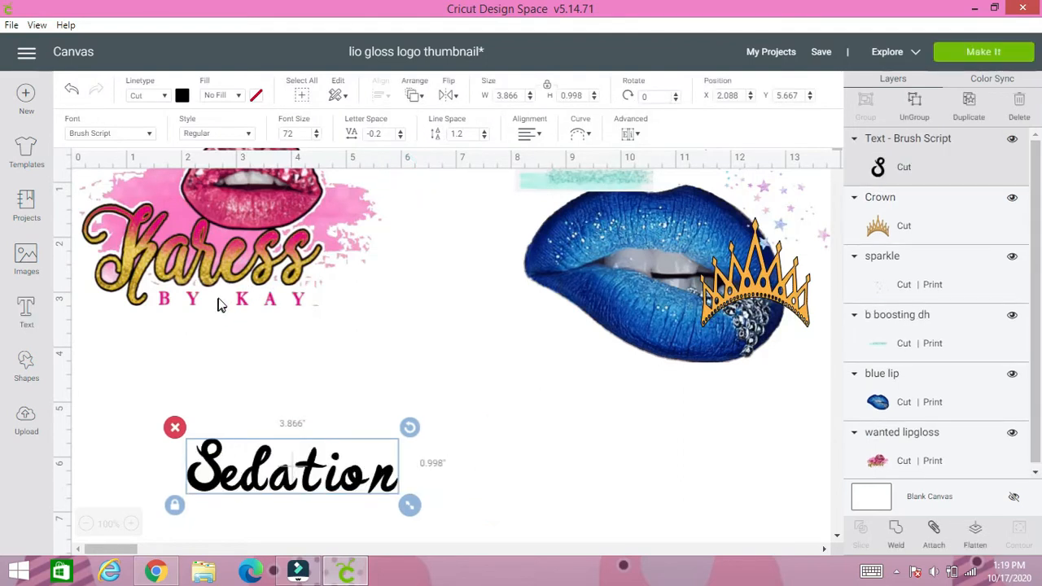
pyautogui.moveTo(295, 497)
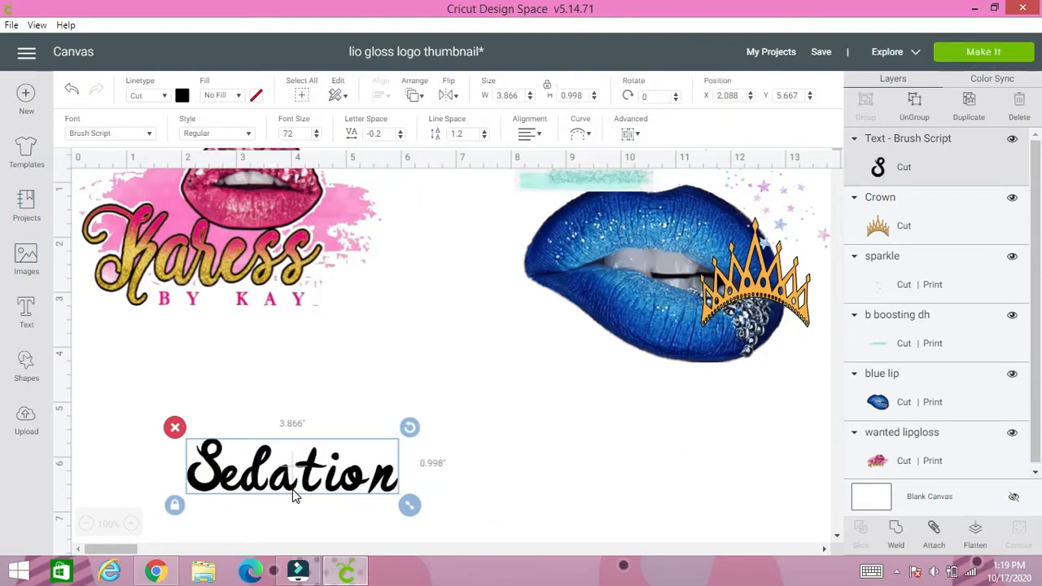
pyautogui.click(110, 133)
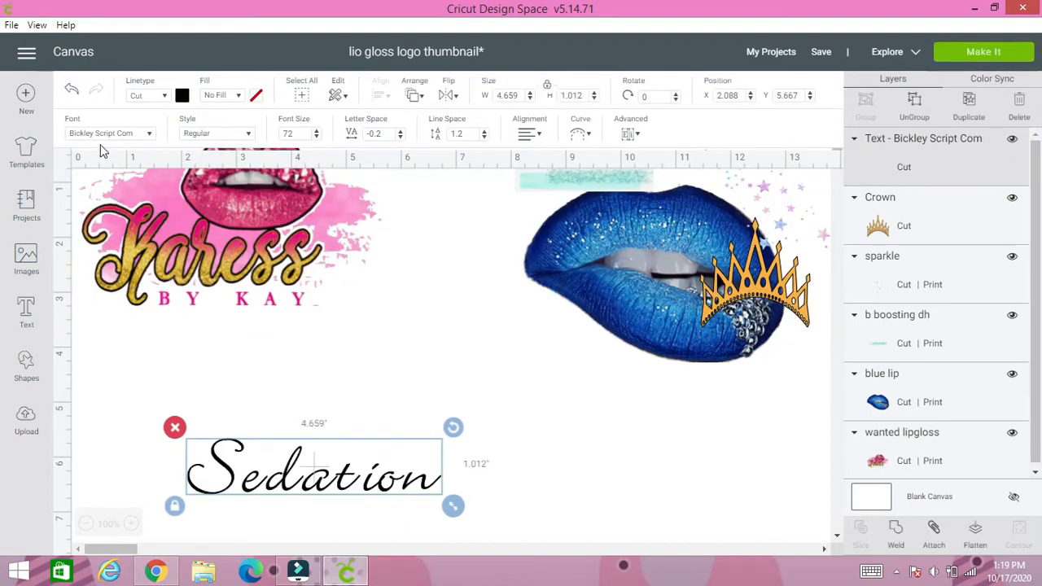
pyautogui.click(110, 133)
pyautogui.write('cursive')
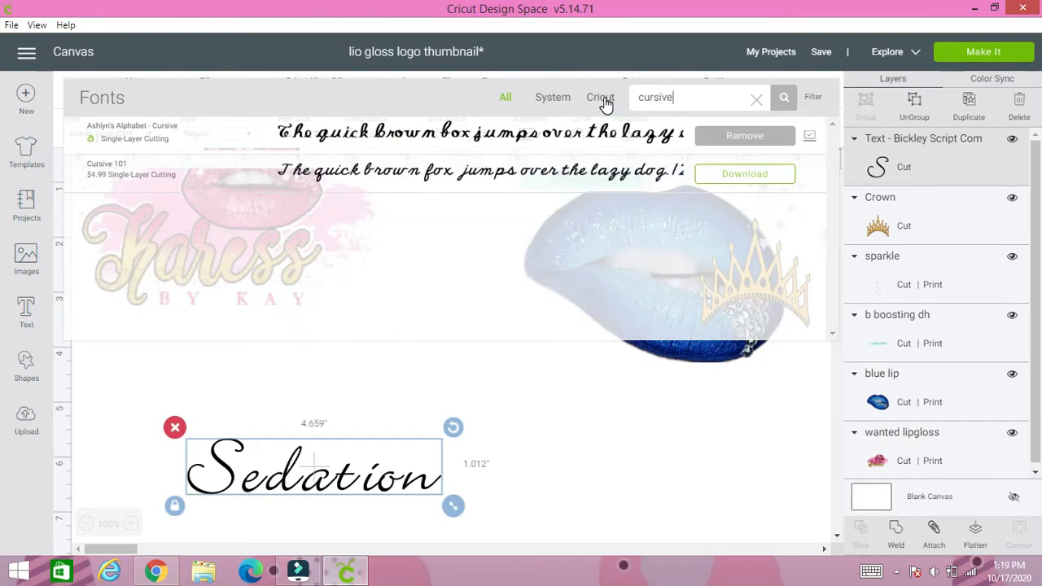
pyautogui.moveTo(594, 122)
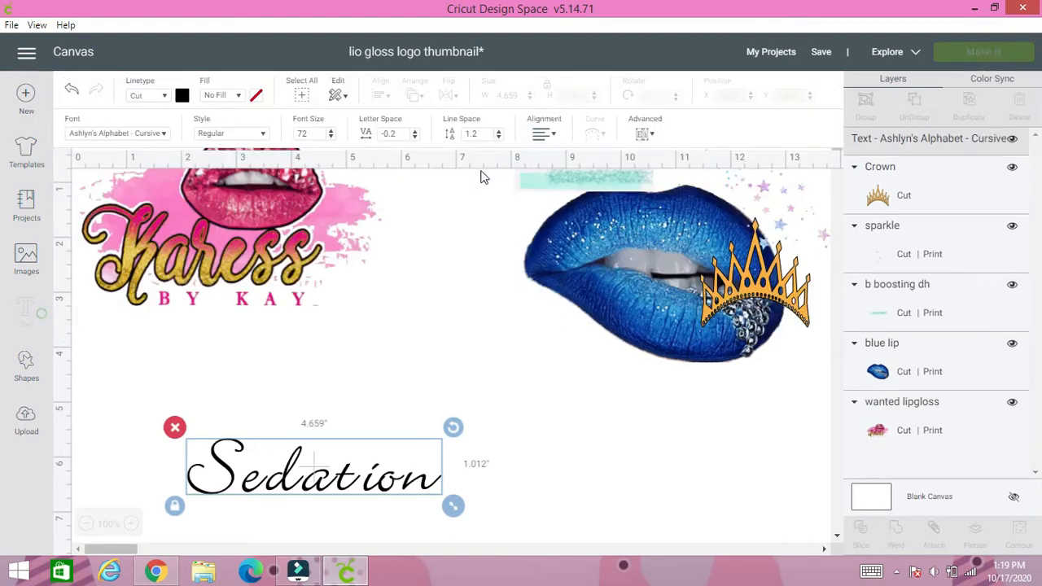
pyautogui.moveTo(454, 506); pyautogui.dragTo(527, 503)
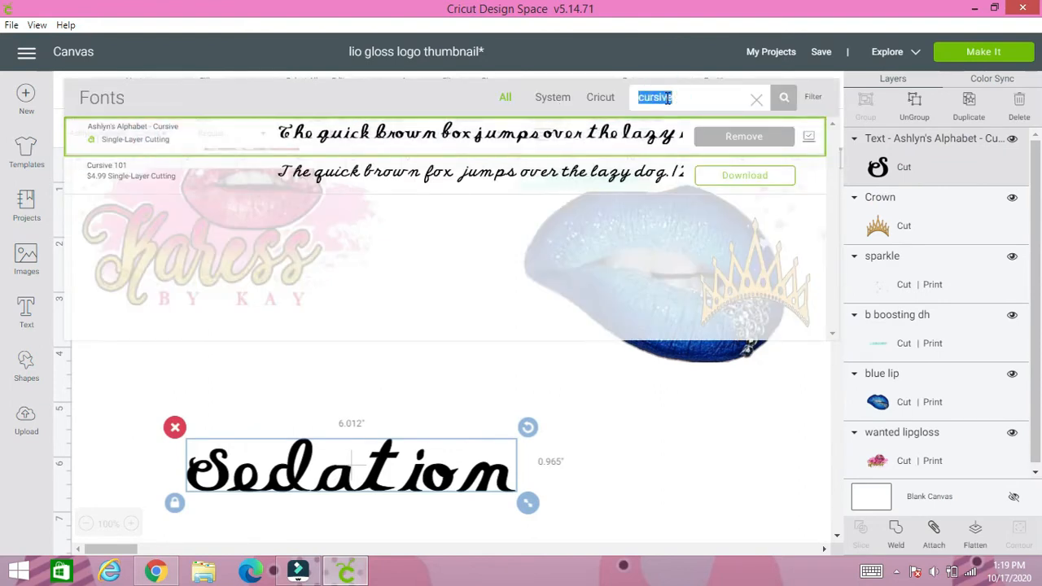
pyautogui.write('script')
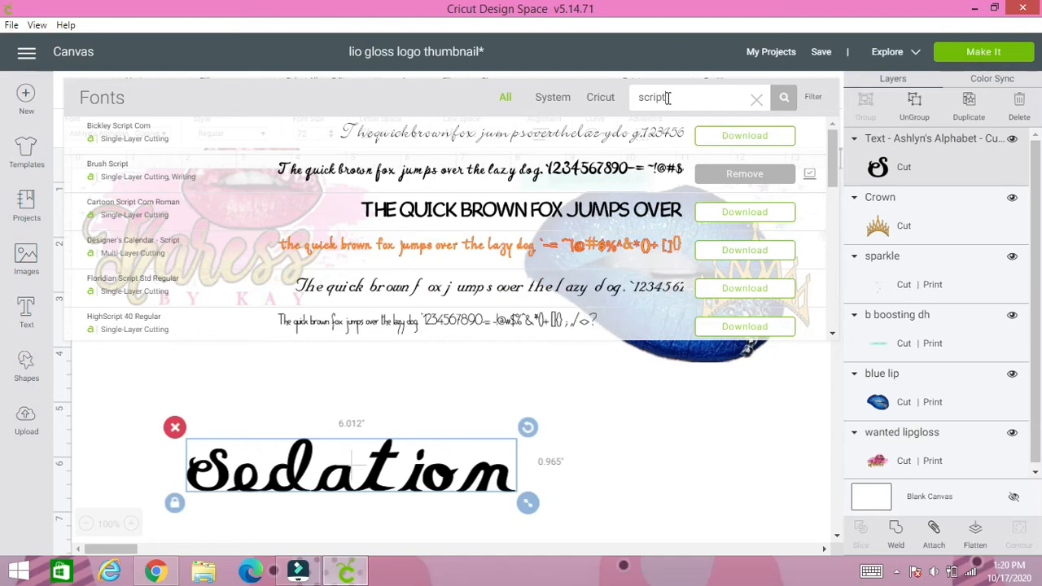
pyautogui.moveTo(715, 127)
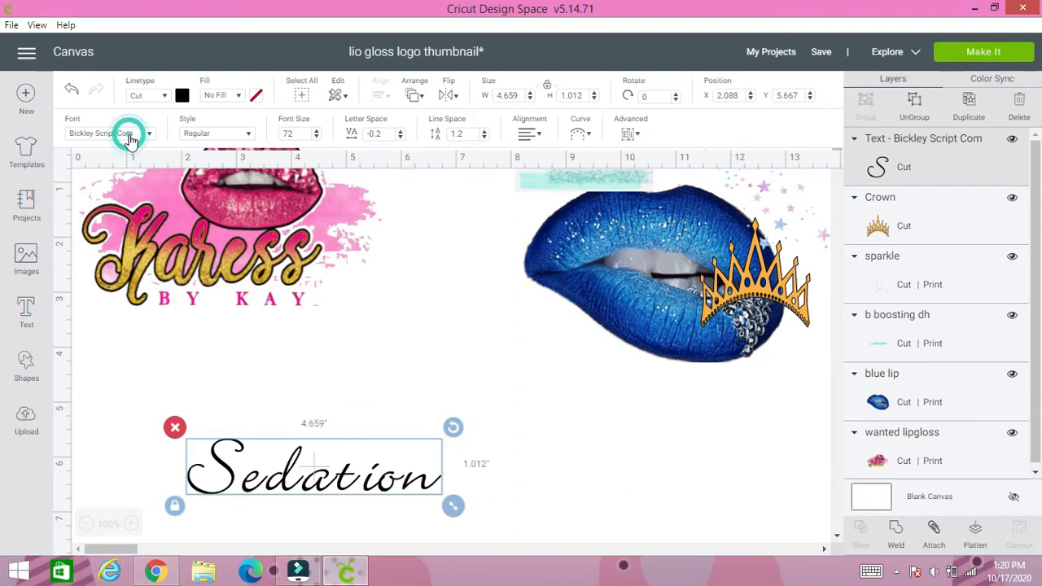
pyautogui.click(110, 133)
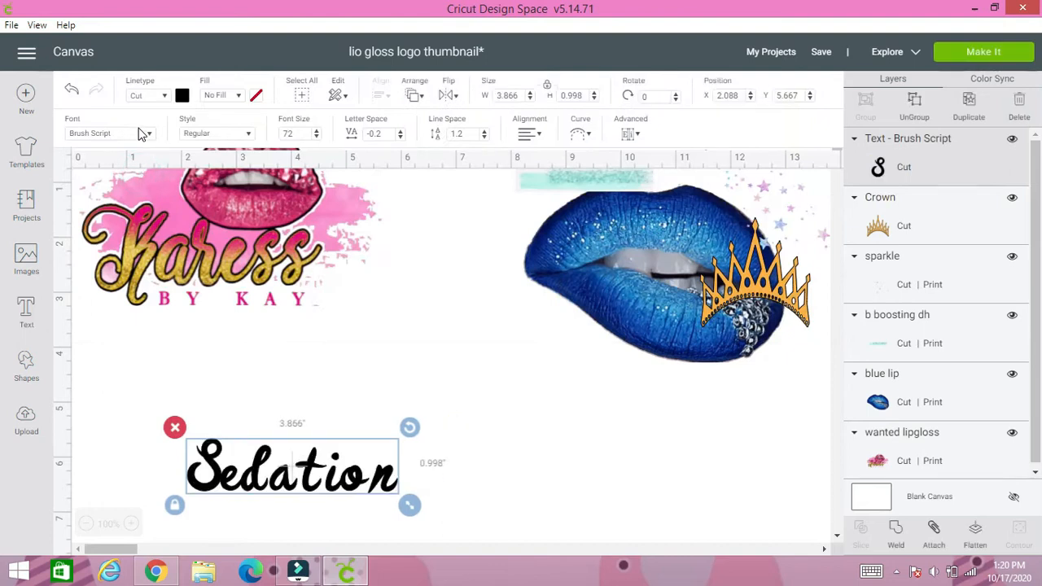
pyautogui.click(110, 133)
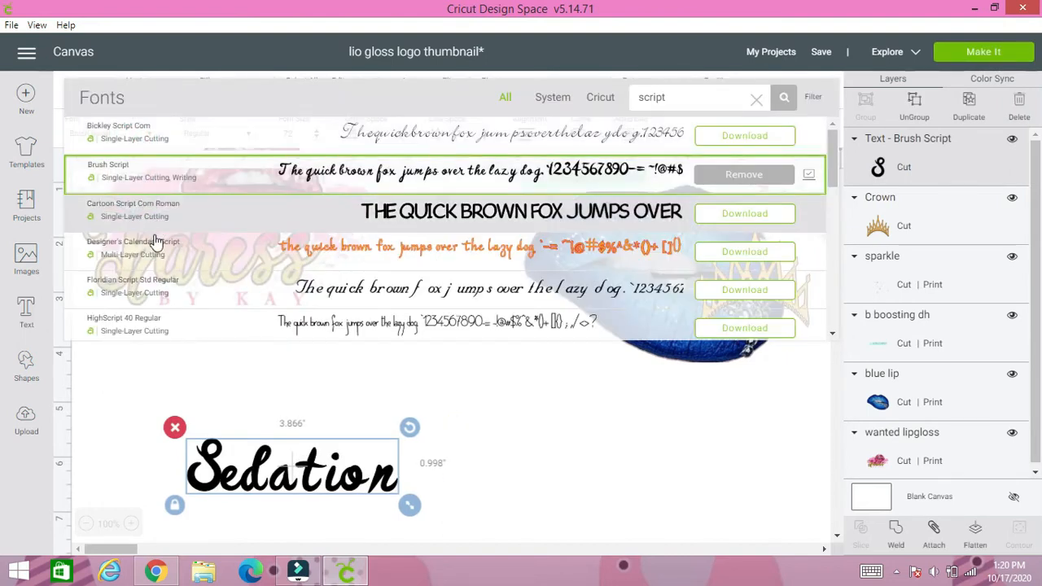
pyautogui.scroll(-3)
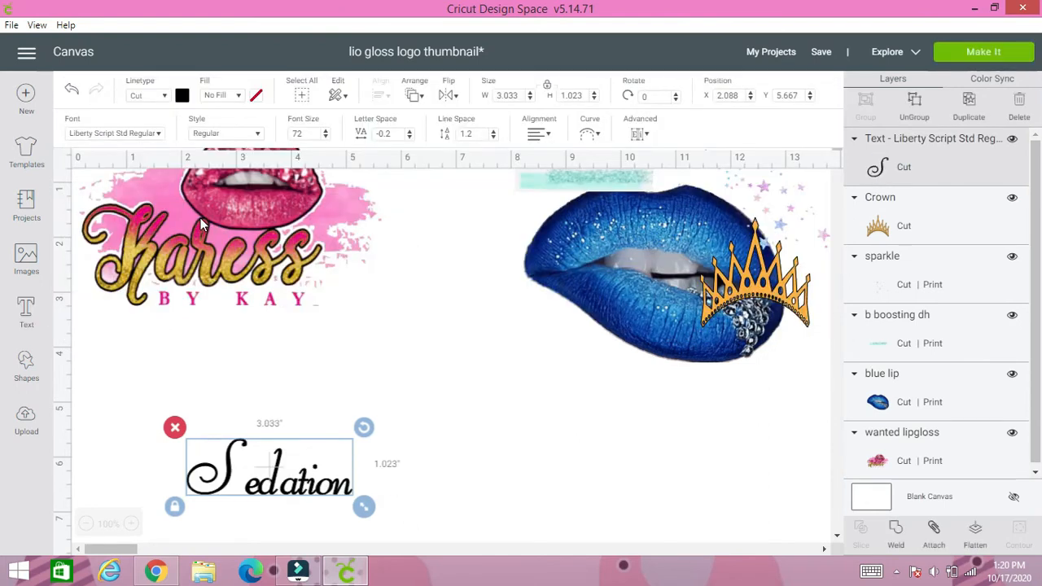
pyautogui.click(115, 133)
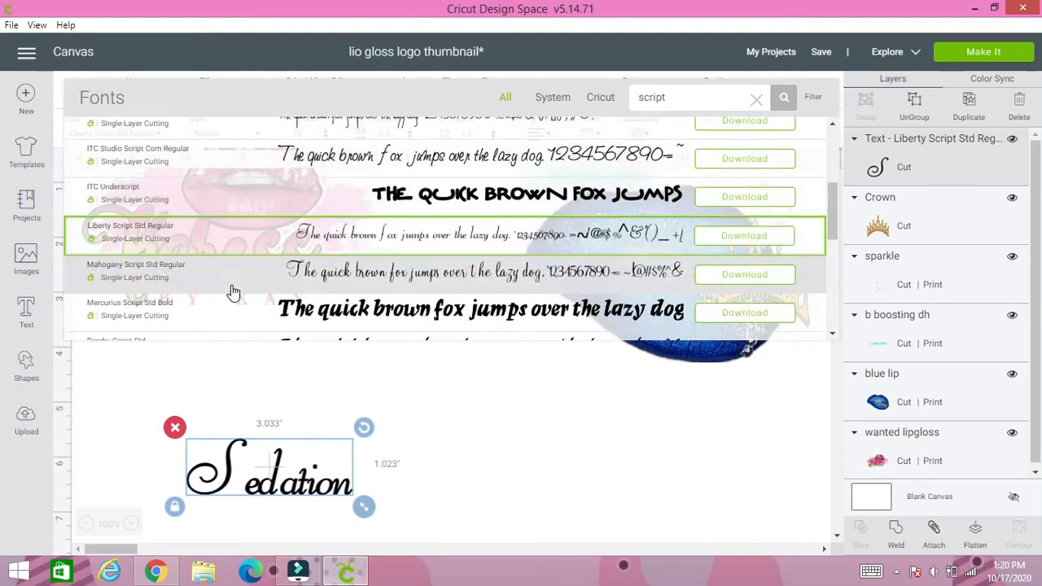
pyautogui.scroll(-3)
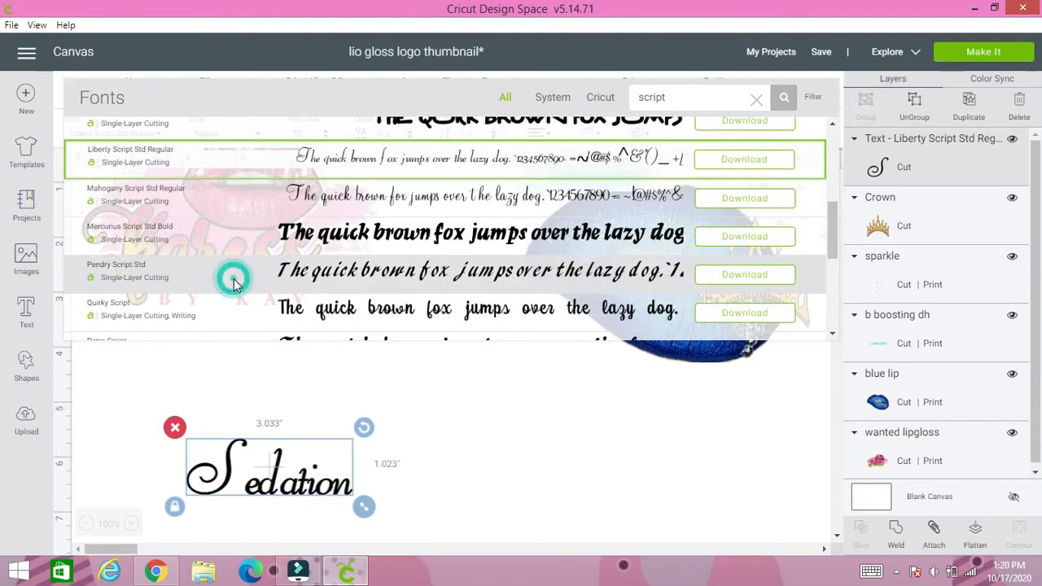
pyautogui.click(116, 264)
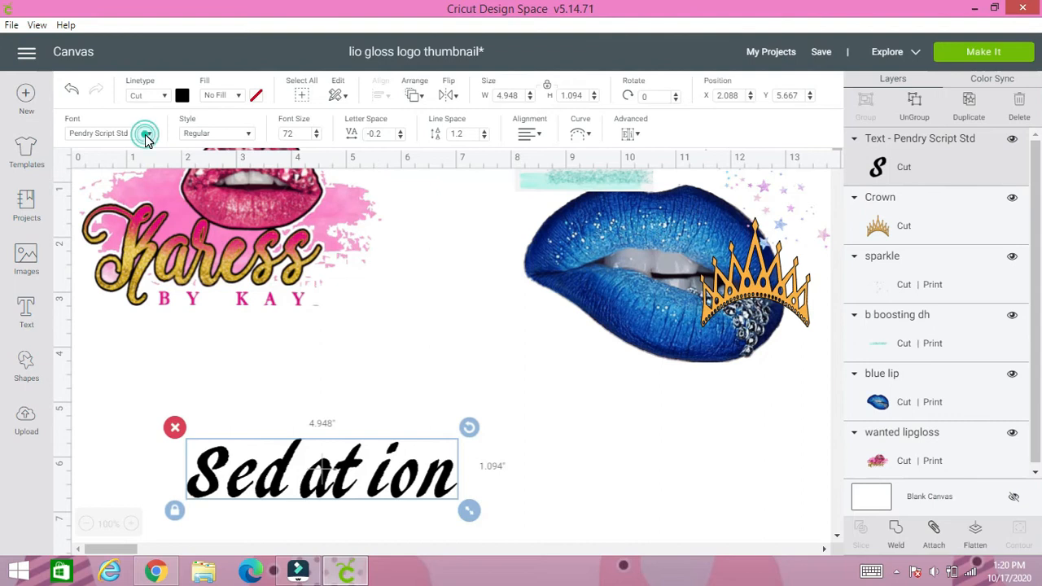
pyautogui.click(145, 133)
pyautogui.write('Retro')
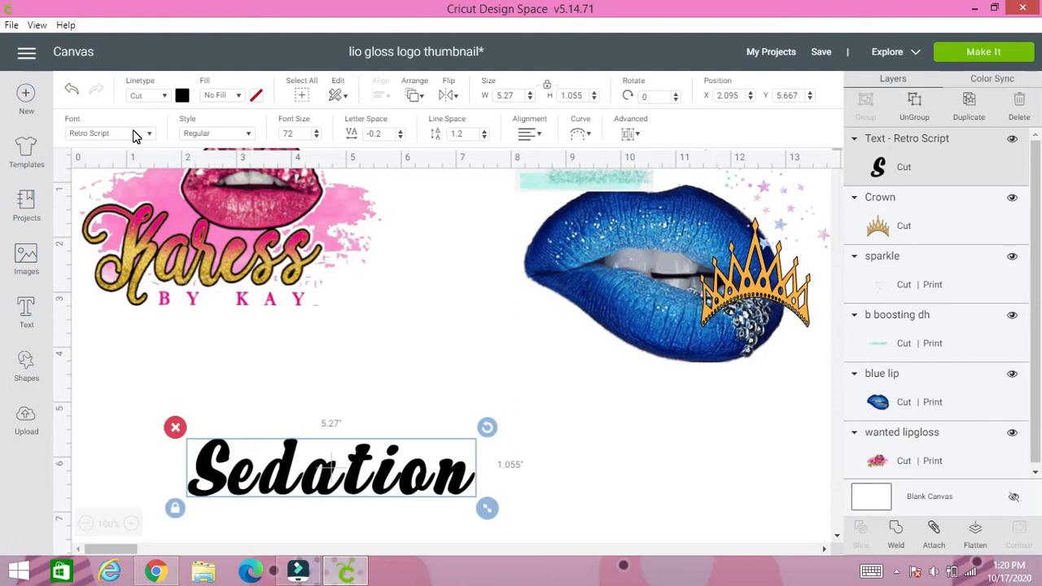
pyautogui.moveTo(373, 398)
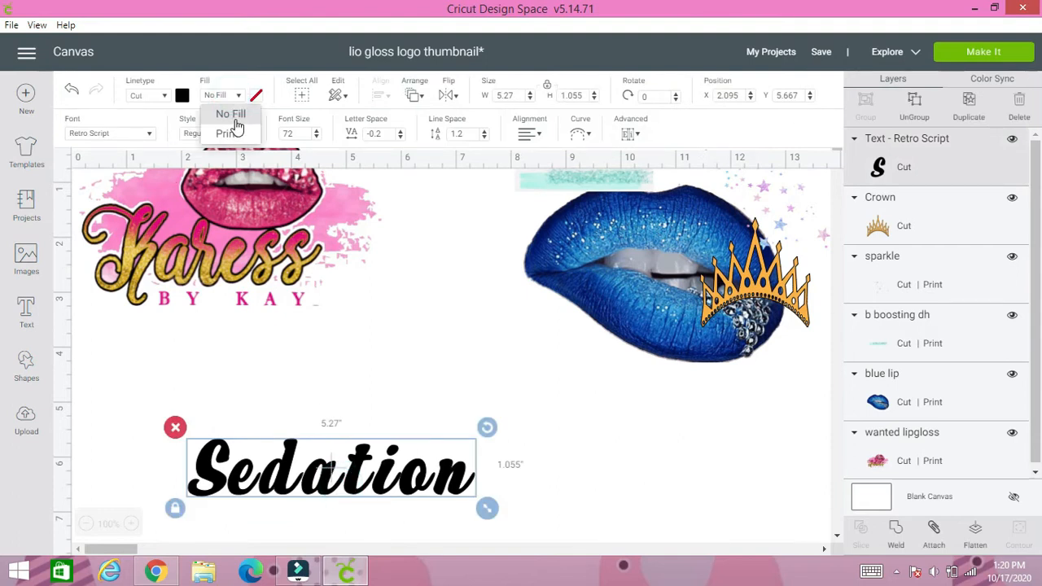
# Set Sedation to print in dark blue and move it to the top of the canvas
pyautogui.click(226, 133)
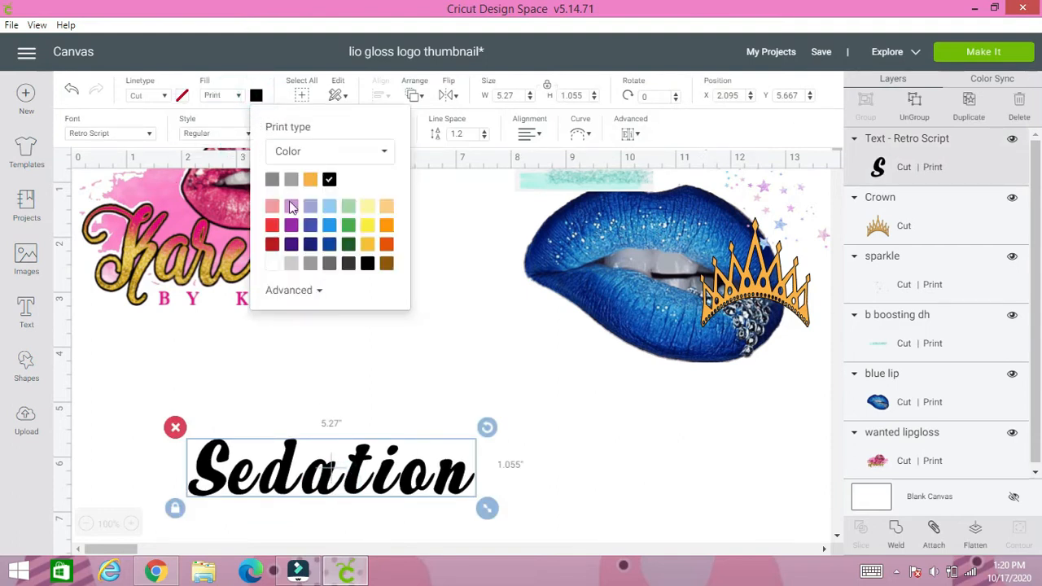
pyautogui.moveTo(330, 248)
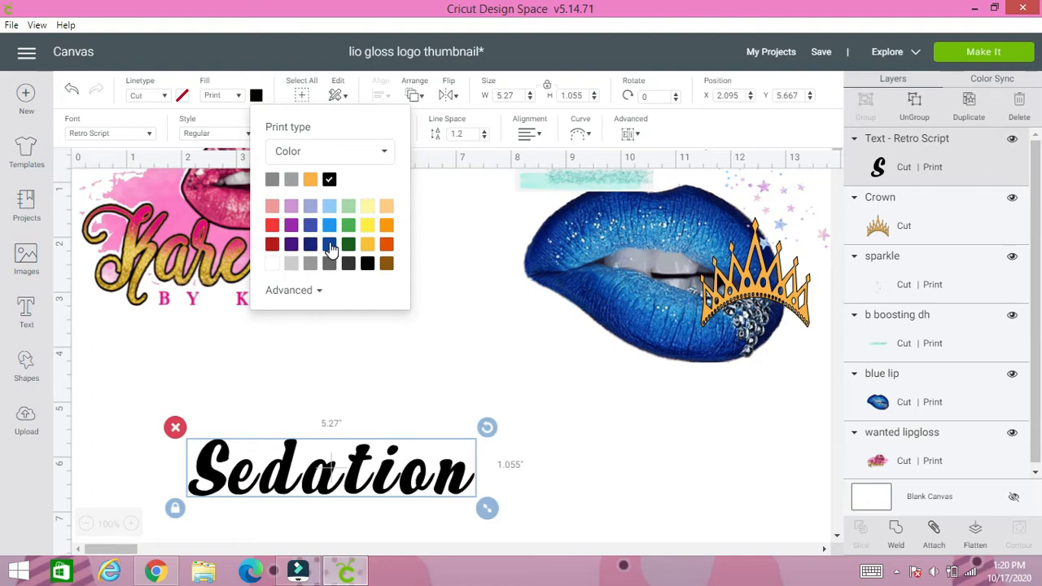
pyautogui.click(329, 244)
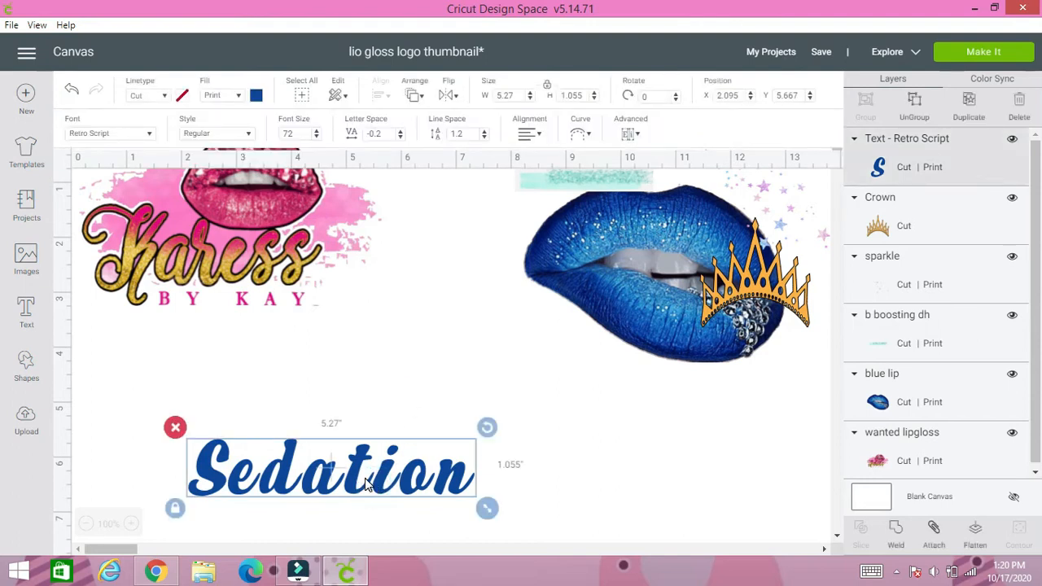
pyautogui.moveTo(331, 468); pyautogui.dragTo(530, 183)
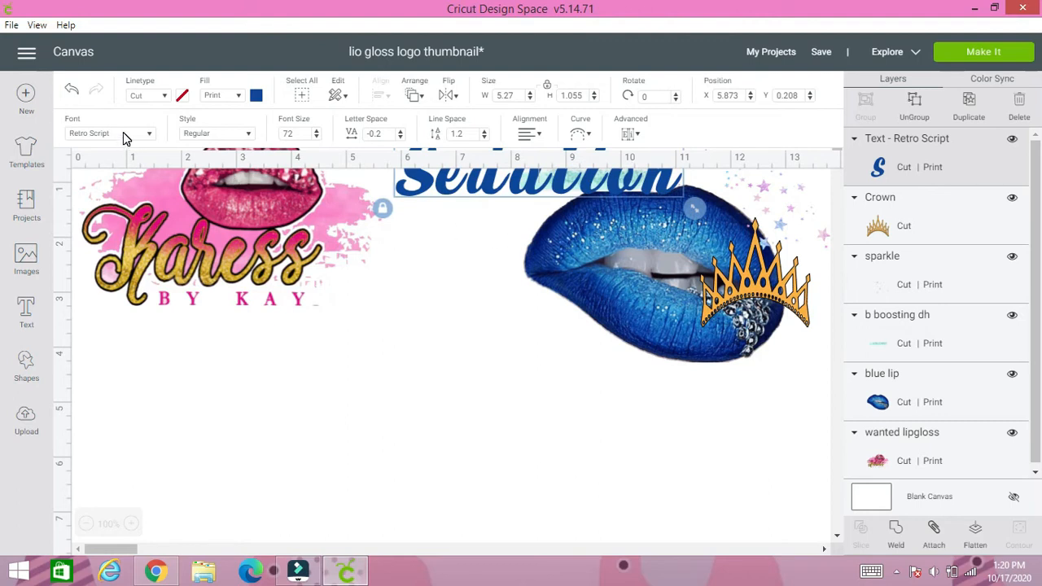
pyautogui.click(26, 305)
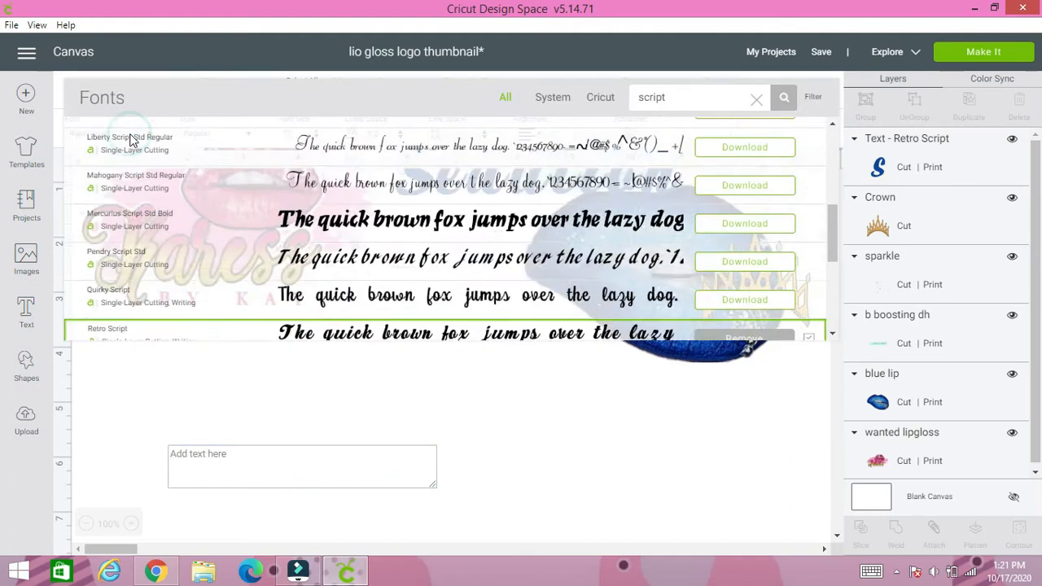
# Add 'Gloss inc.' text in ITC Novoo Std Bold, found by searching fonts for 'bold'
pyautogui.scroll(-3)
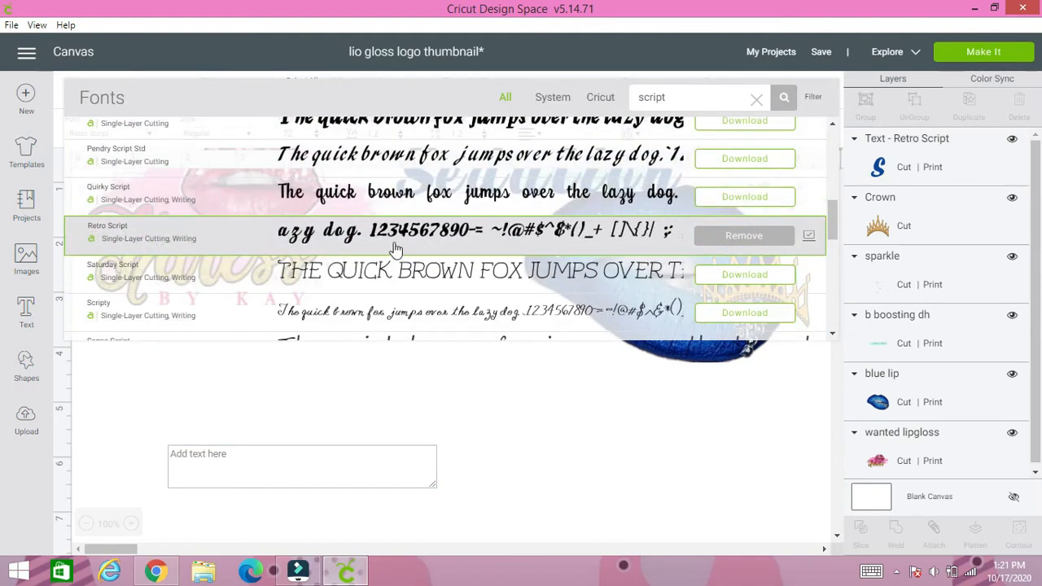
pyautogui.click(684, 97)
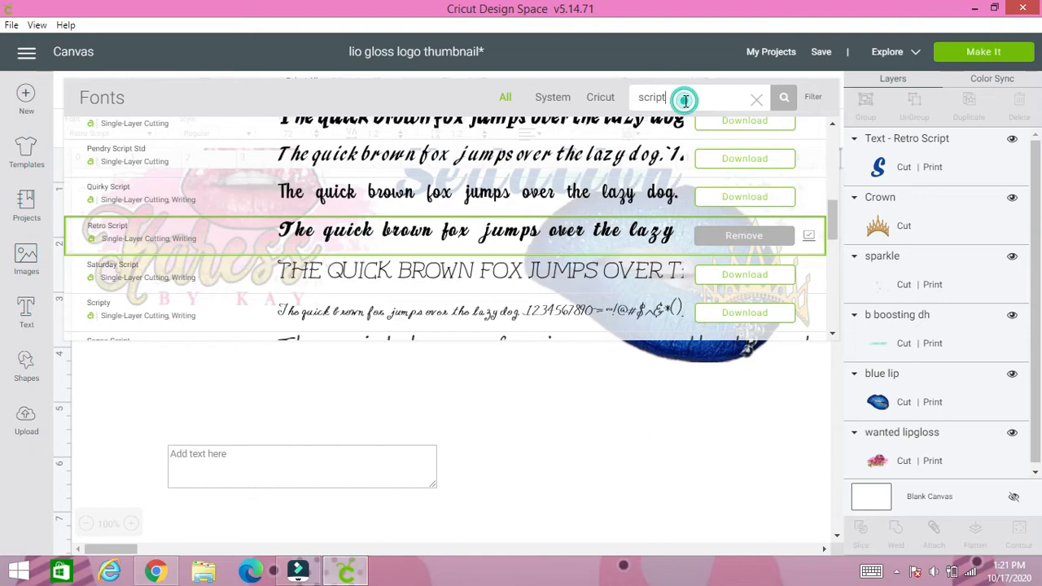
pyautogui.tripleClick(651, 98)
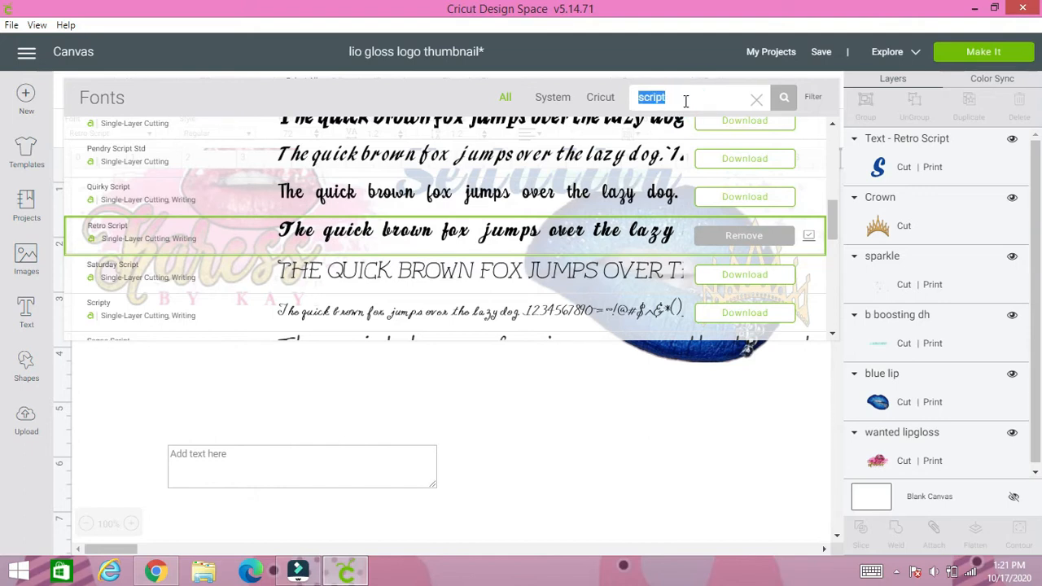
pyautogui.write('bold')
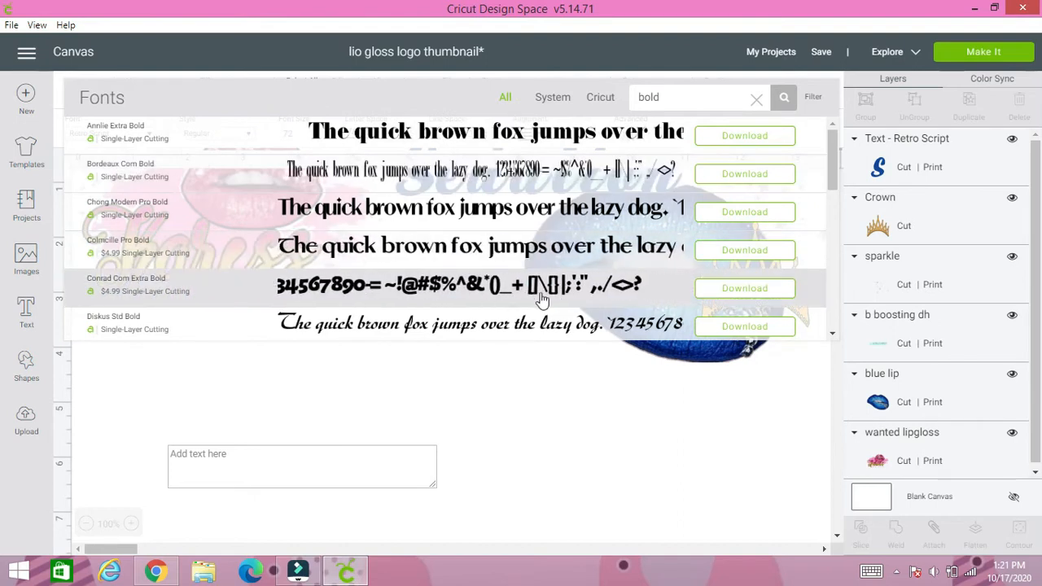
pyautogui.scroll(-3)
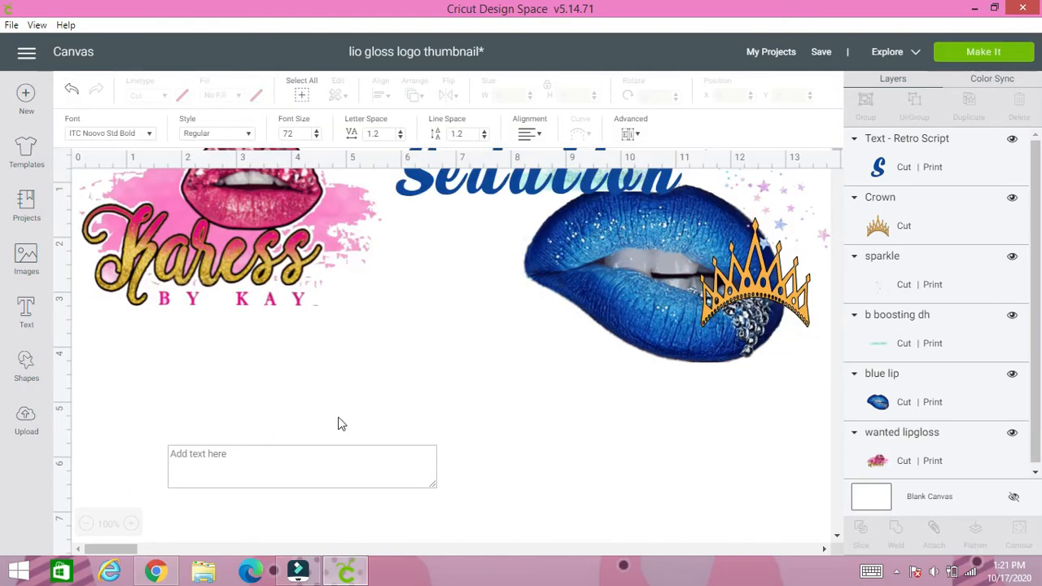
pyautogui.write('G')
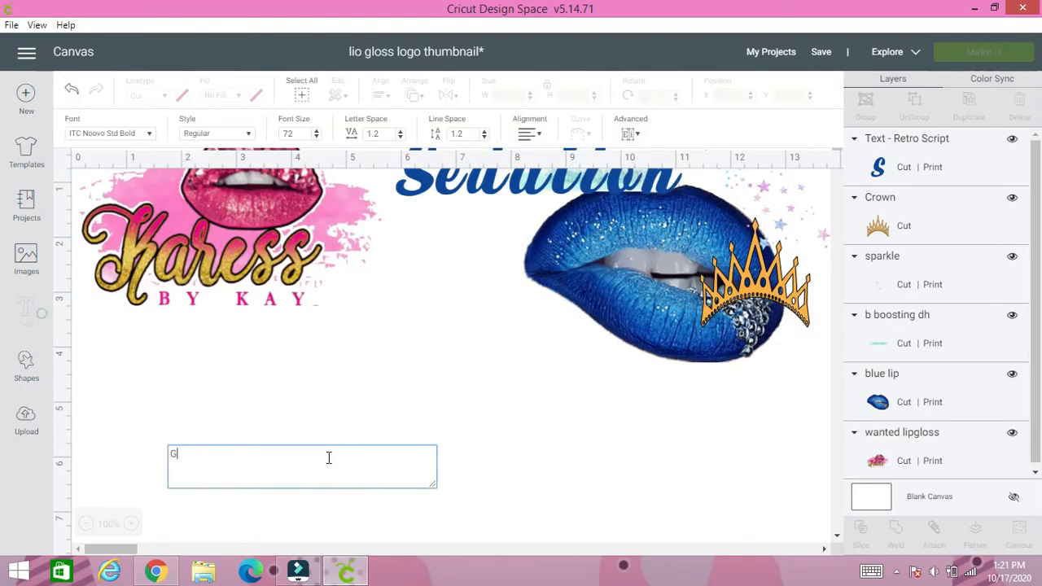
pyautogui.write('loss')
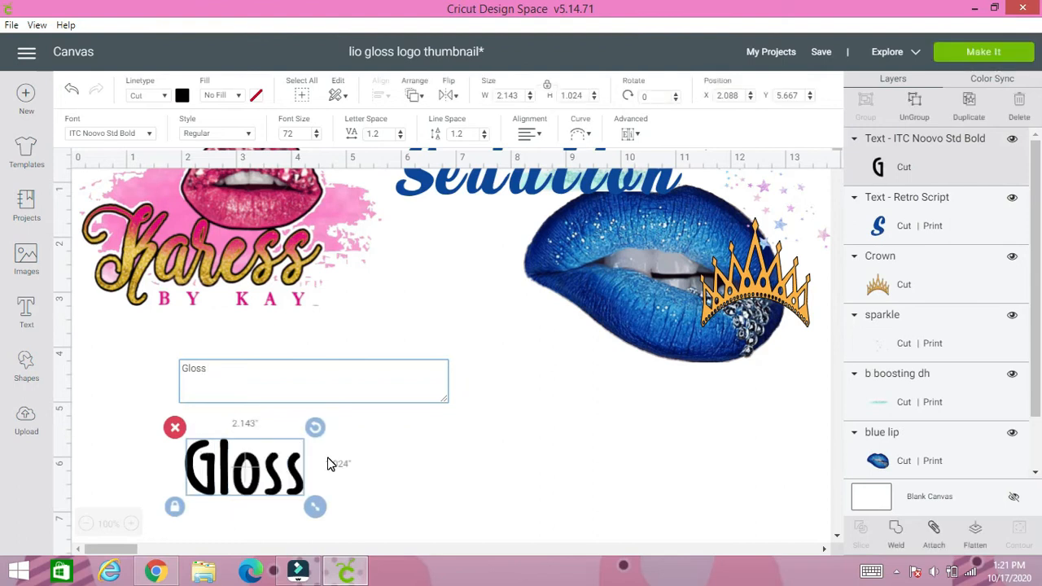
pyautogui.write('o')
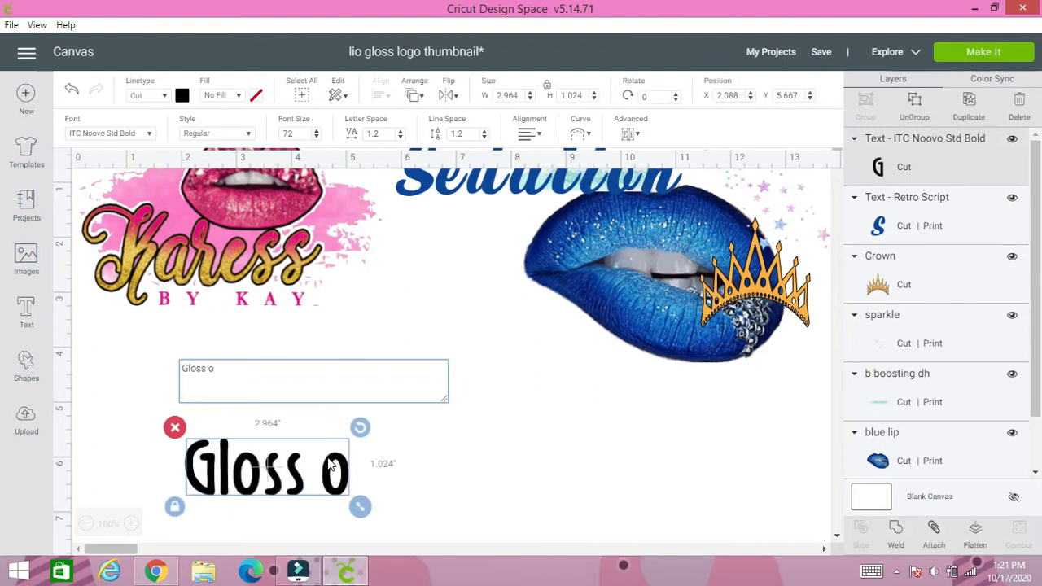
pyautogui.write('inc.')
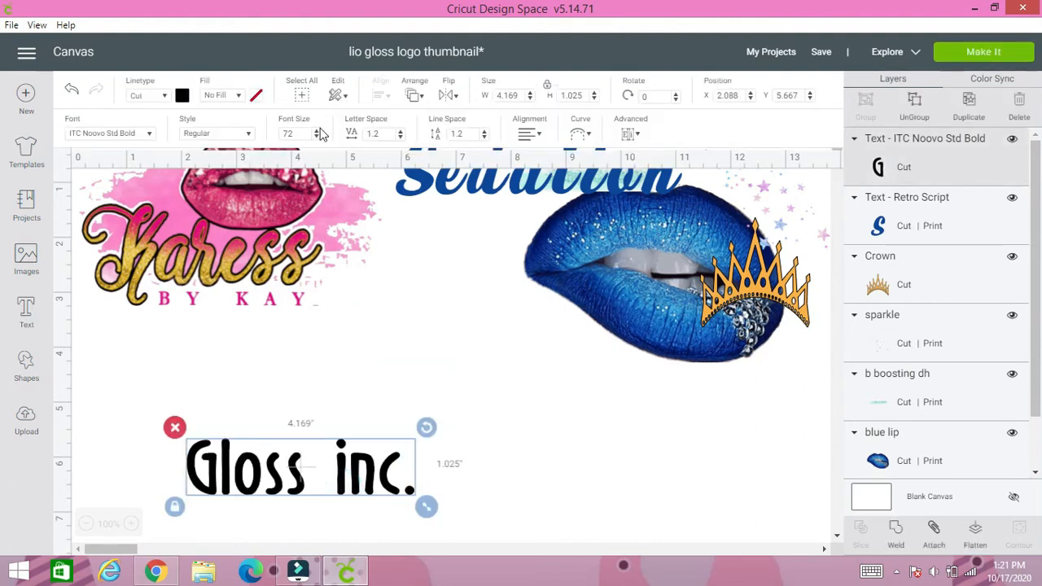
# Print 'Gloss inc.' in gold over the lips, and enlarge the teal stroke
pyautogui.click(236, 96)
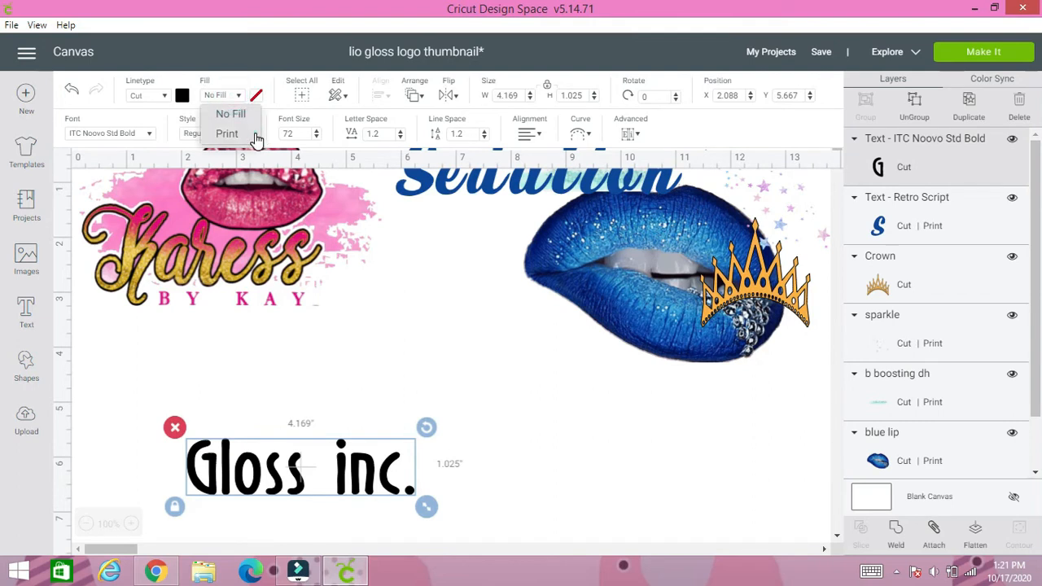
pyautogui.click(227, 134)
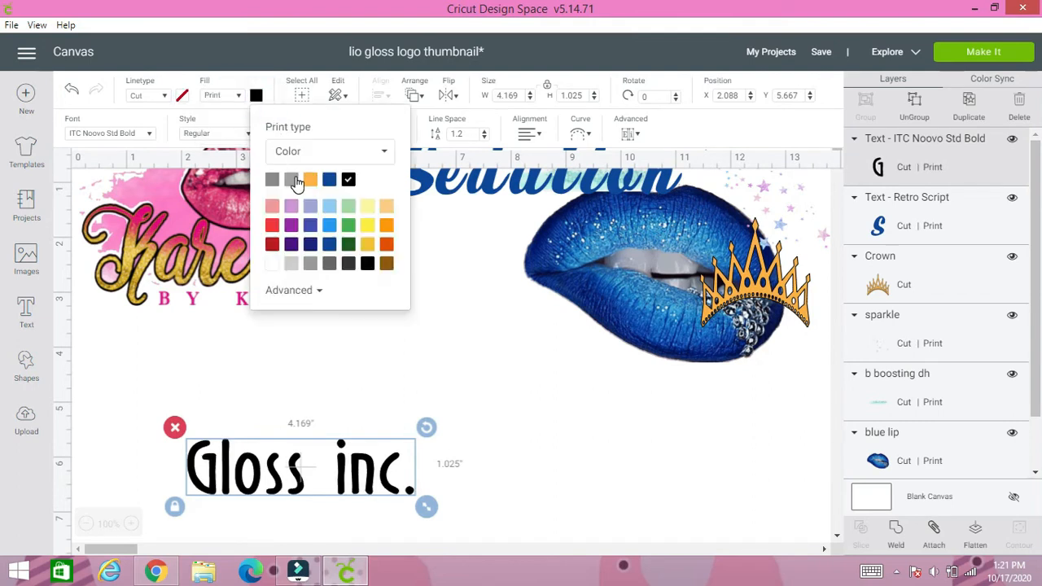
pyautogui.moveTo(367, 248)
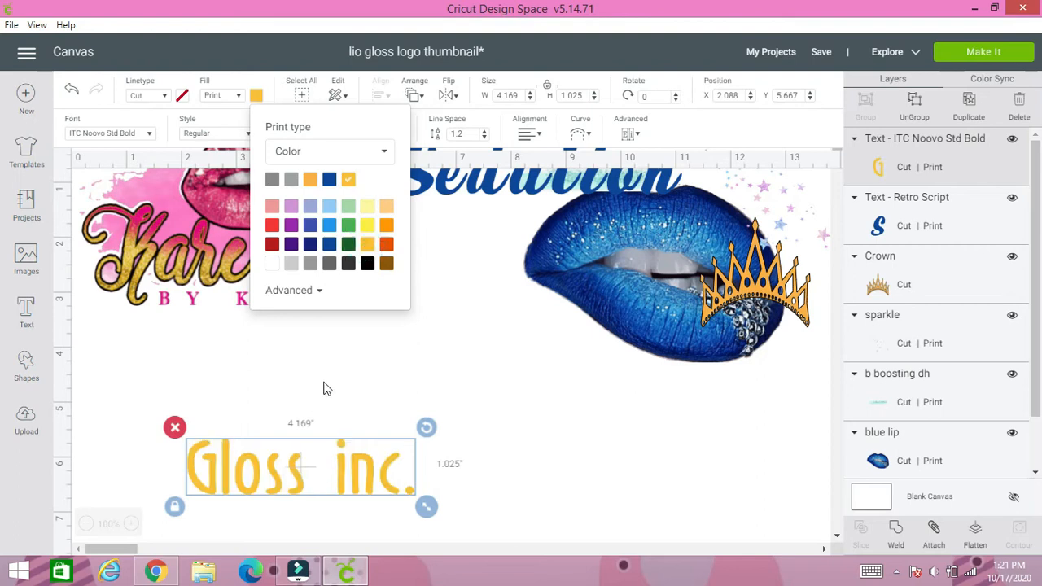
pyautogui.click(346, 479)
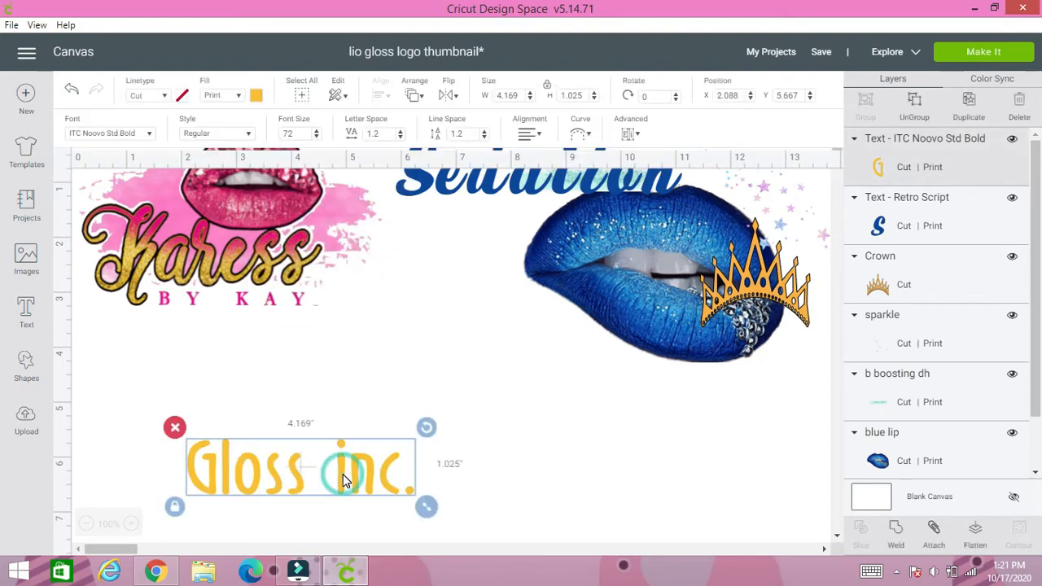
pyautogui.moveTo(301, 466); pyautogui.dragTo(649, 245)
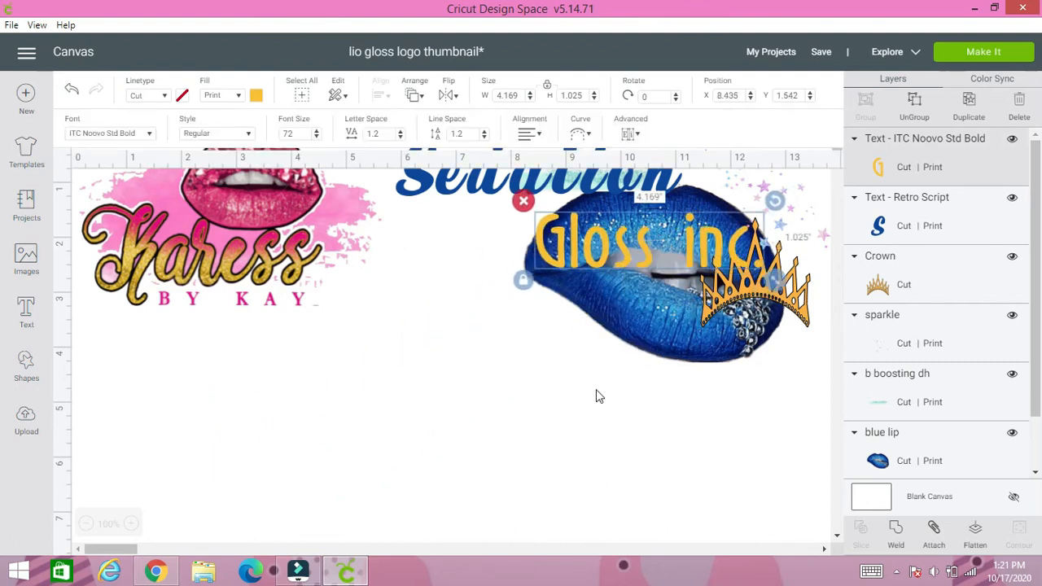
pyautogui.moveTo(563, 197)
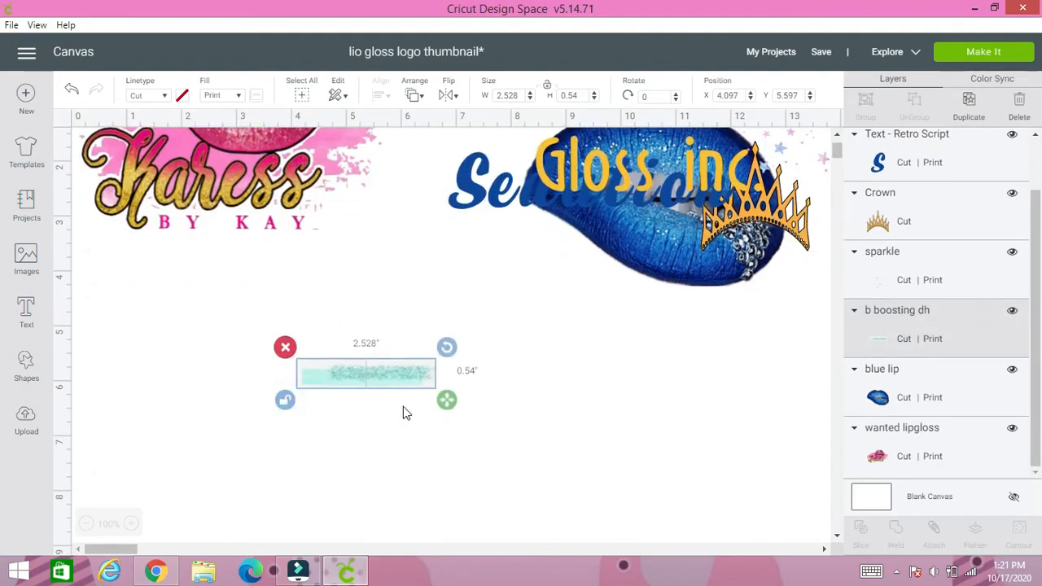
pyautogui.moveTo(446, 400); pyautogui.dragTo(460, 526)
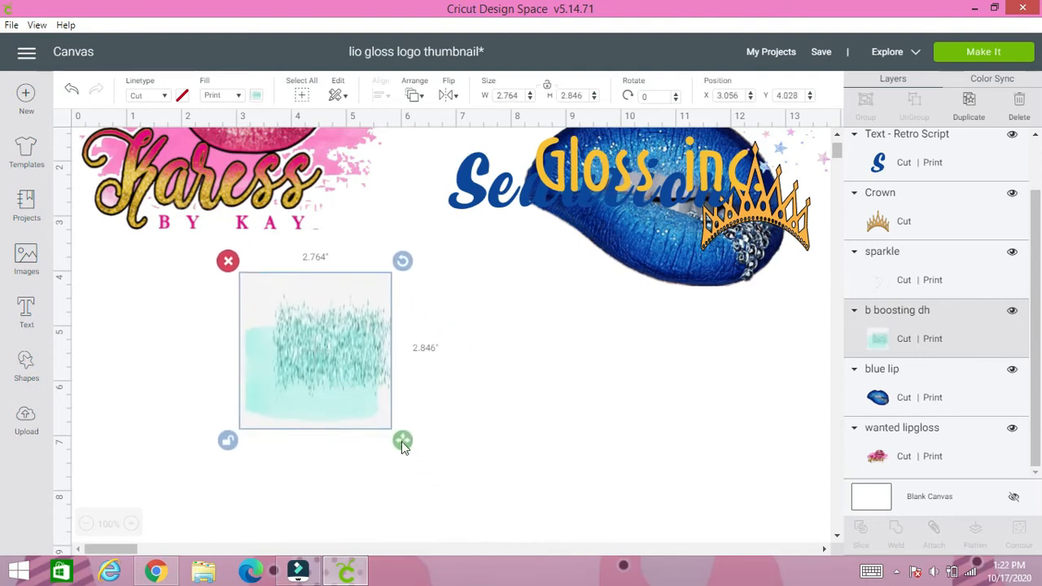
# Stretch the teal paint stroke wider and taller, to about 6 by 4 inches
pyautogui.moveTo(402, 440); pyautogui.dragTo(605, 467)
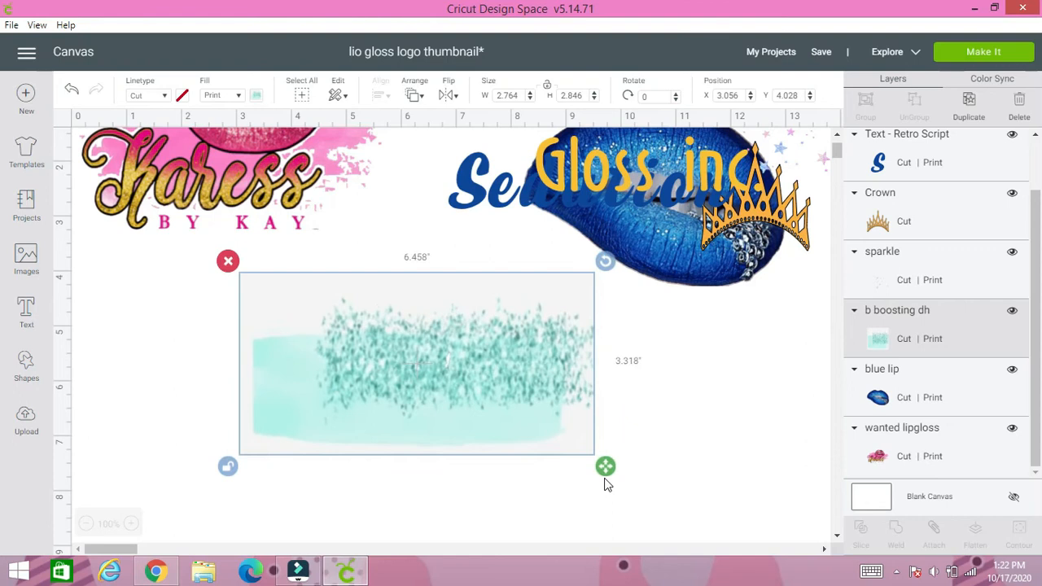
pyautogui.moveTo(605, 466); pyautogui.dragTo(587, 504)
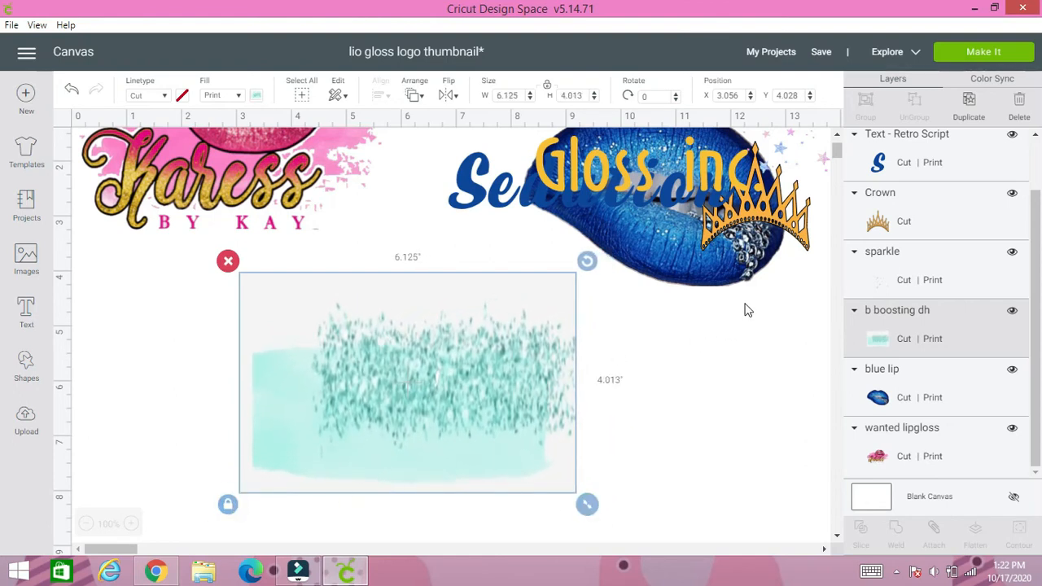
pyautogui.click(655, 236)
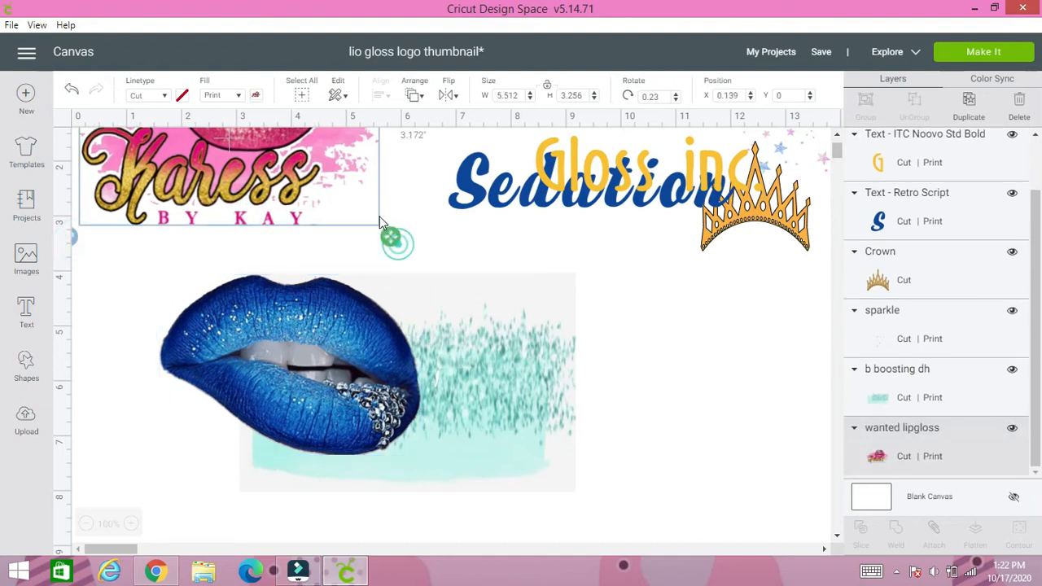
# Scale the Karess by Kay logo down slightly from its corner
pyautogui.moveTo(395, 242); pyautogui.dragTo(358, 188)
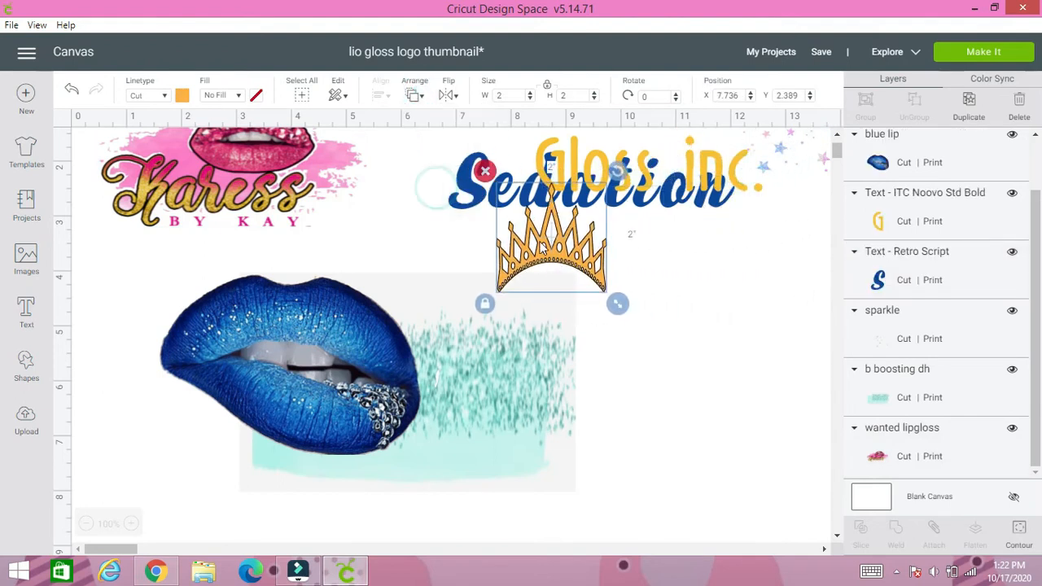
# Set the gold crown tilted on the lips' upper right, about 3 by 2.8 inches
pyautogui.moveTo(551, 236); pyautogui.dragTo(362, 236)
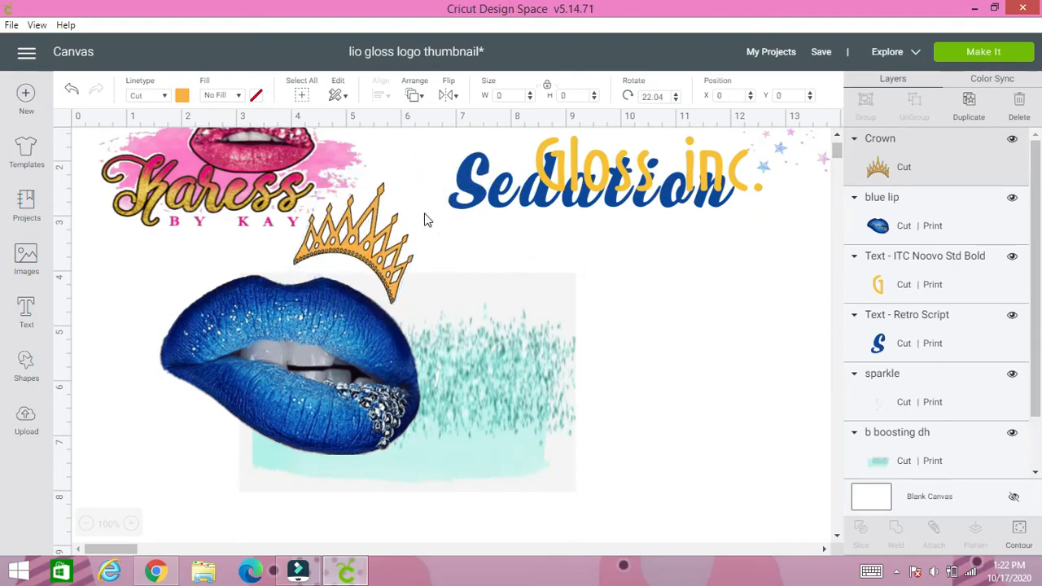
pyautogui.click(358, 237)
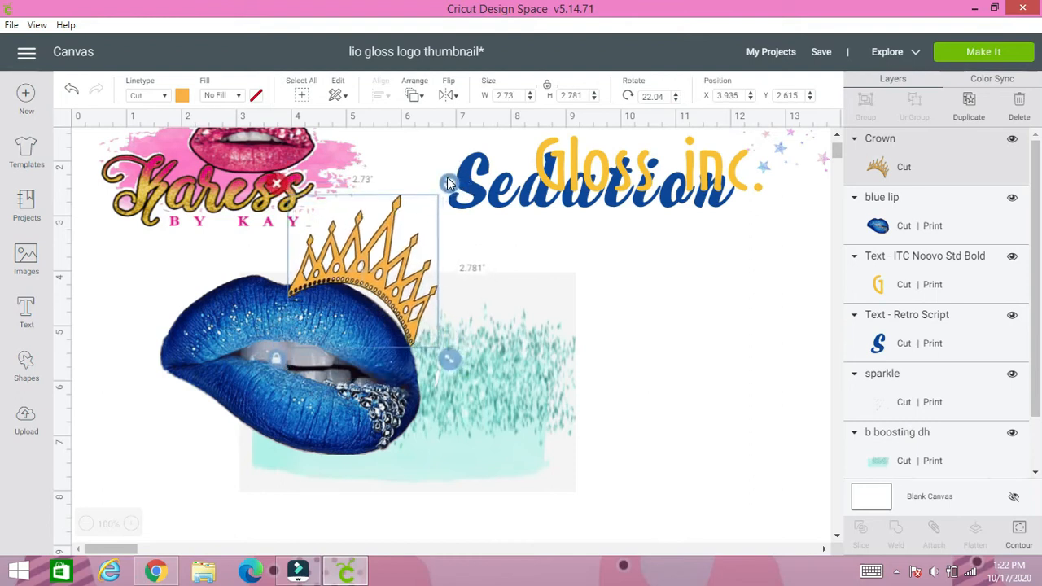
pyautogui.moveTo(445, 187); pyautogui.dragTo(445, 365)
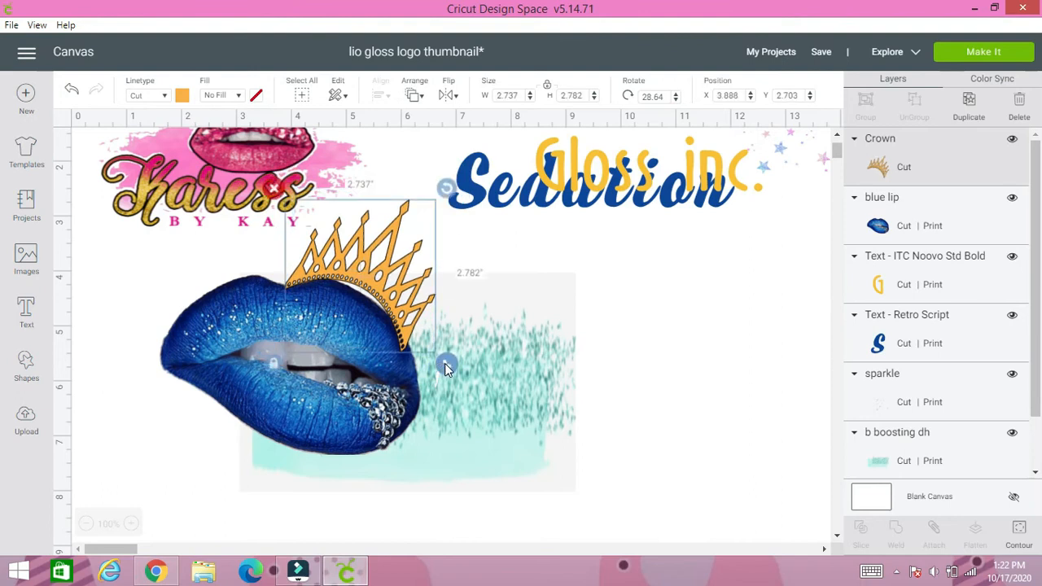
pyautogui.moveTo(452, 371)
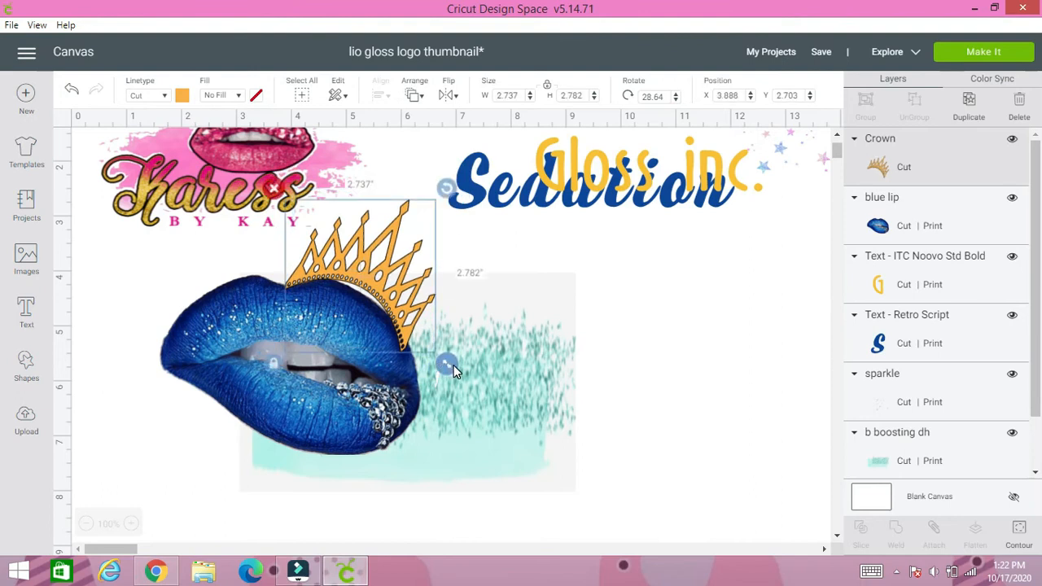
pyautogui.moveTo(446, 364); pyautogui.dragTo(460, 377)
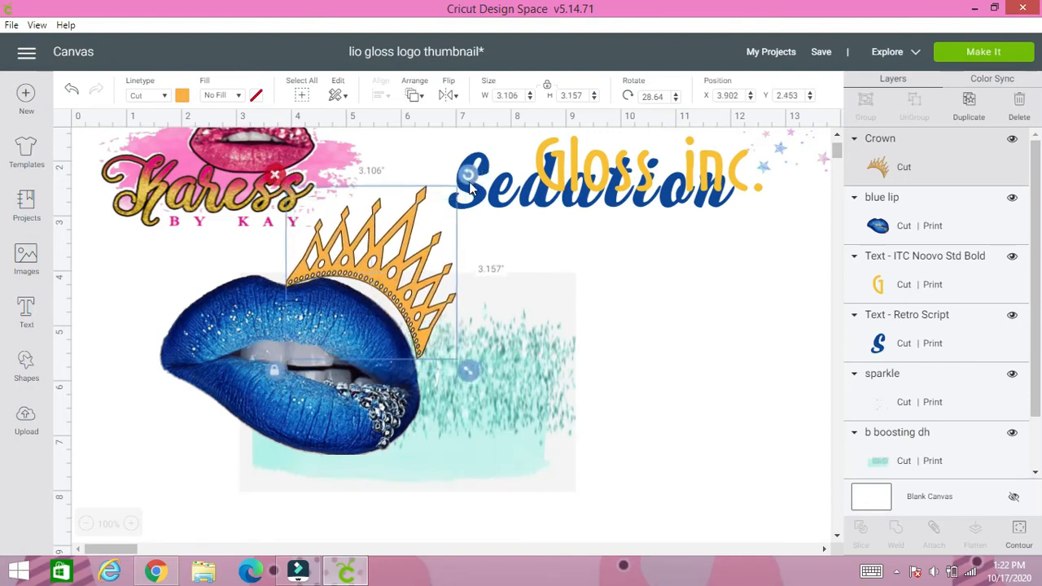
pyautogui.moveTo(469, 371); pyautogui.dragTo(466, 376)
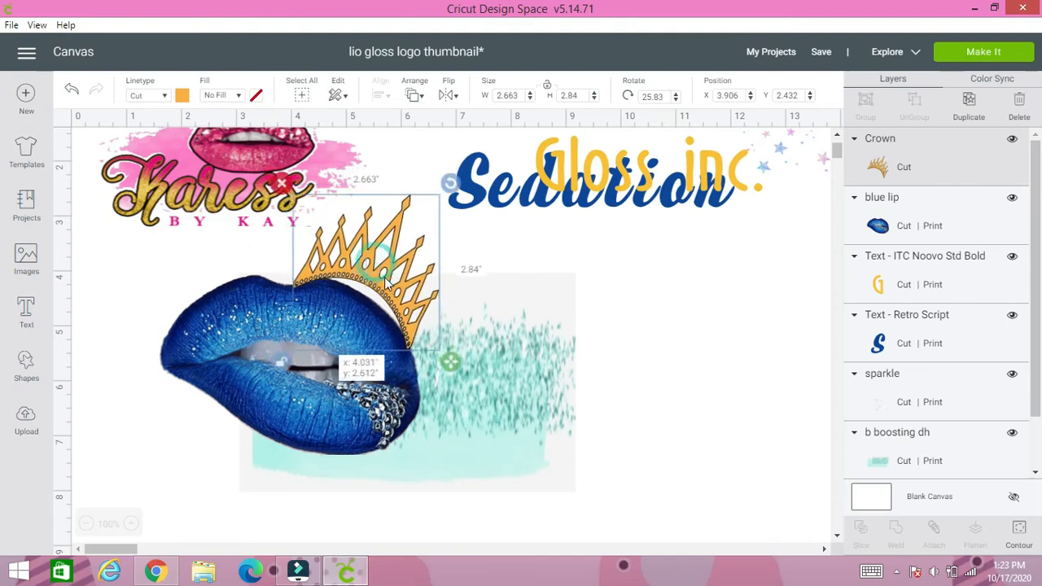
pyautogui.moveTo(383, 277); pyautogui.dragTo(374, 269)
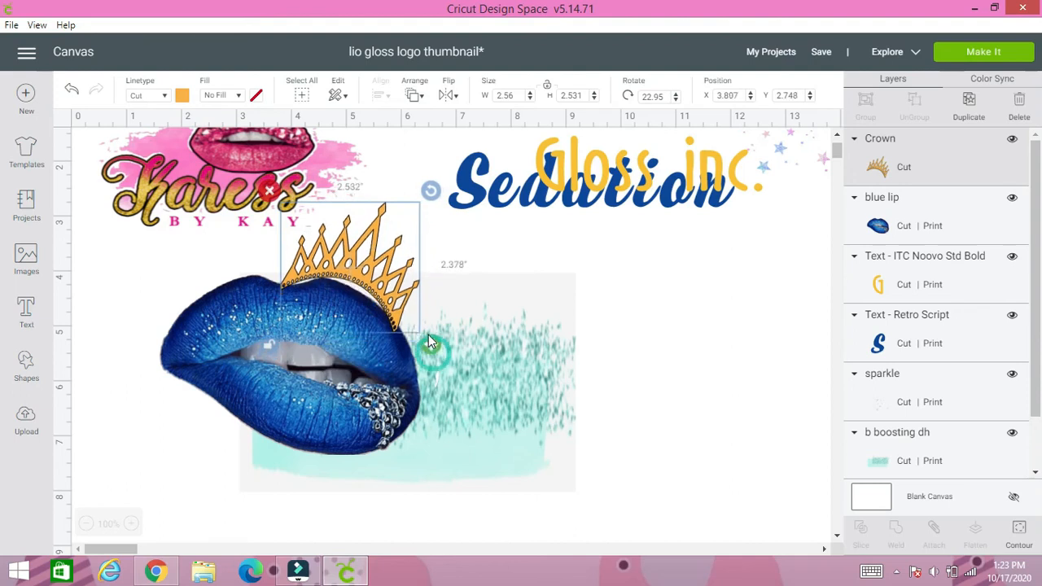
pyautogui.moveTo(431, 342); pyautogui.dragTo(456, 370)
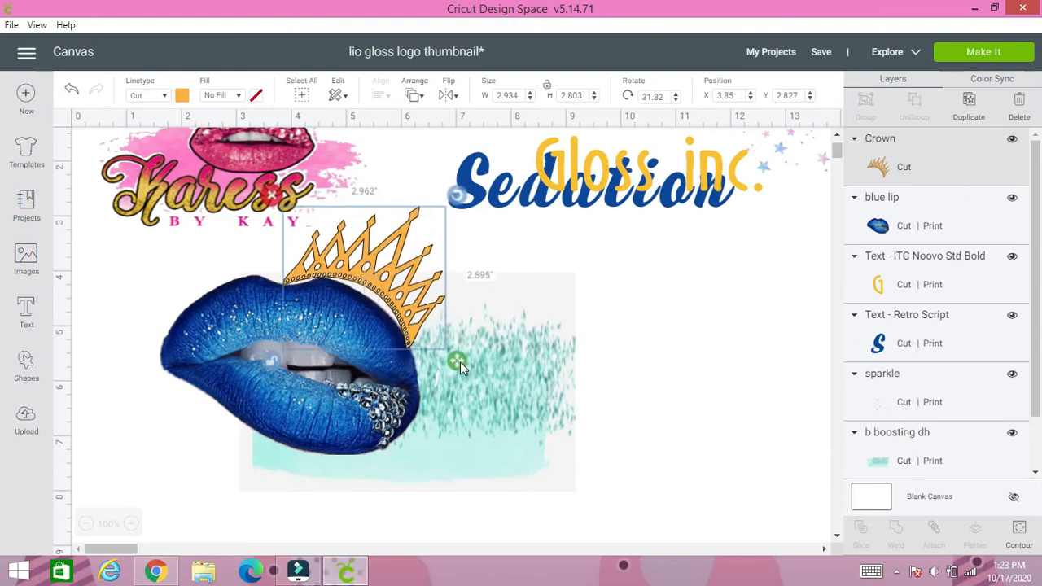
pyautogui.moveTo(460, 361); pyautogui.dragTo(464, 380)
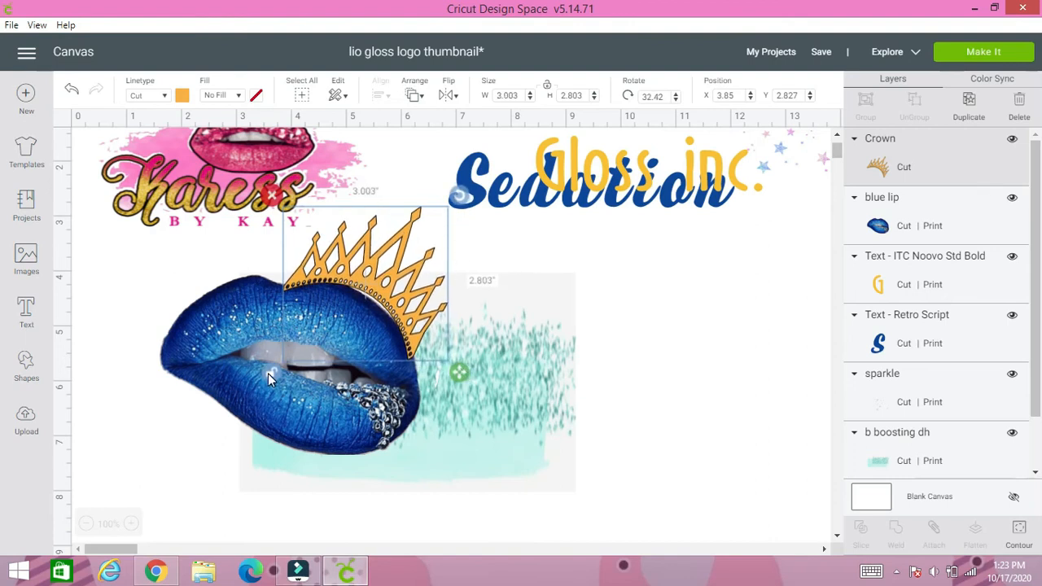
pyautogui.moveTo(509, 276)
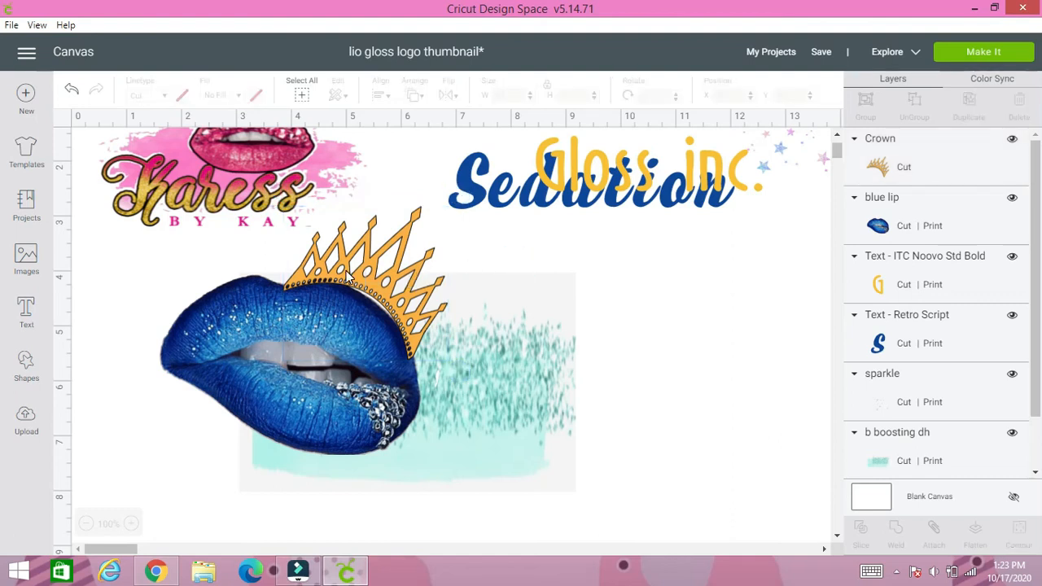
pyautogui.moveTo(487, 375)
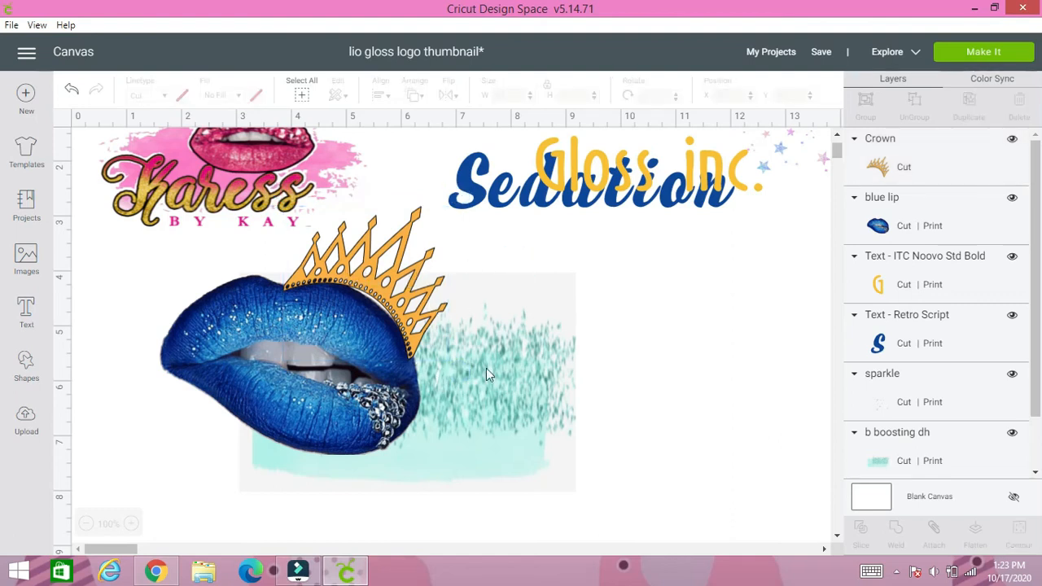
pyautogui.moveTo(556, 205)
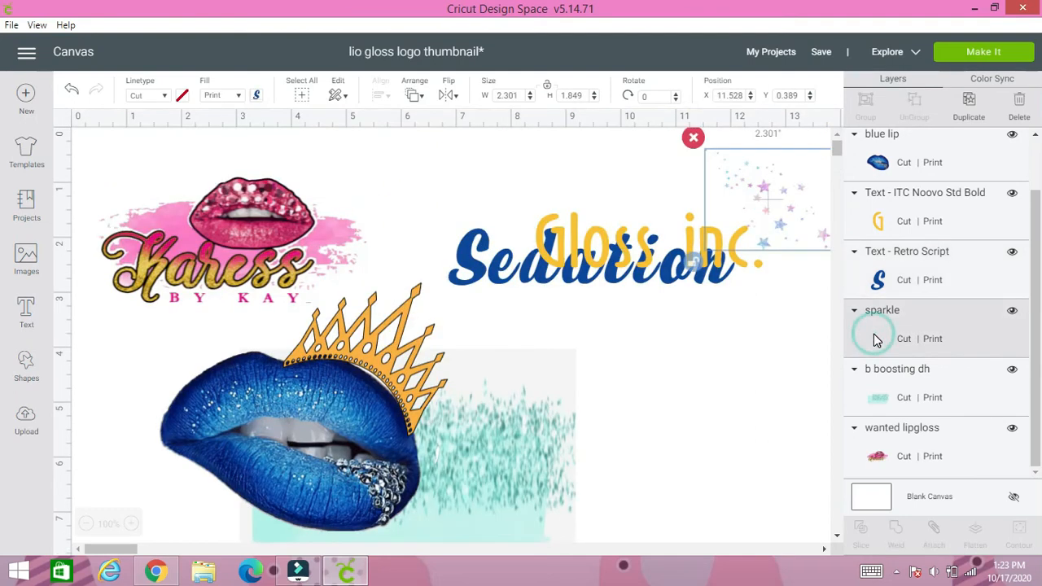
# Move the sparkles to the lower right and send them to front
pyautogui.moveTo(768, 200); pyautogui.dragTo(733, 430)
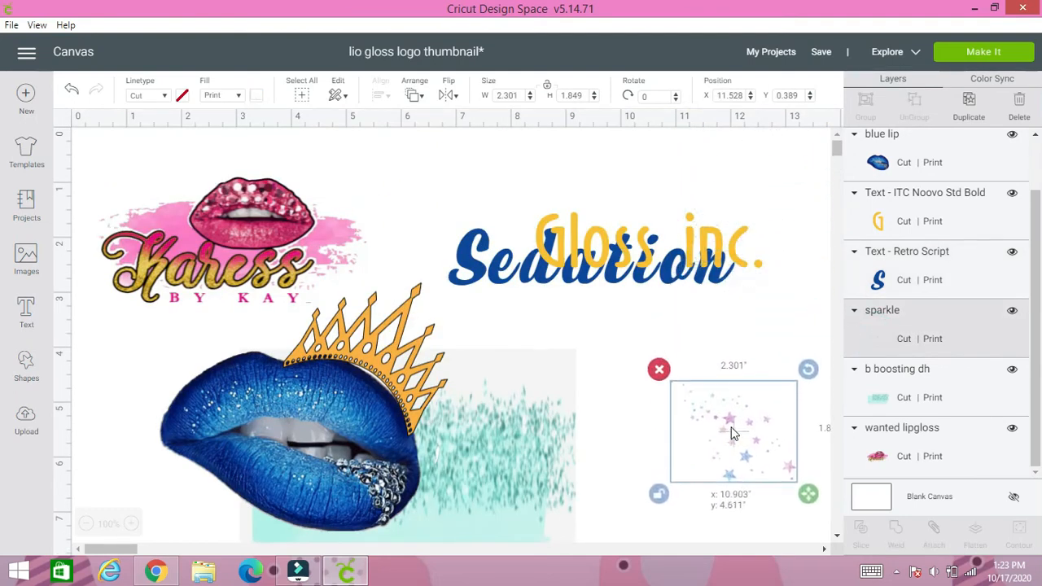
pyautogui.click(414, 96)
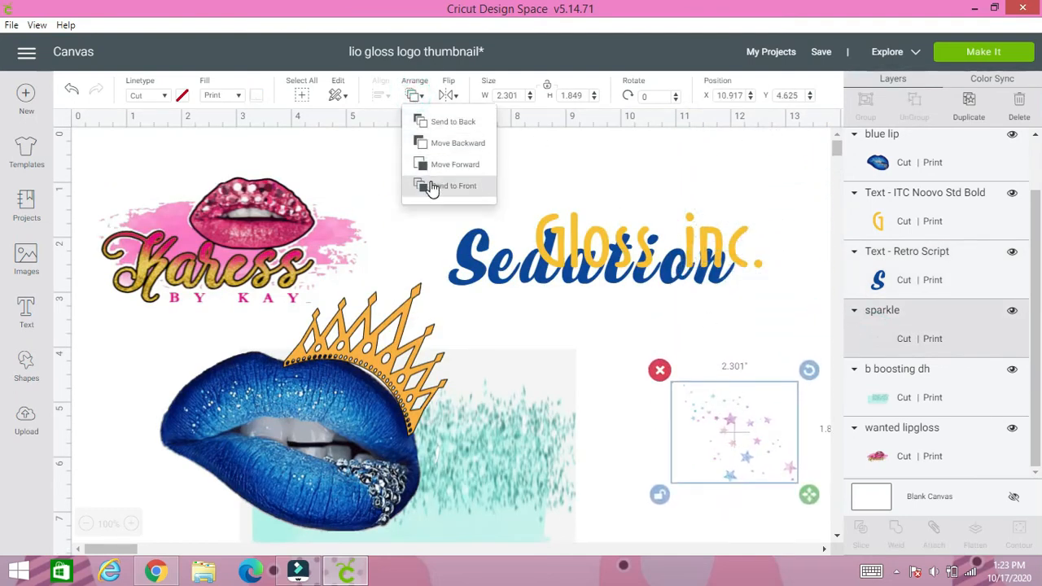
pyautogui.click(456, 186)
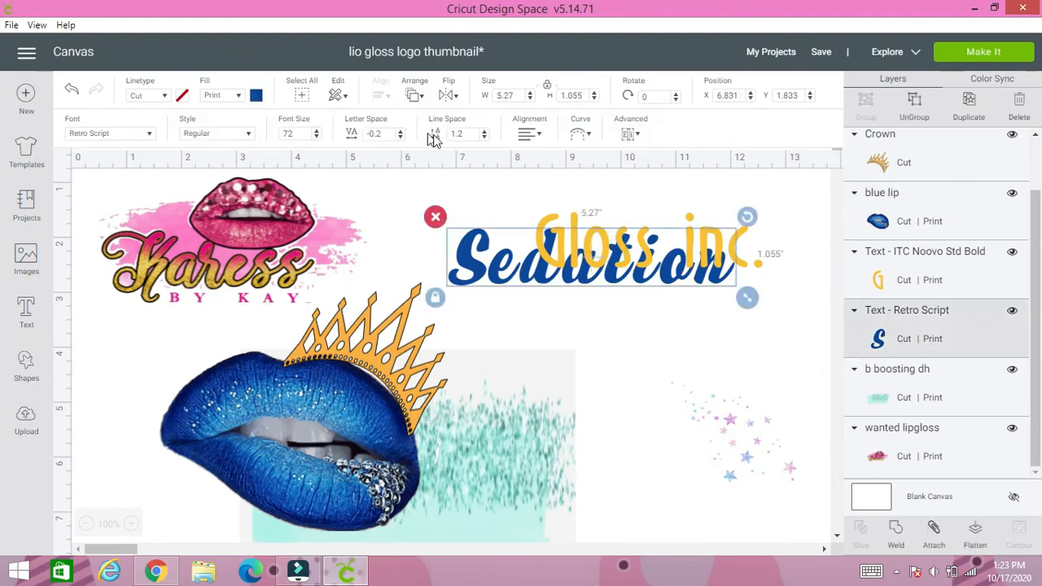
# Send the Sedation text to front
pyautogui.click(415, 90)
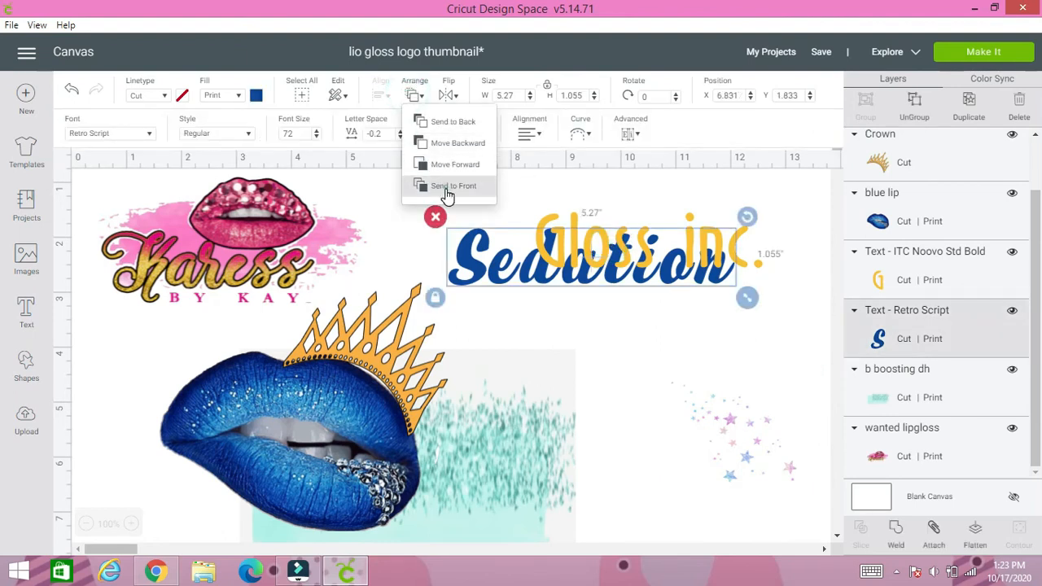
pyautogui.click(452, 186)
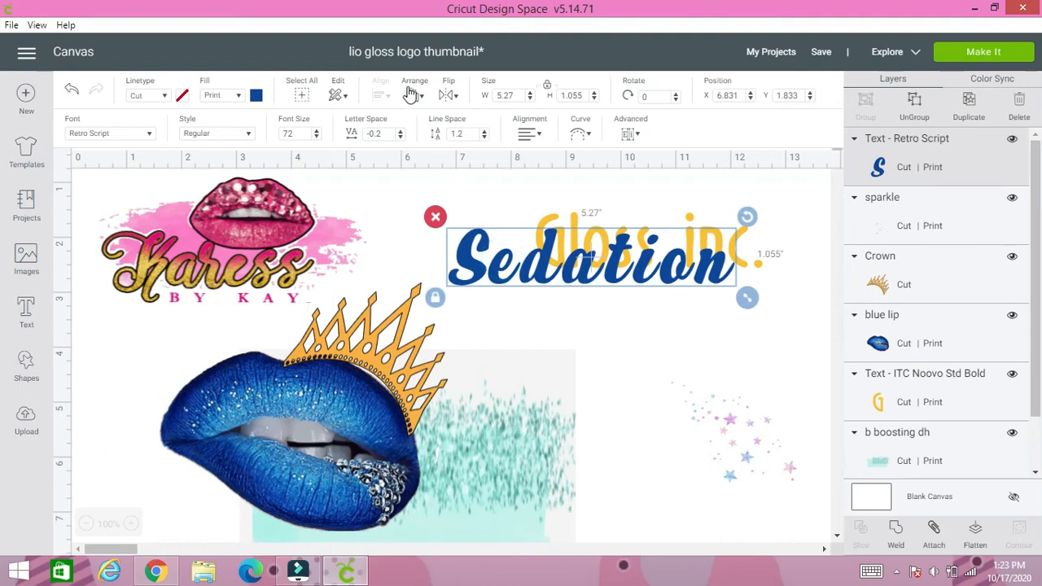
pyautogui.click(415, 90)
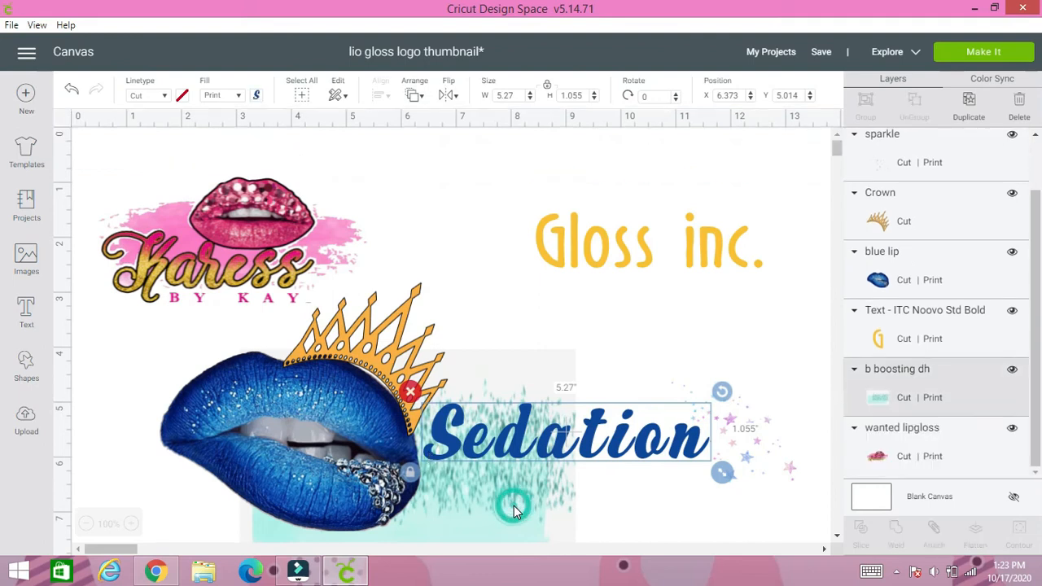
# Move Sedation onto the teal paint stroke and enlarge the stroke
pyautogui.moveTo(514, 503); pyautogui.dragTo(586, 505)
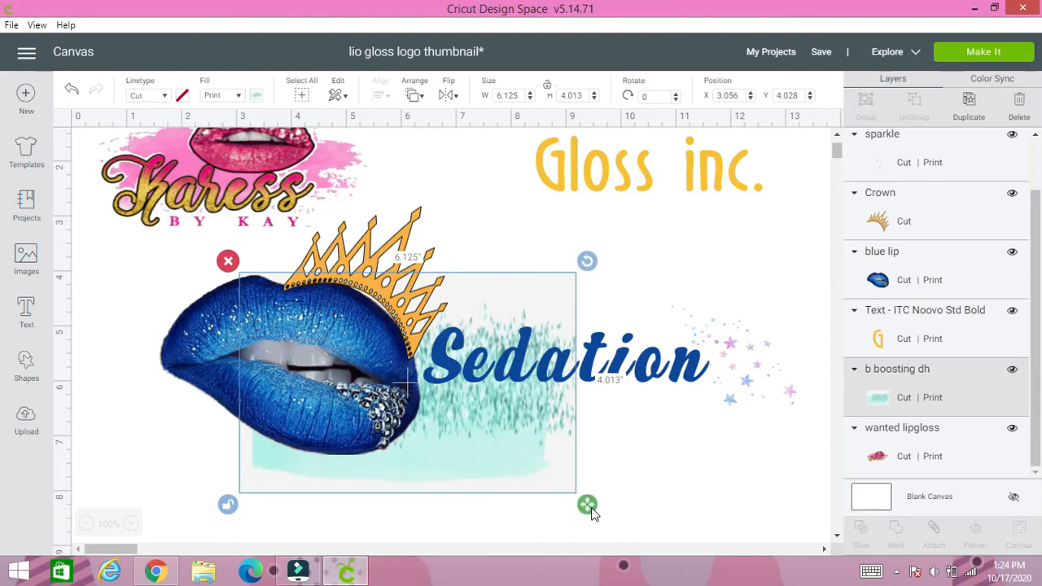
pyautogui.moveTo(587, 505); pyautogui.dragTo(729, 522)
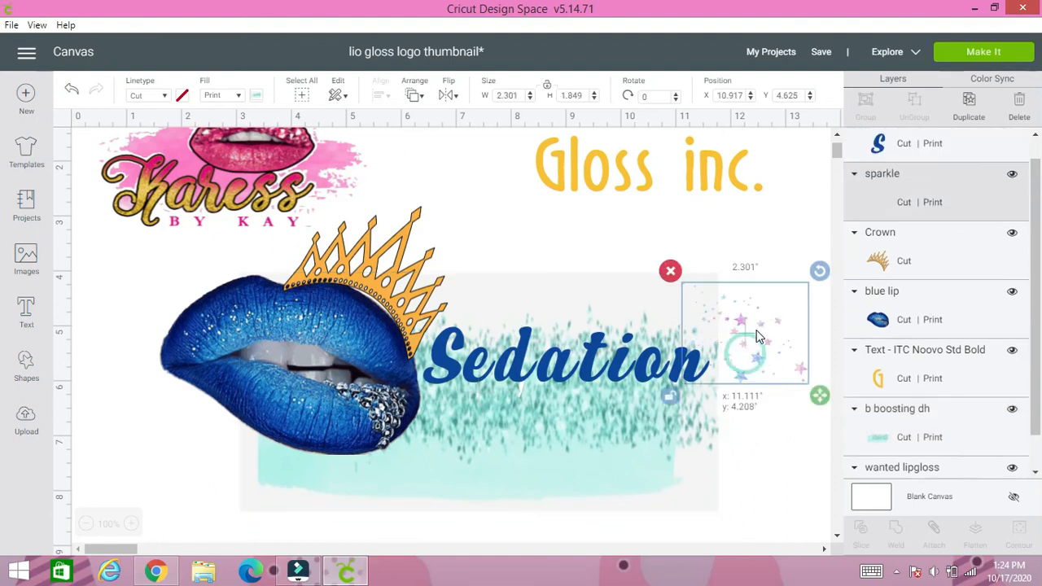
pyautogui.click(649, 171)
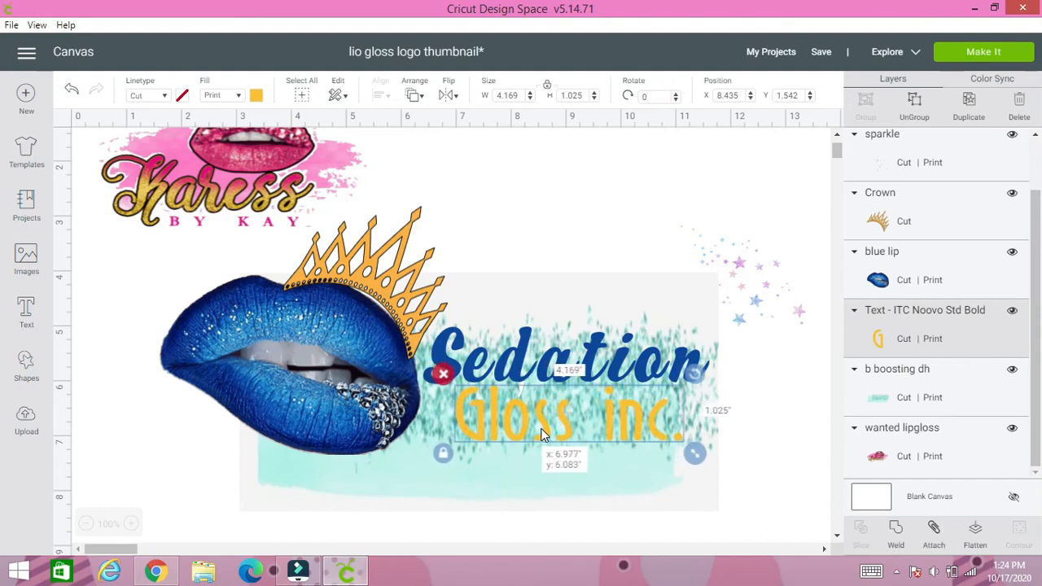
# Shrink 'Gloss inc.' to about 3 inches wide and place it beneath Sedation
pyautogui.doubleClick(562, 415)
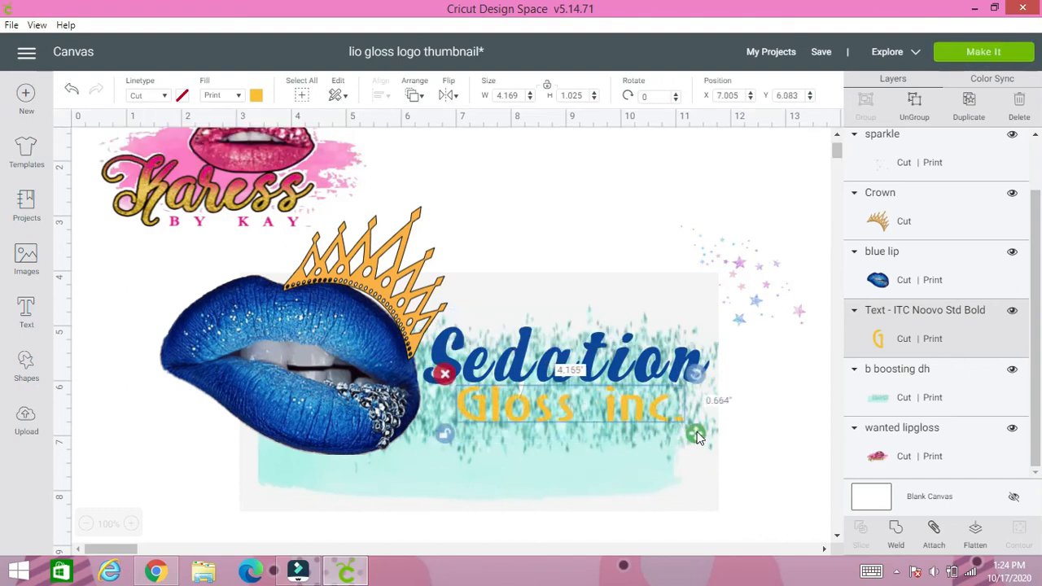
pyautogui.moveTo(696, 436); pyautogui.dragTo(658, 417)
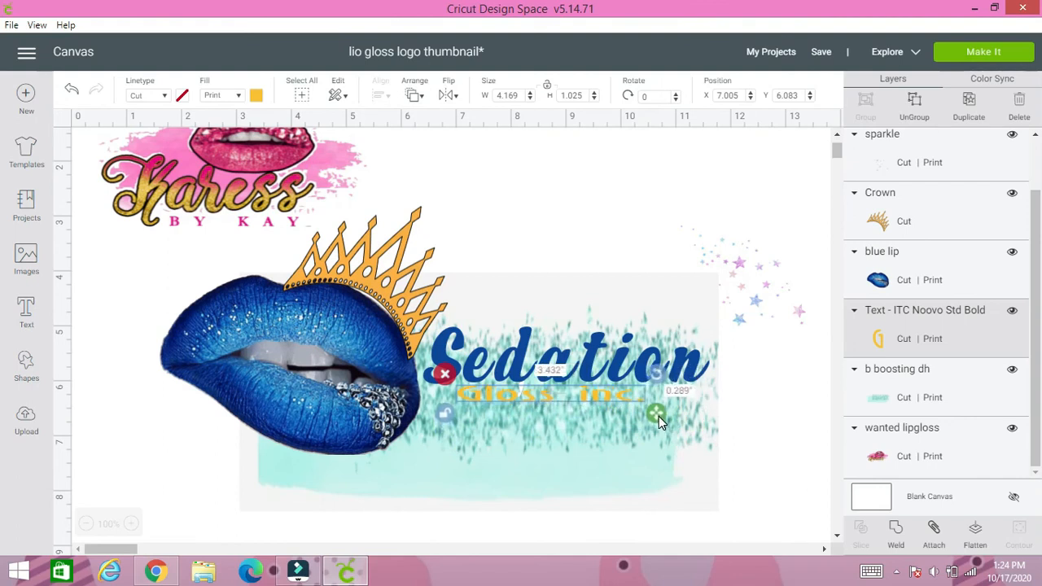
pyautogui.moveTo(658, 414); pyautogui.dragTo(637, 424)
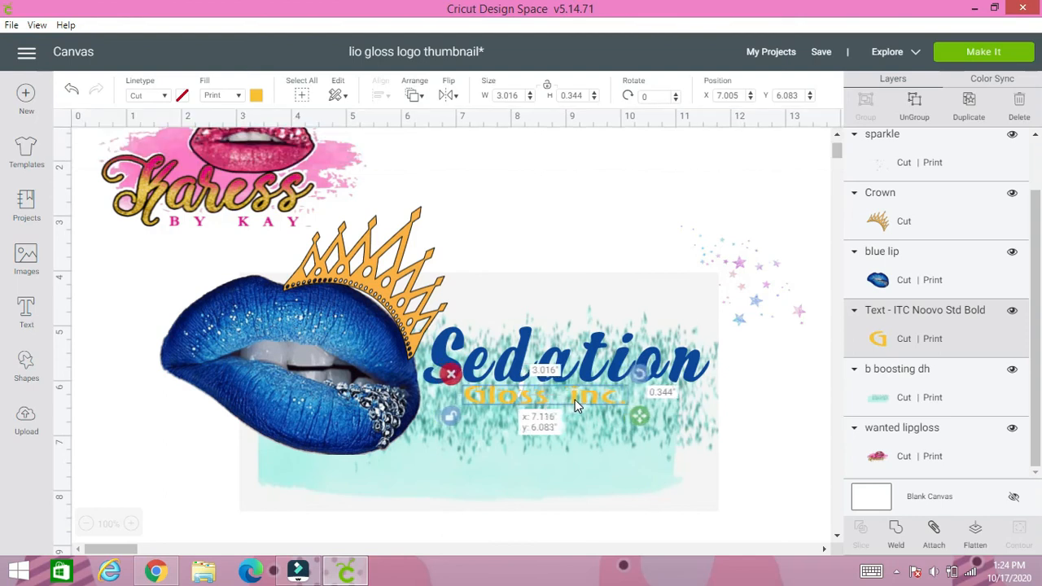
pyautogui.moveTo(575, 405); pyautogui.dragTo(597, 413)
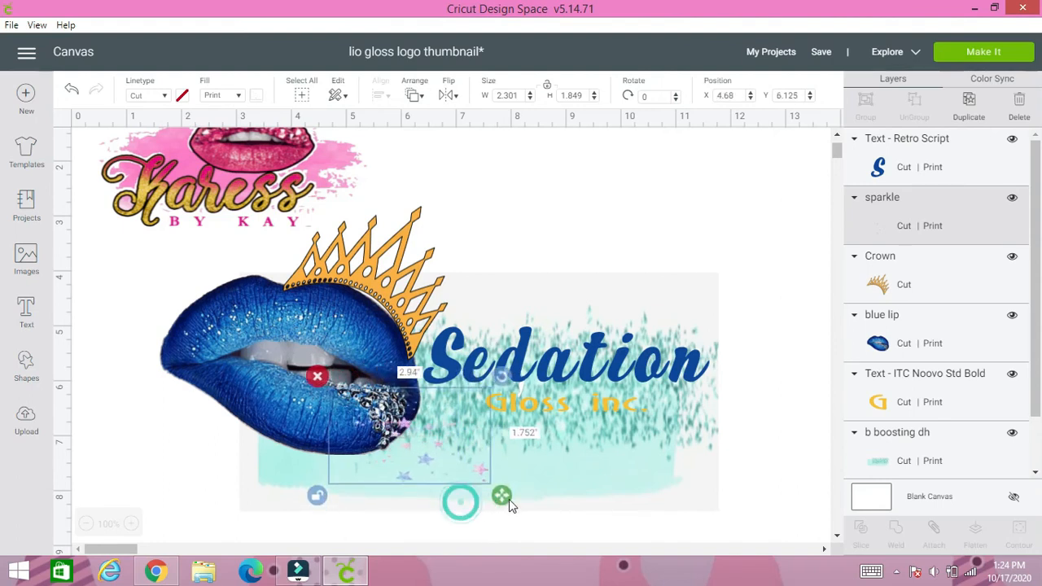
# Stretch the sparkles to about 5.7 by 1.7 inches along the stroke's bottom
pyautogui.moveTo(502, 496); pyautogui.dragTo(651, 493)
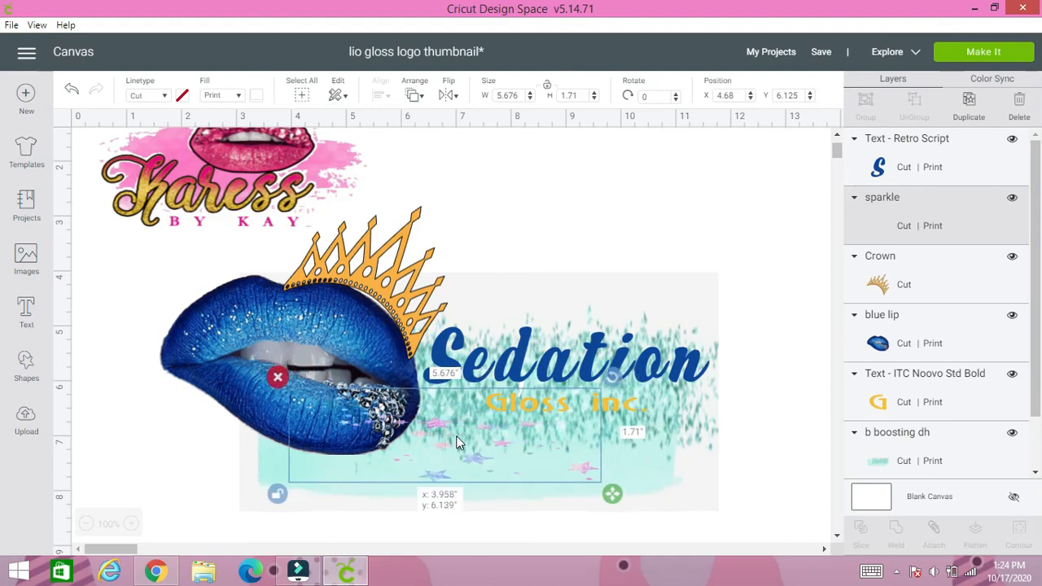
pyautogui.moveTo(456, 440); pyautogui.dragTo(454, 443)
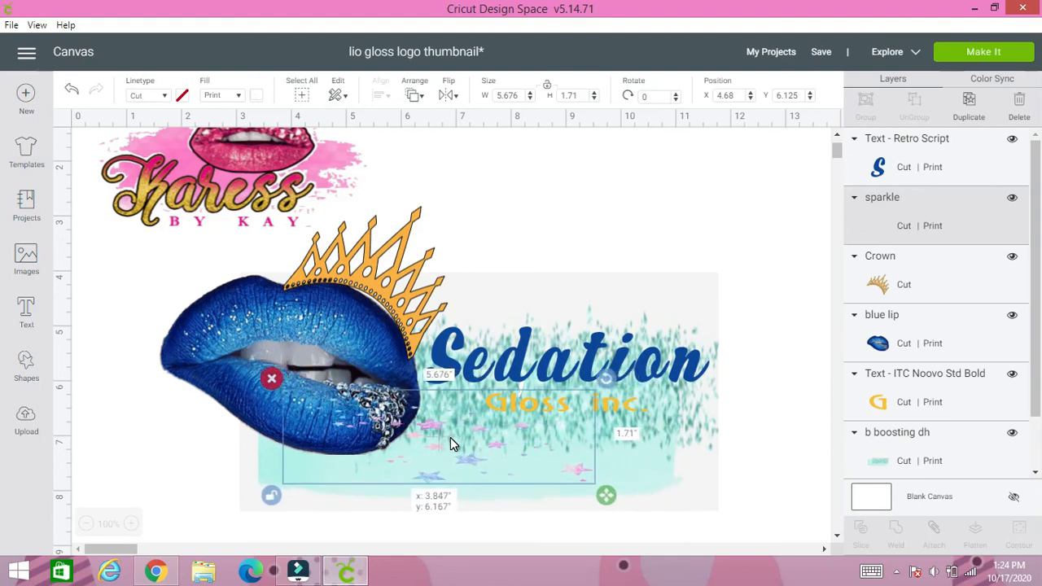
pyautogui.moveTo(456, 444); pyautogui.dragTo(446, 444)
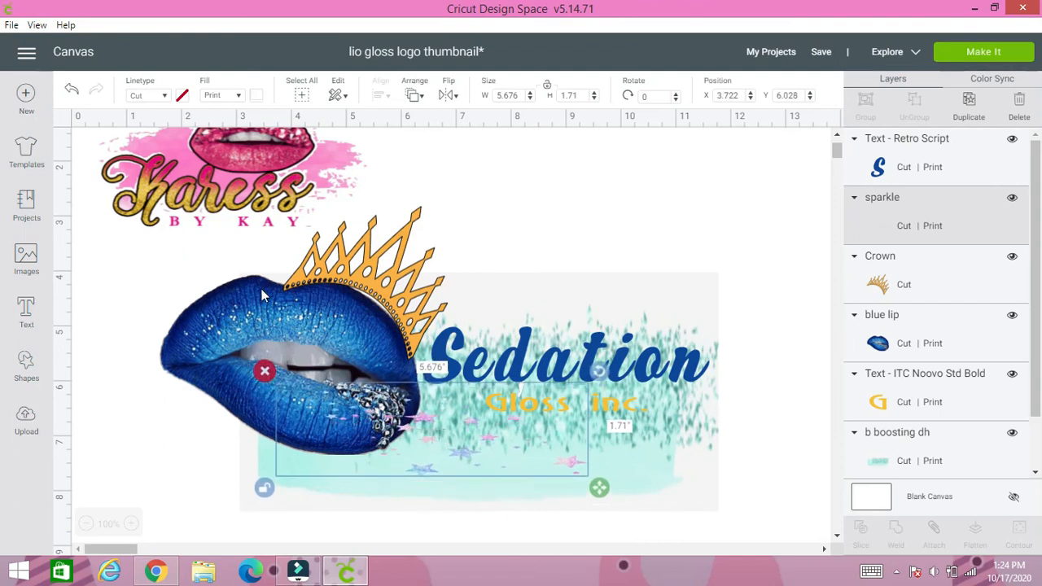
pyautogui.click(181, 272)
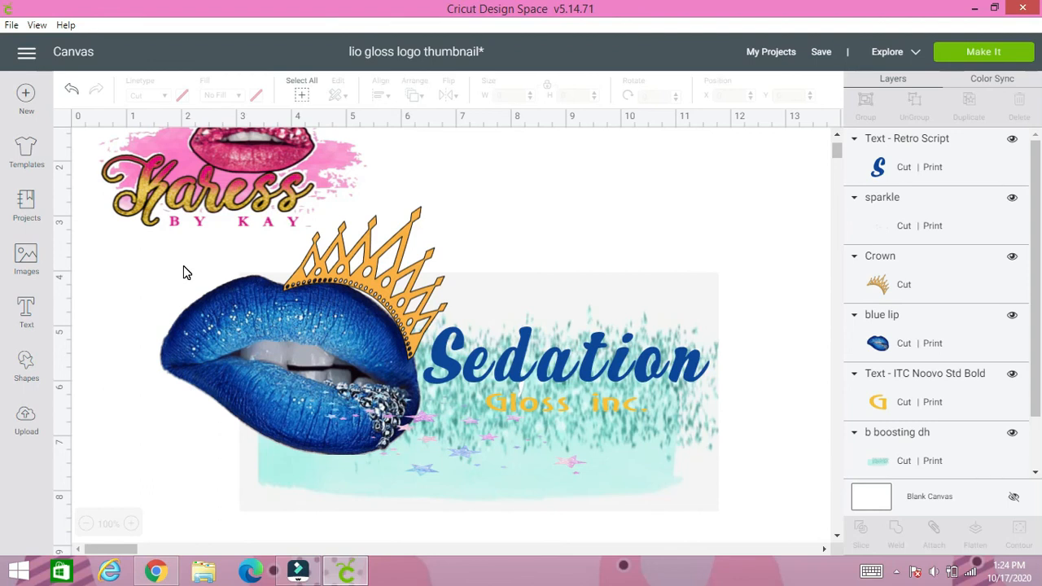
pyautogui.moveTo(179, 256)
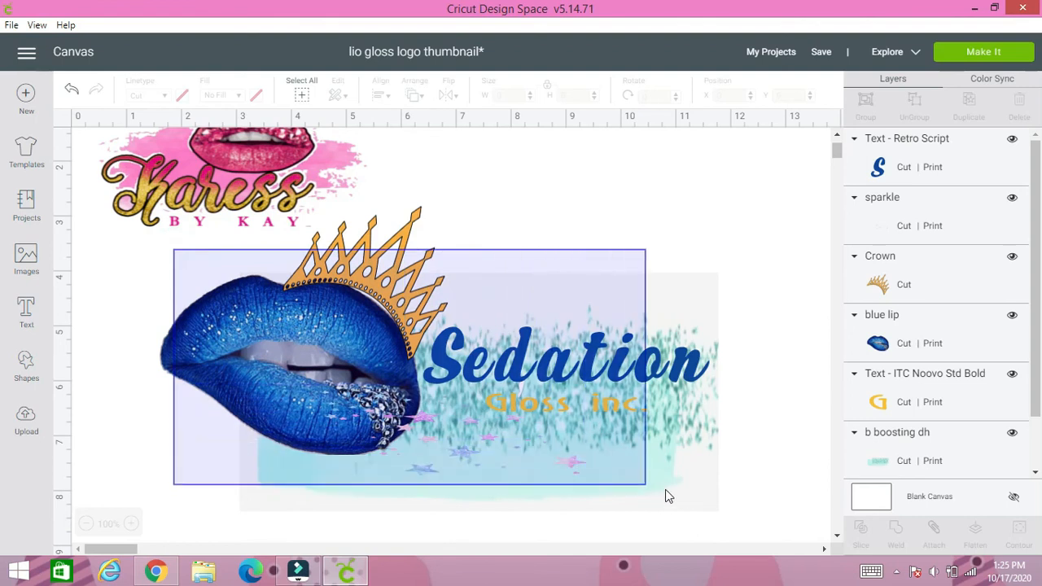
# Select all the Sedation logo pieces and flatten them into one printable layer
pyautogui.click(301, 89)
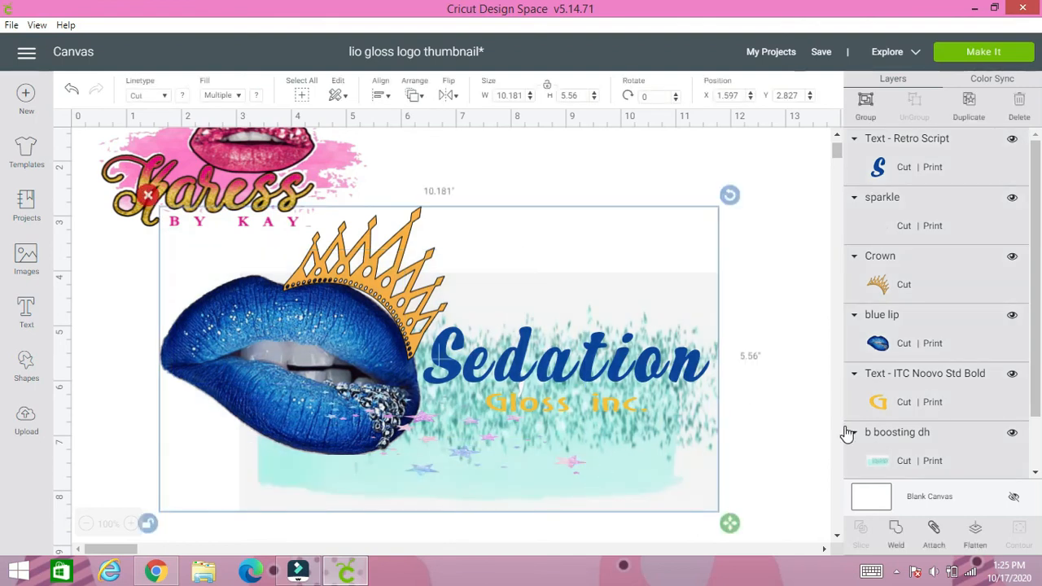
pyautogui.scroll(-3)
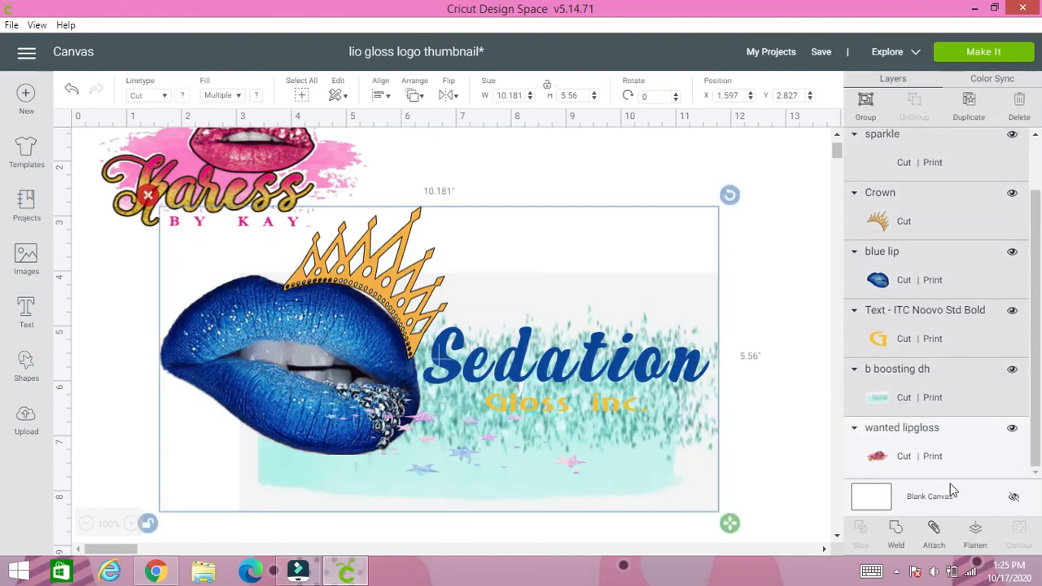
pyautogui.click(975, 533)
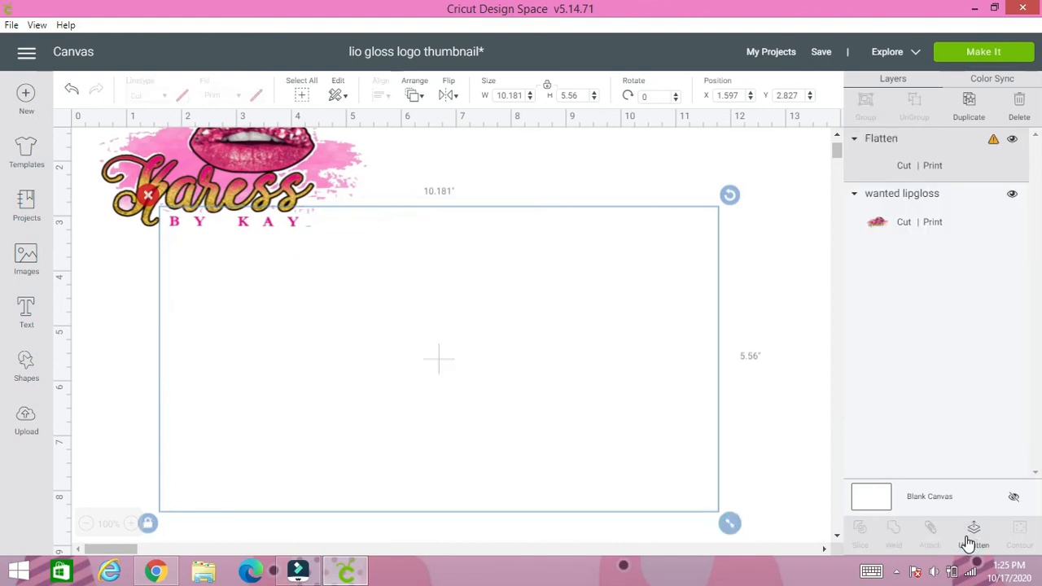
pyautogui.click(974, 528)
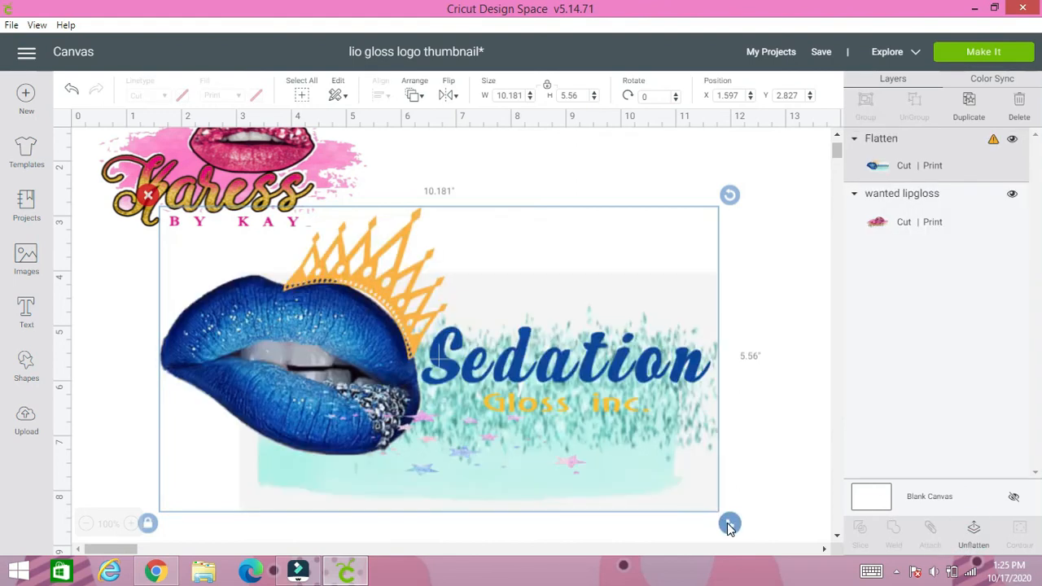
# Resize the flattened logo to about 6.6 by 3.6 inches beside Karess
pyautogui.moveTo(730, 524); pyautogui.dragTo(535, 417)
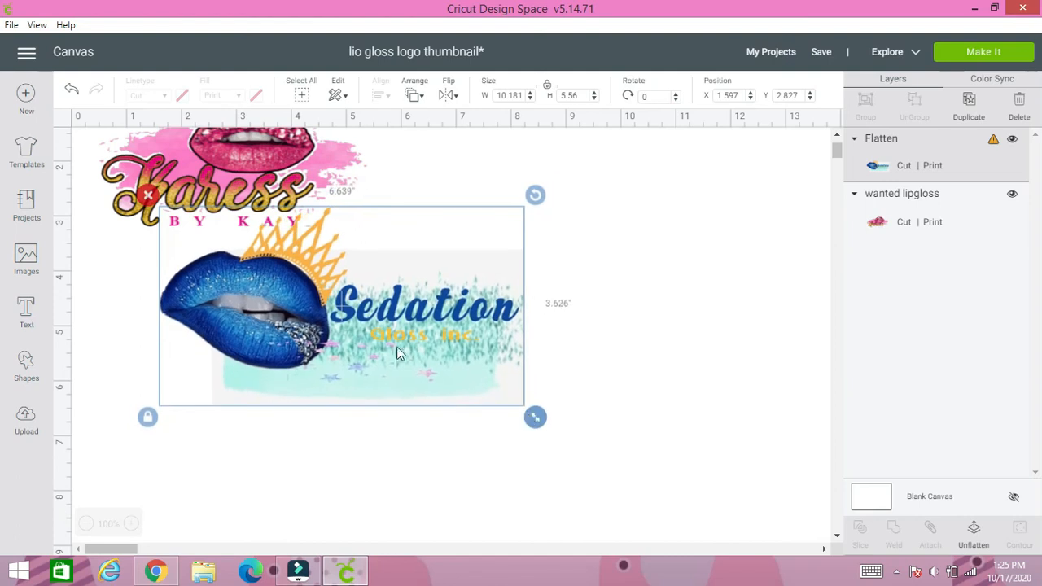
pyautogui.moveTo(399, 354); pyautogui.dragTo(631, 330)
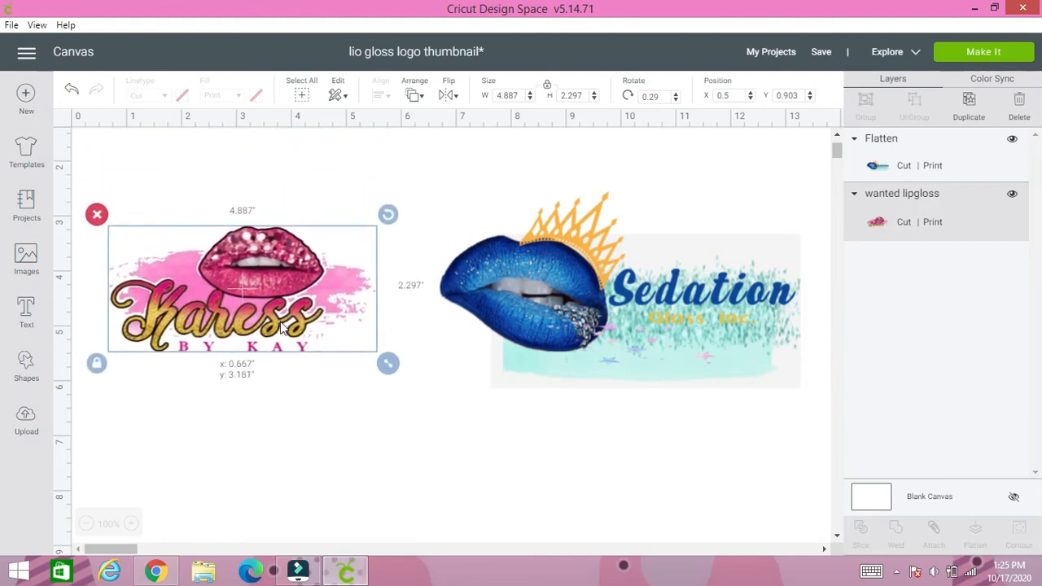
pyautogui.click(279, 409)
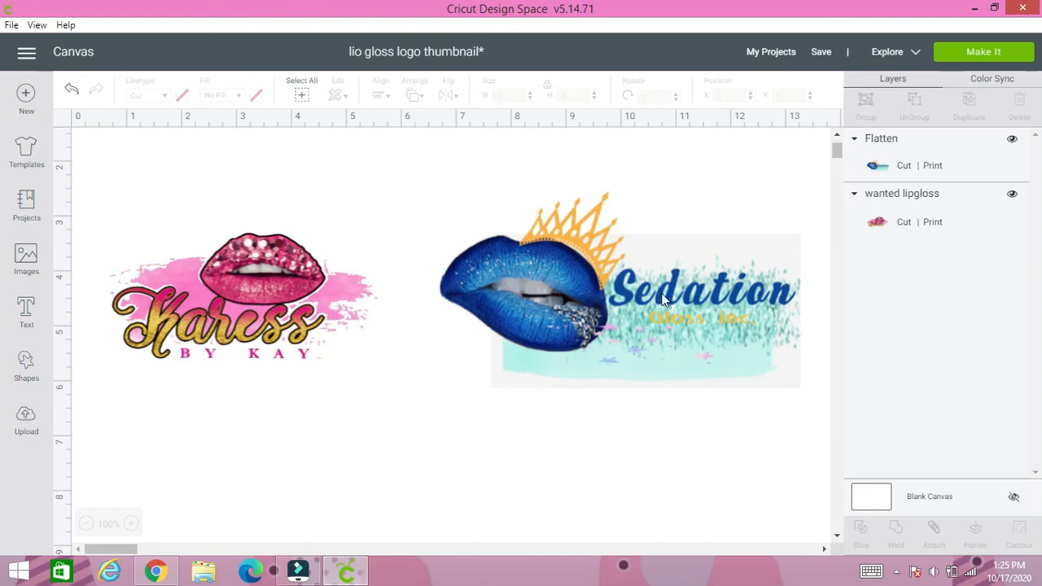
pyautogui.moveTo(651, 381)
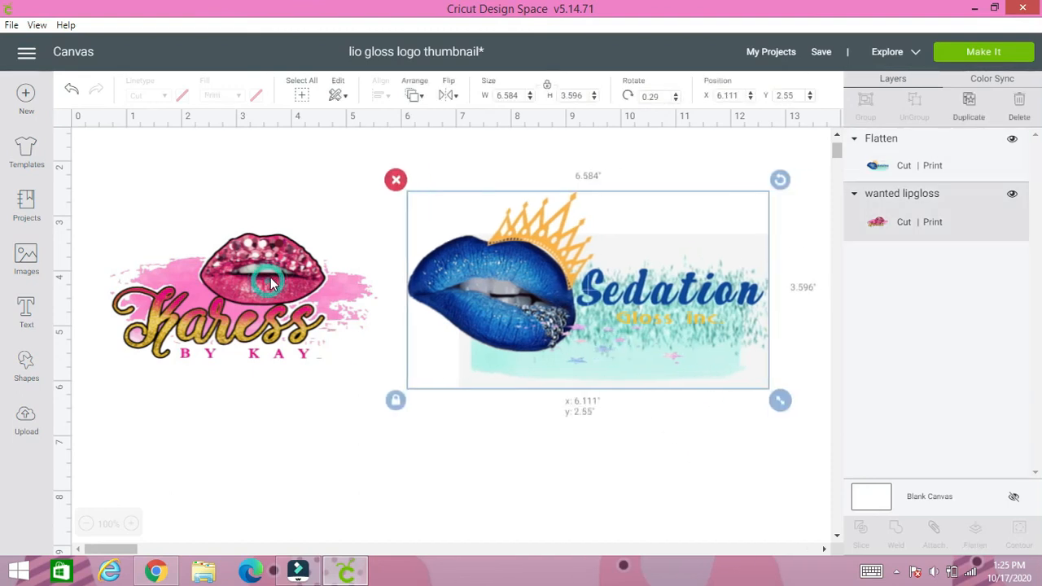
pyautogui.click(315, 438)
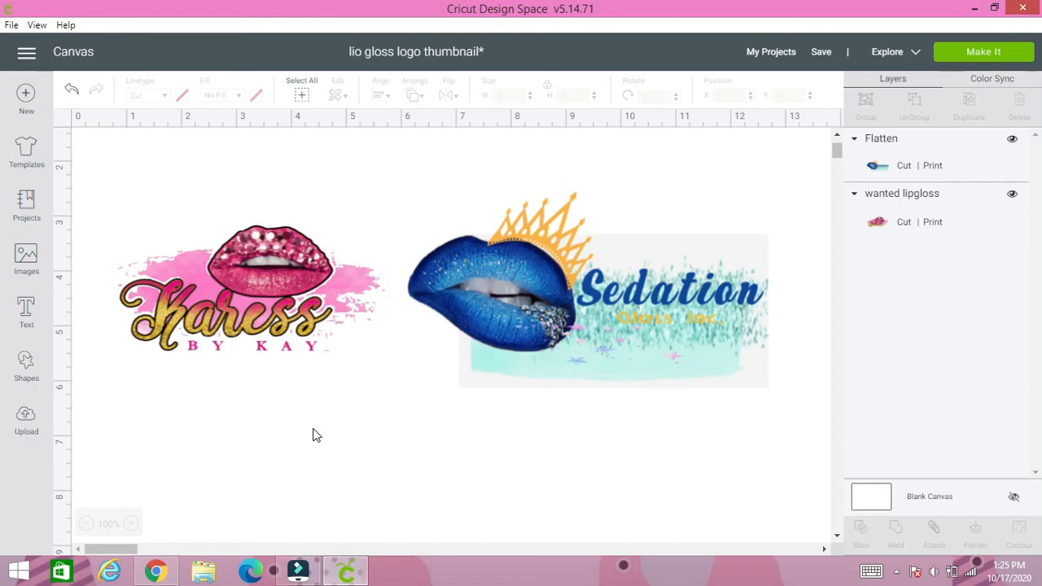
pyautogui.moveTo(691, 398)
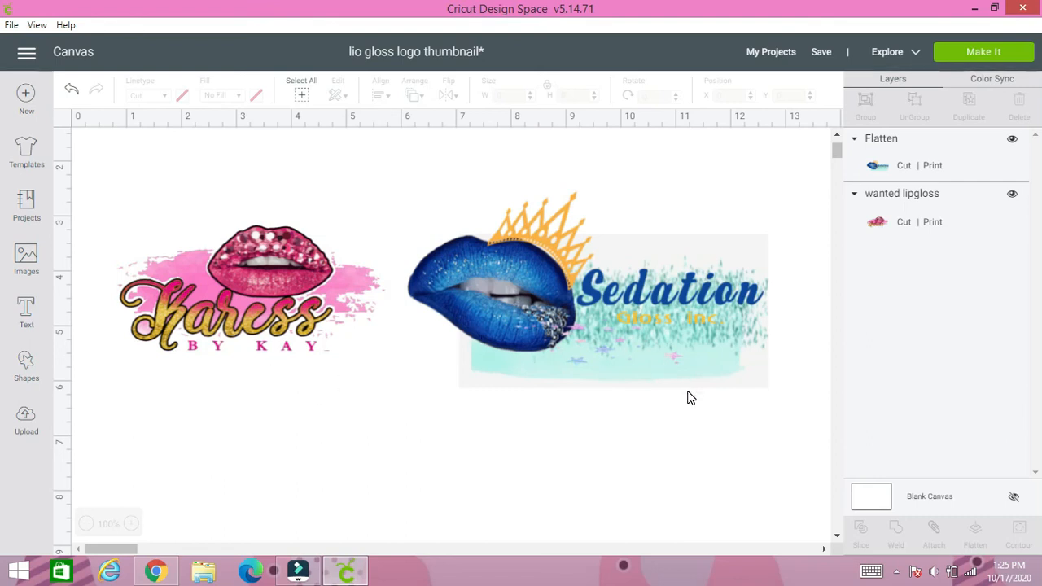